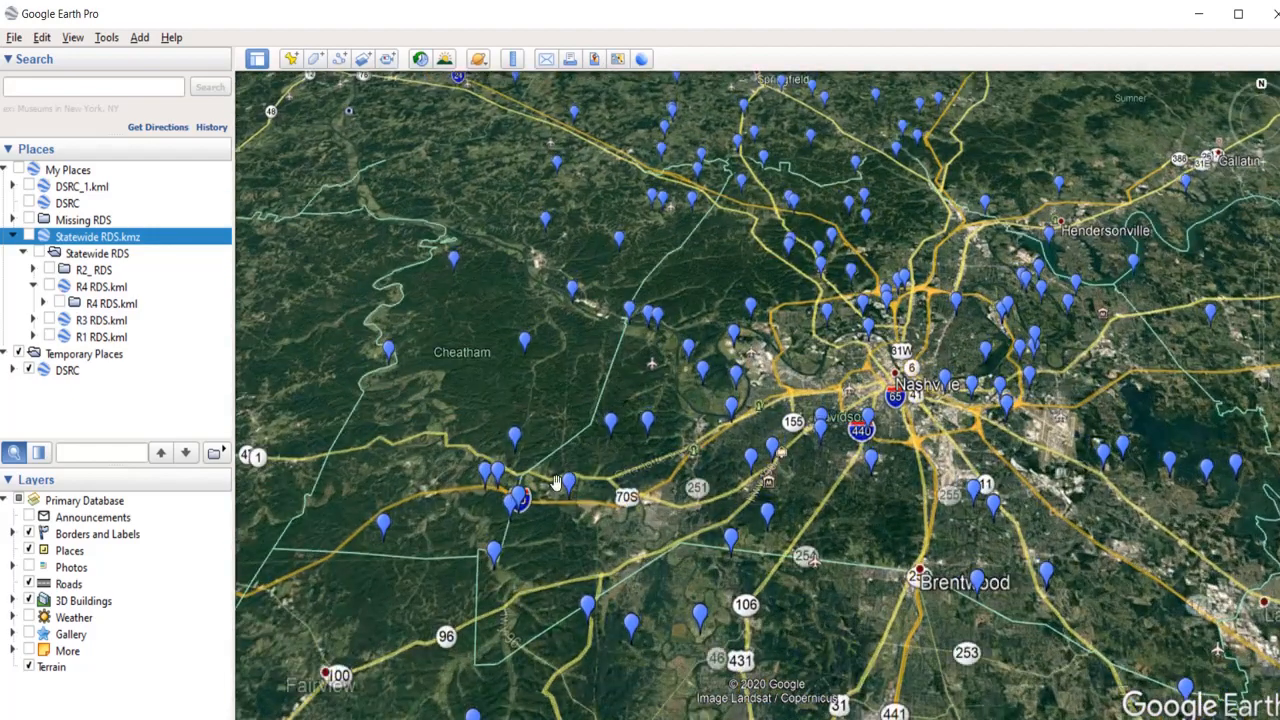
- Review the blue Nashville placemarks, then minimize the Google Earth Pro window
{"action": "scroll", "scroll_direction": "down", "scroll_amount": 3}
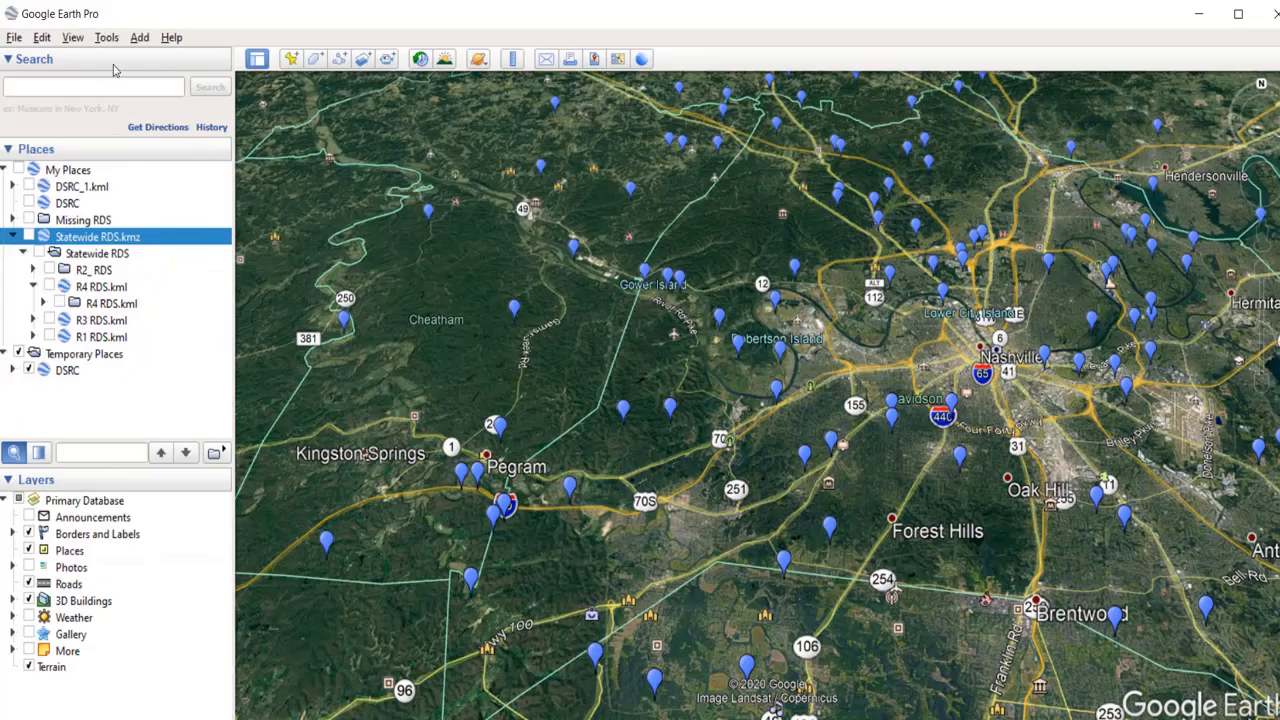
{"action": "mouse_move", "coordinate": [223, 250]}
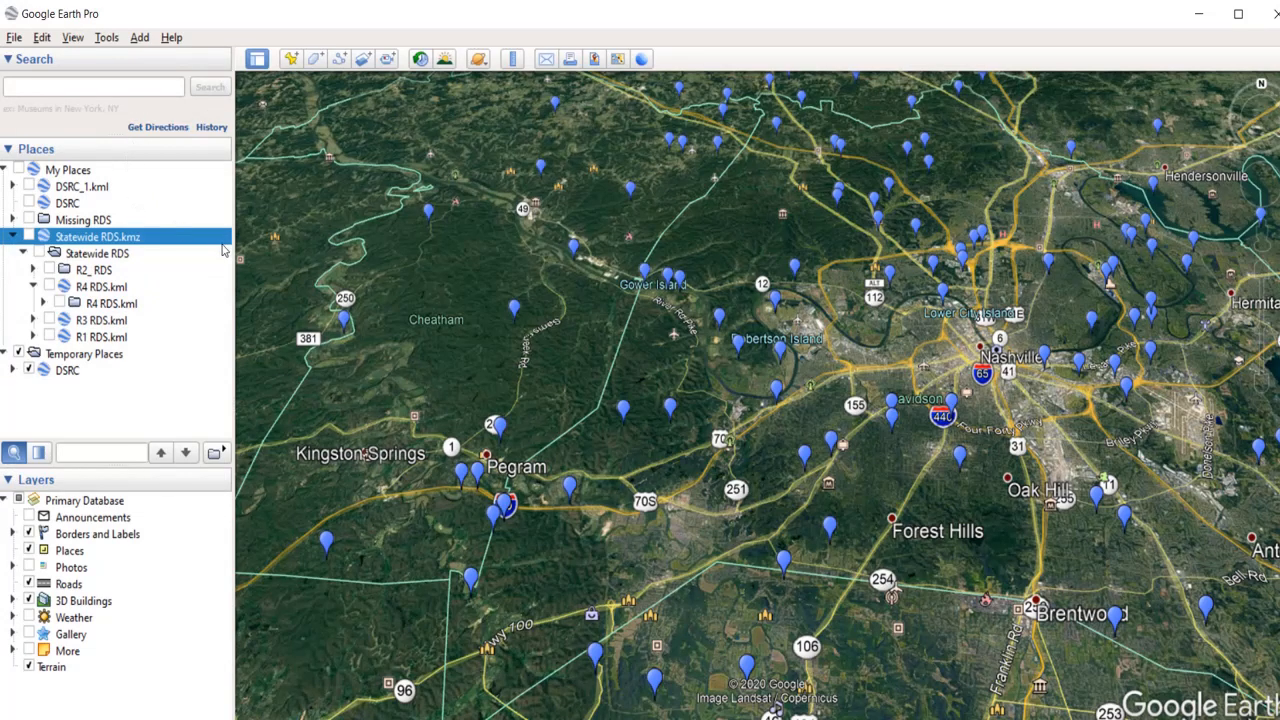
{"action": "mouse_move", "coordinate": [465, 300]}
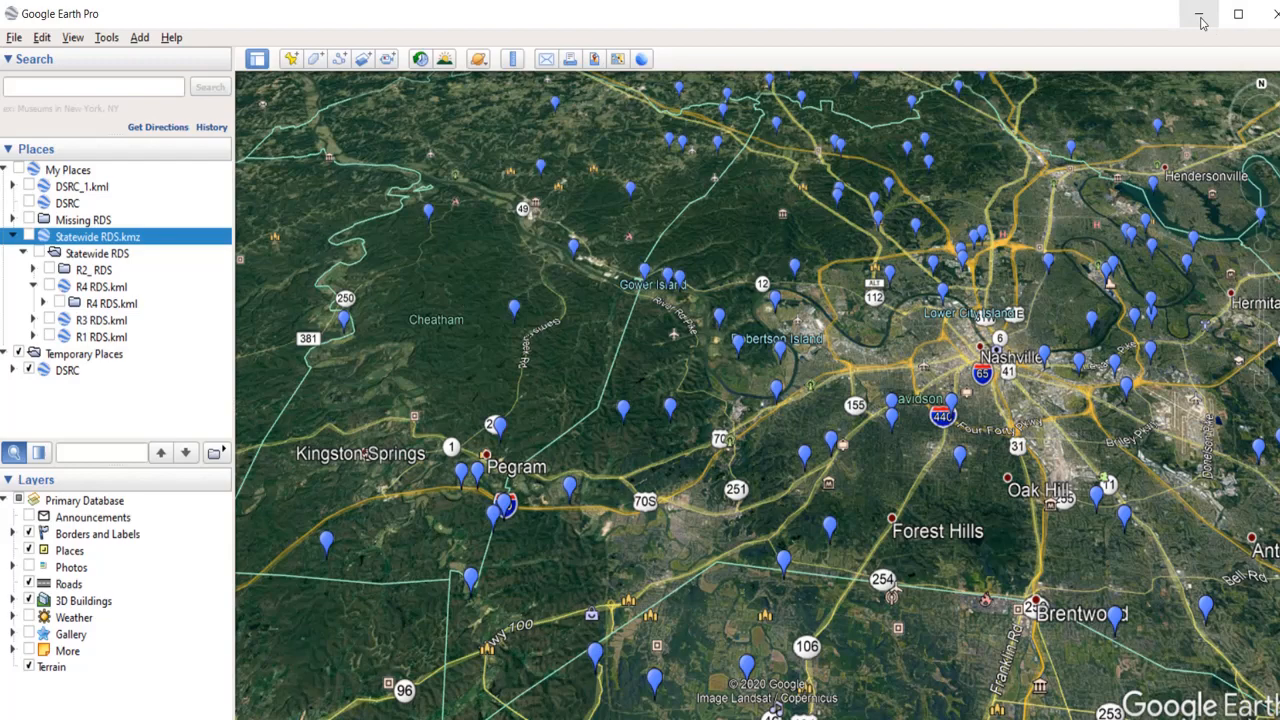
{"action": "mouse_move", "coordinate": [1200, 18]}
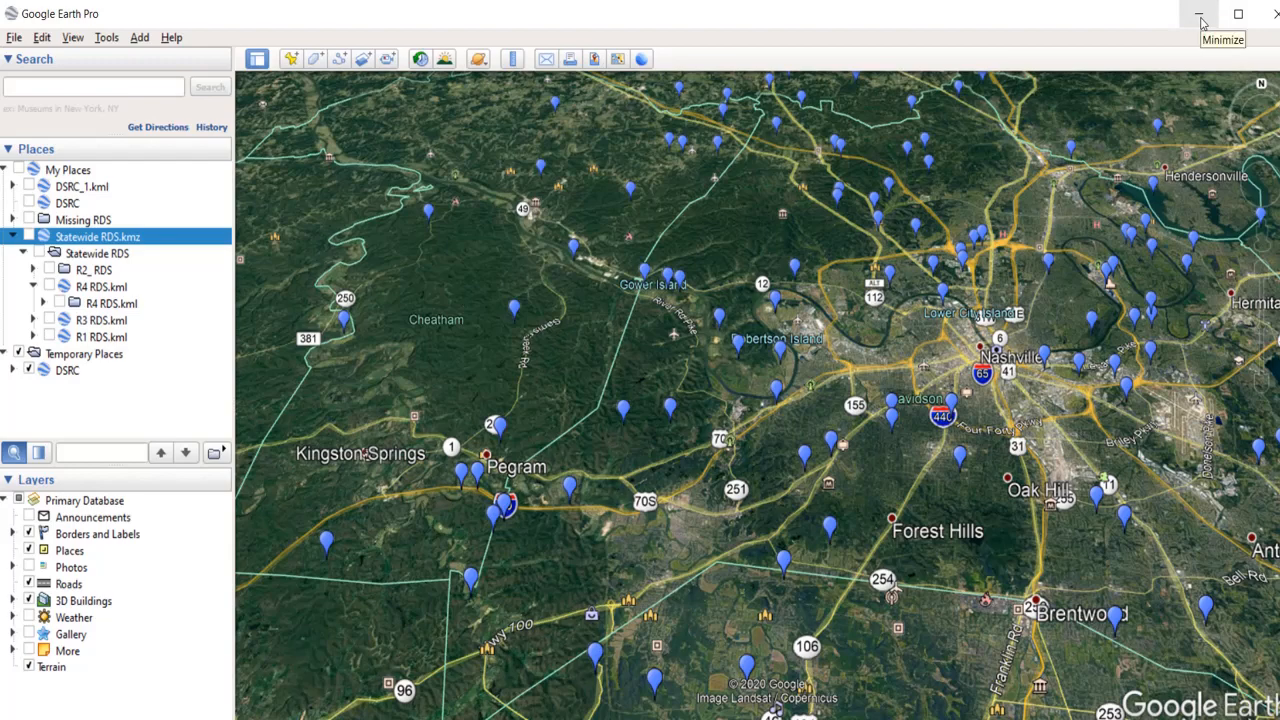
{"action": "left_click", "coordinate": [1199, 18]}
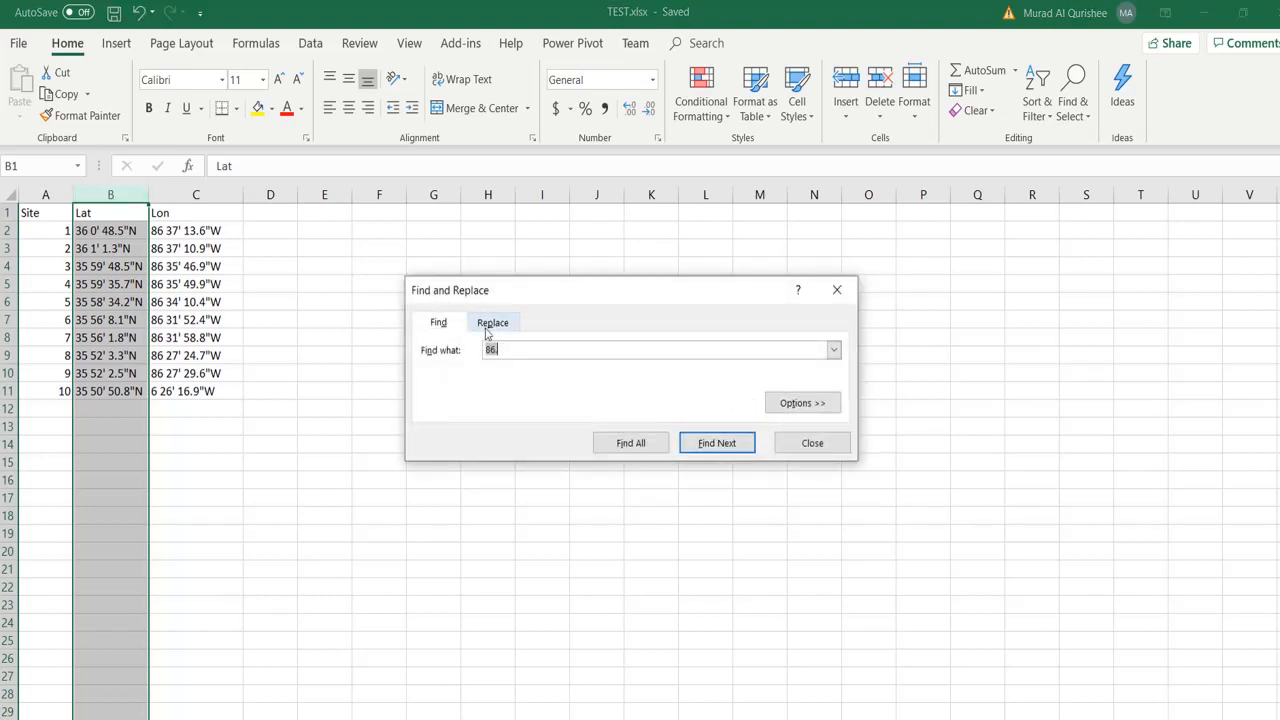
- Replace every space in the Lat values of column B with a comma
{"action": "left_click", "coordinate": [492, 321]}
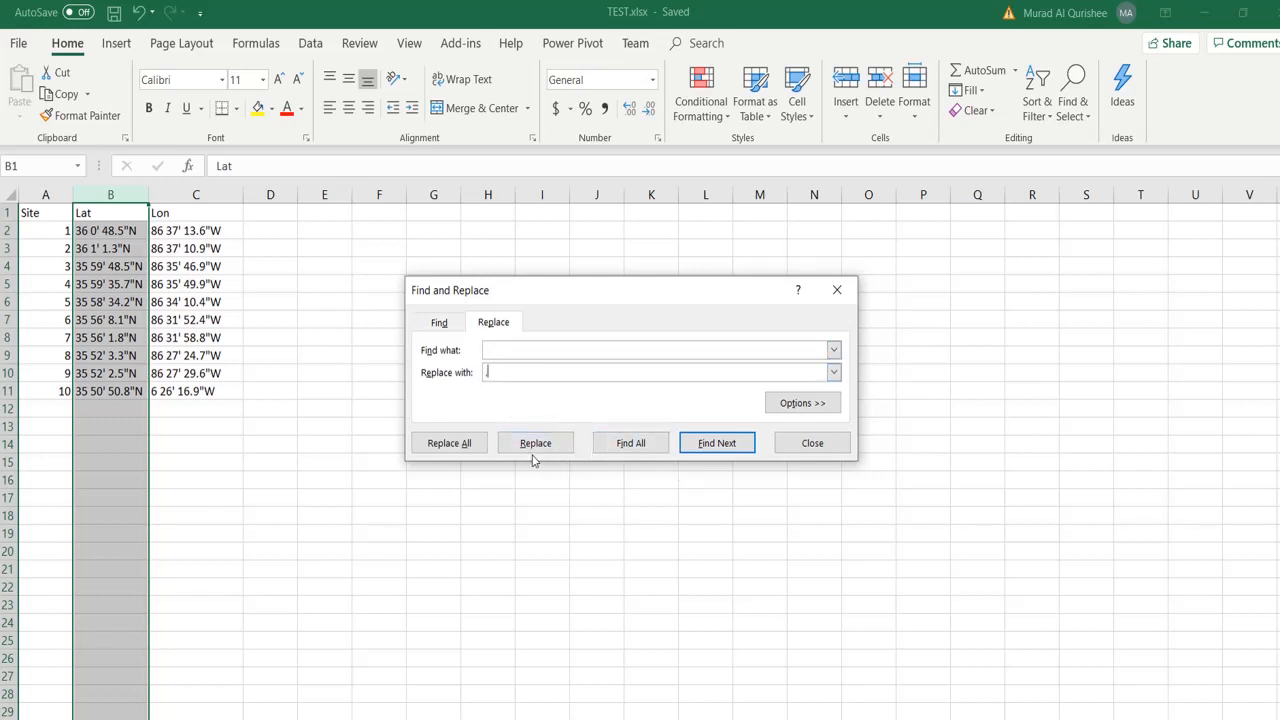
{"action": "left_click", "coordinate": [449, 443]}
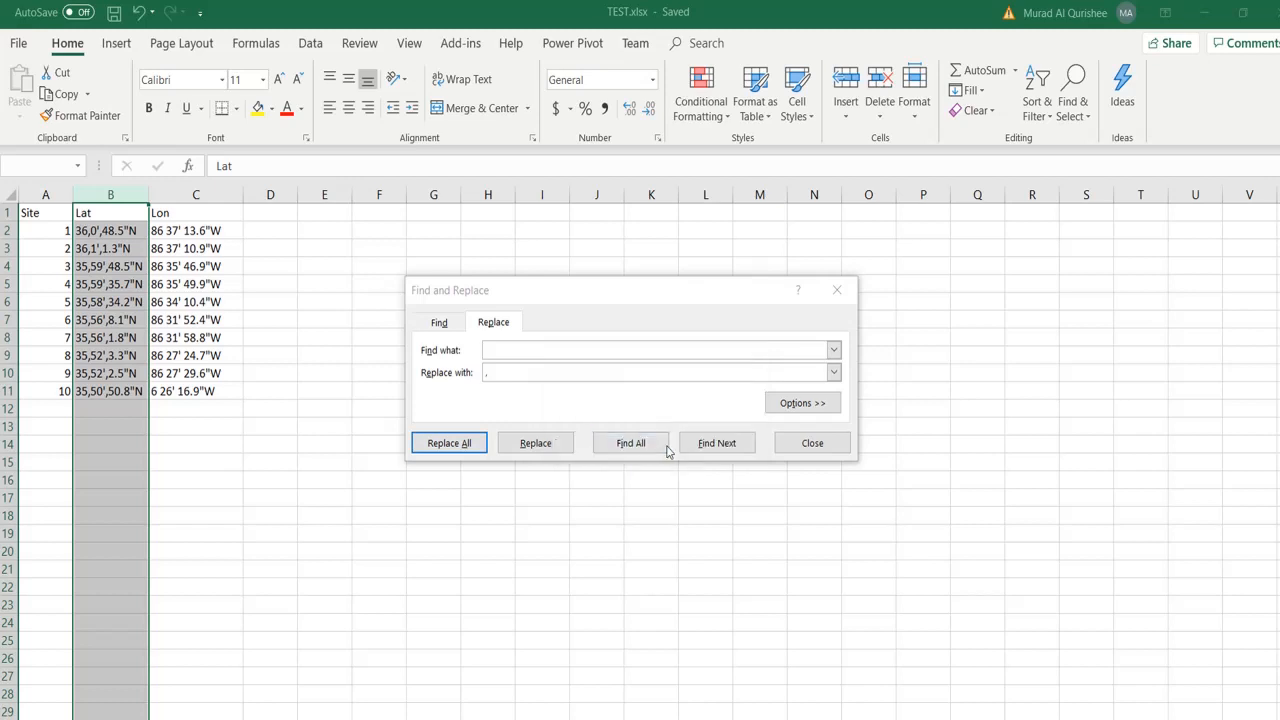
{"action": "left_click", "coordinate": [812, 442]}
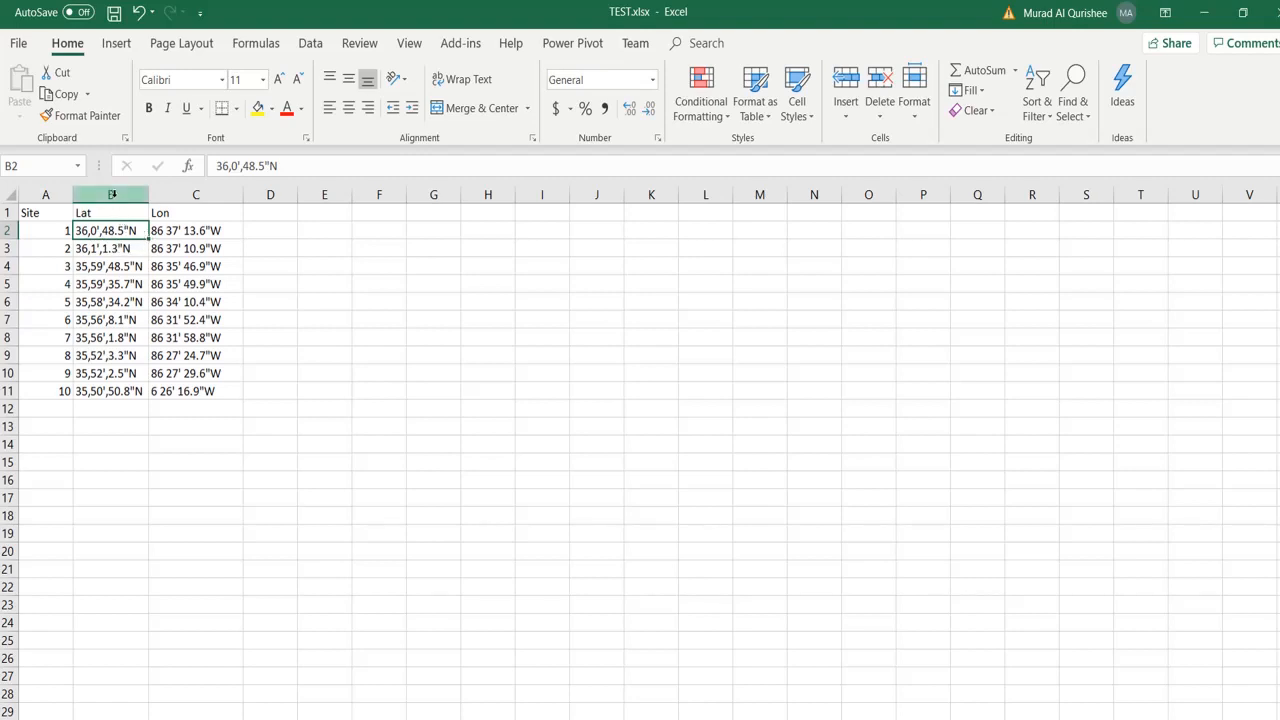
{"action": "left_click", "coordinate": [196, 194]}
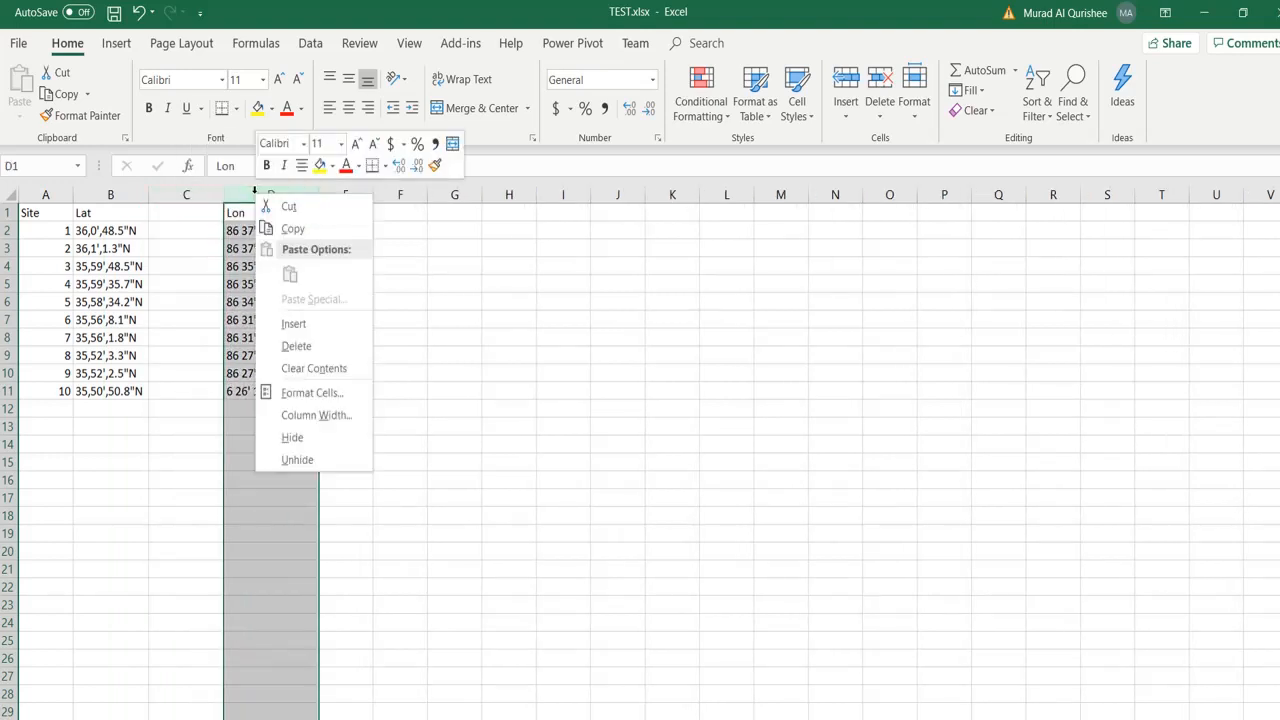
- Insert a blank column before Lon and split Lat at commas into degrees, minutes, seconds
{"action": "left_click", "coordinate": [296, 345]}
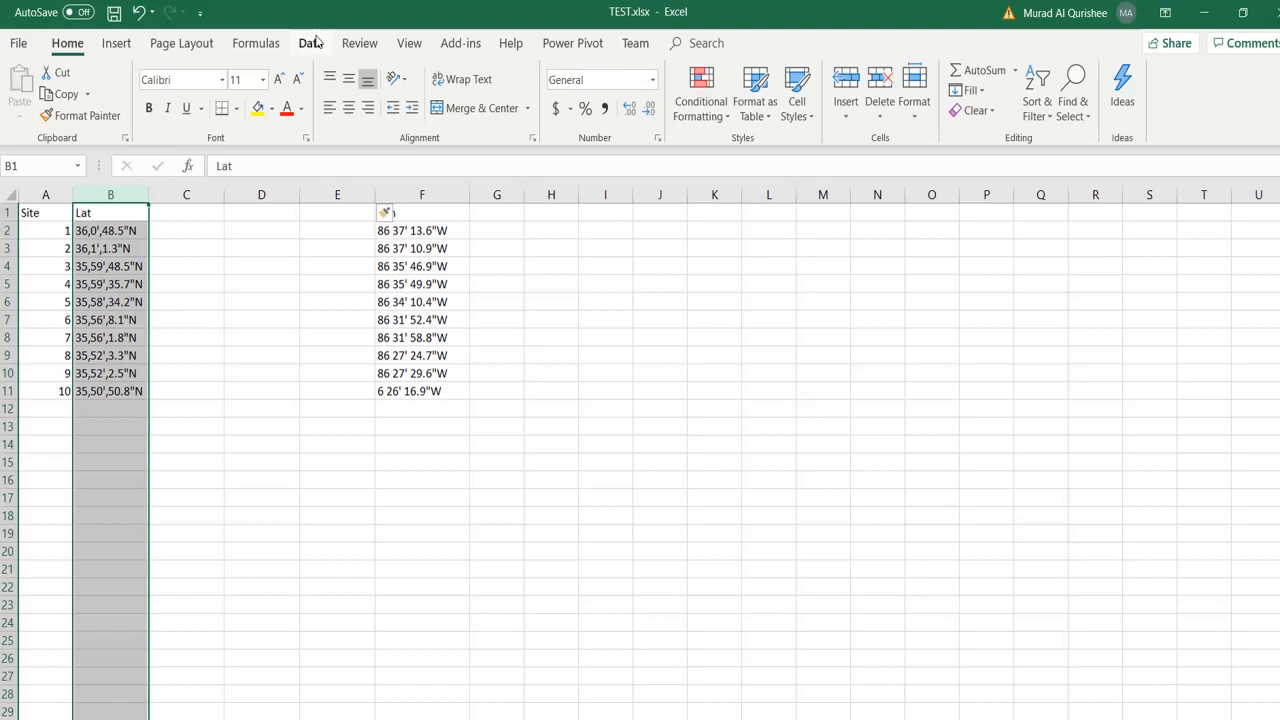
{"action": "left_click", "coordinate": [310, 43]}
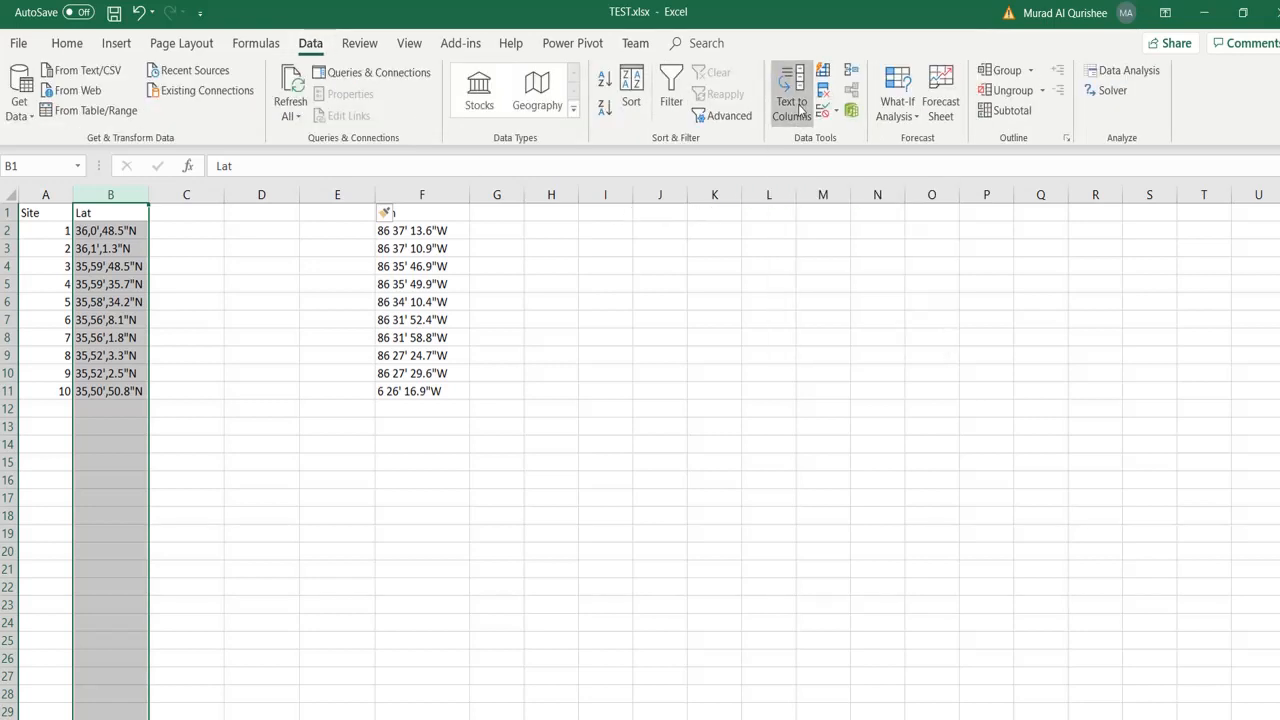
{"action": "left_click", "coordinate": [790, 95]}
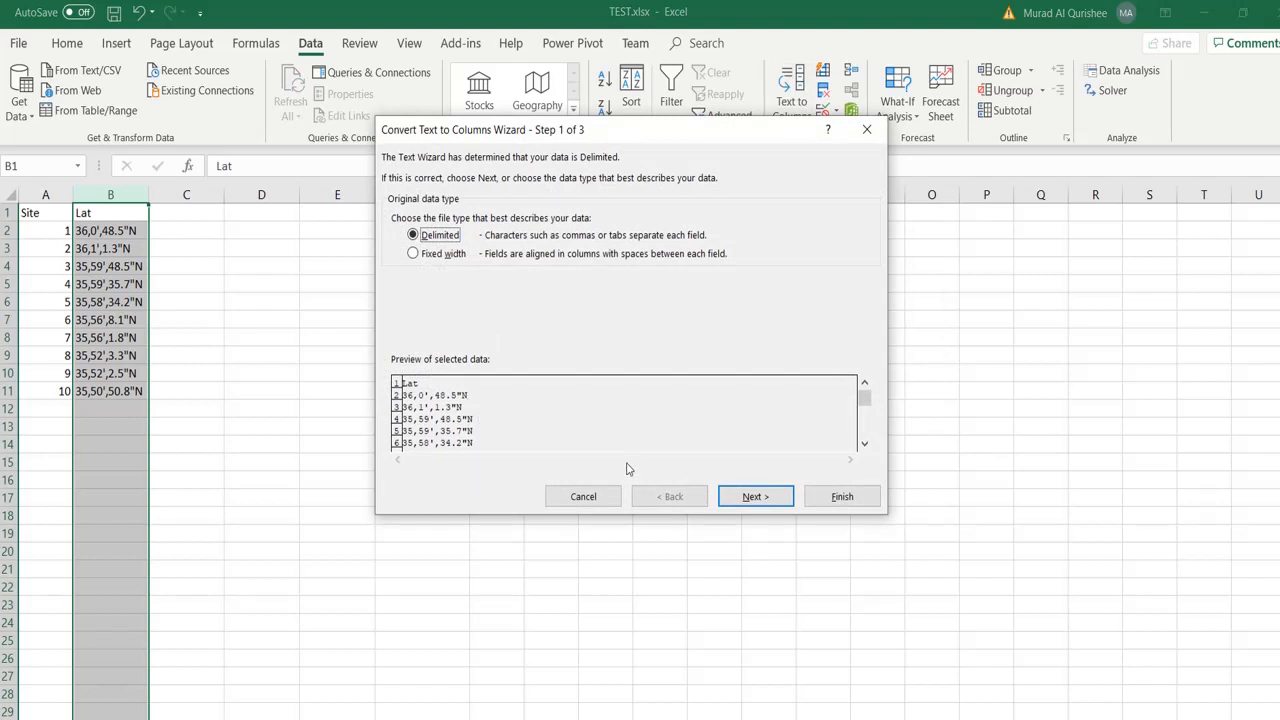
{"action": "left_click", "coordinate": [755, 496]}
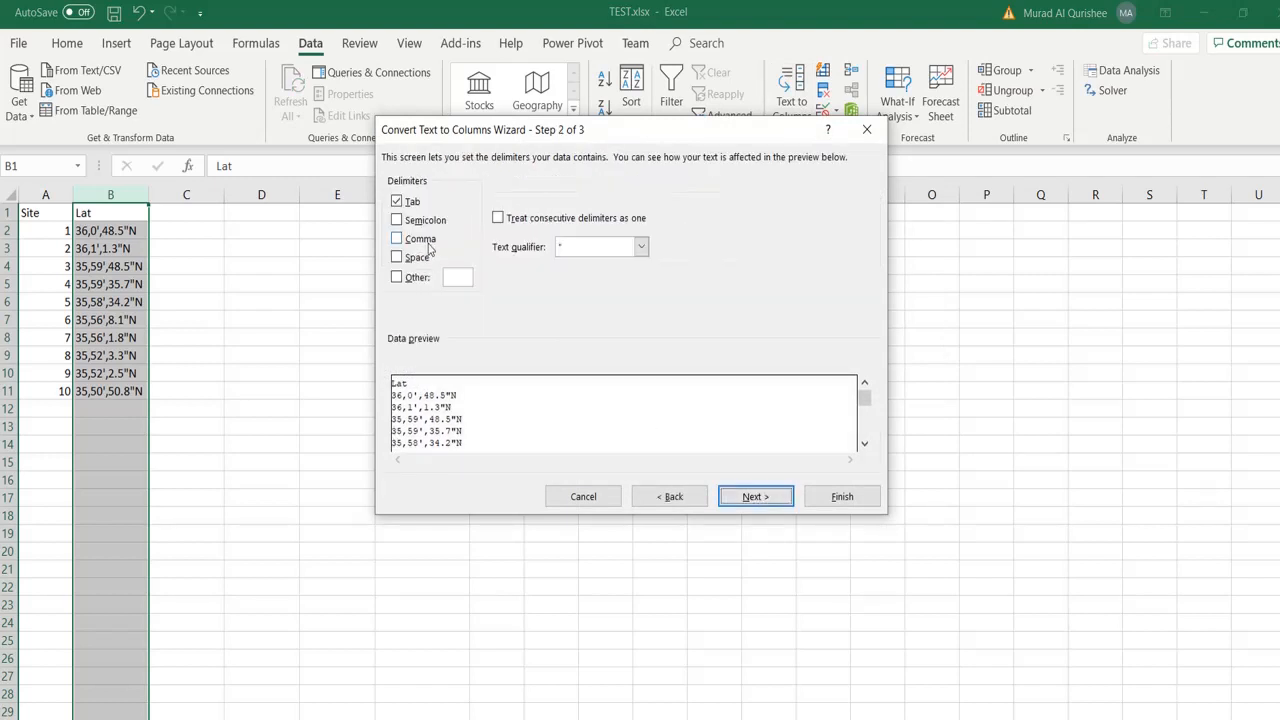
{"action": "left_click", "coordinate": [397, 238]}
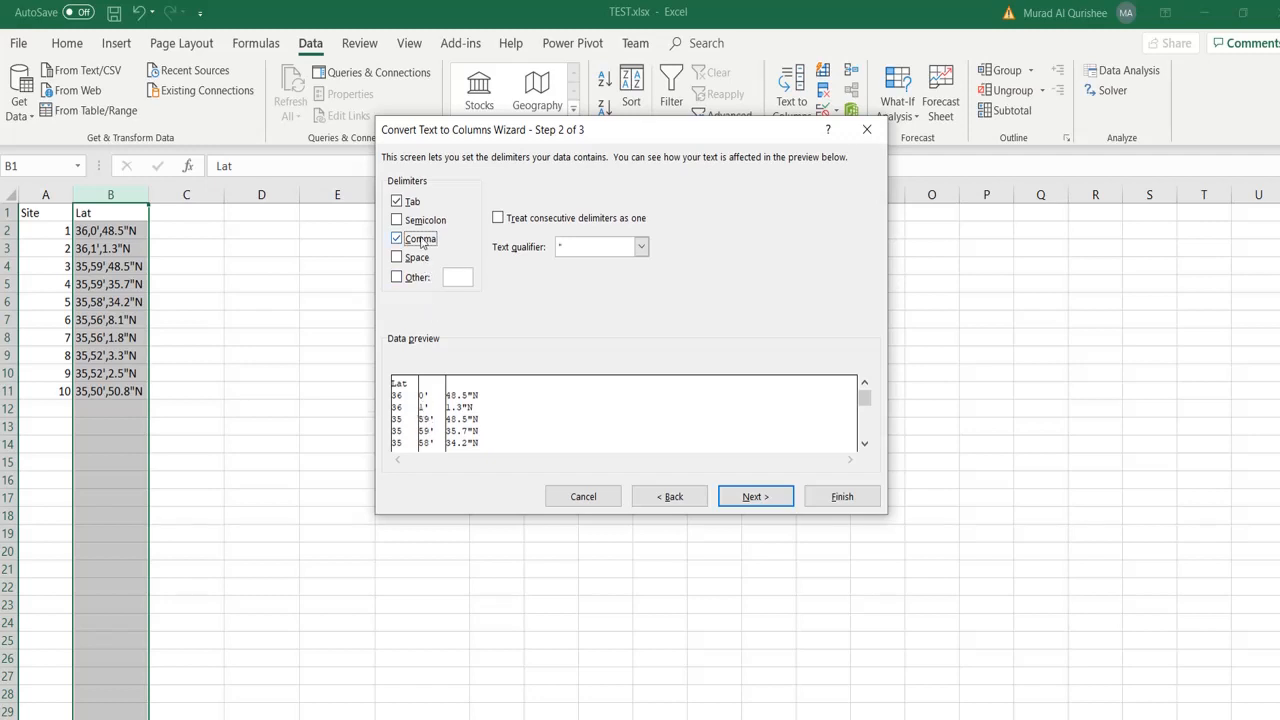
{"action": "left_click", "coordinate": [755, 496]}
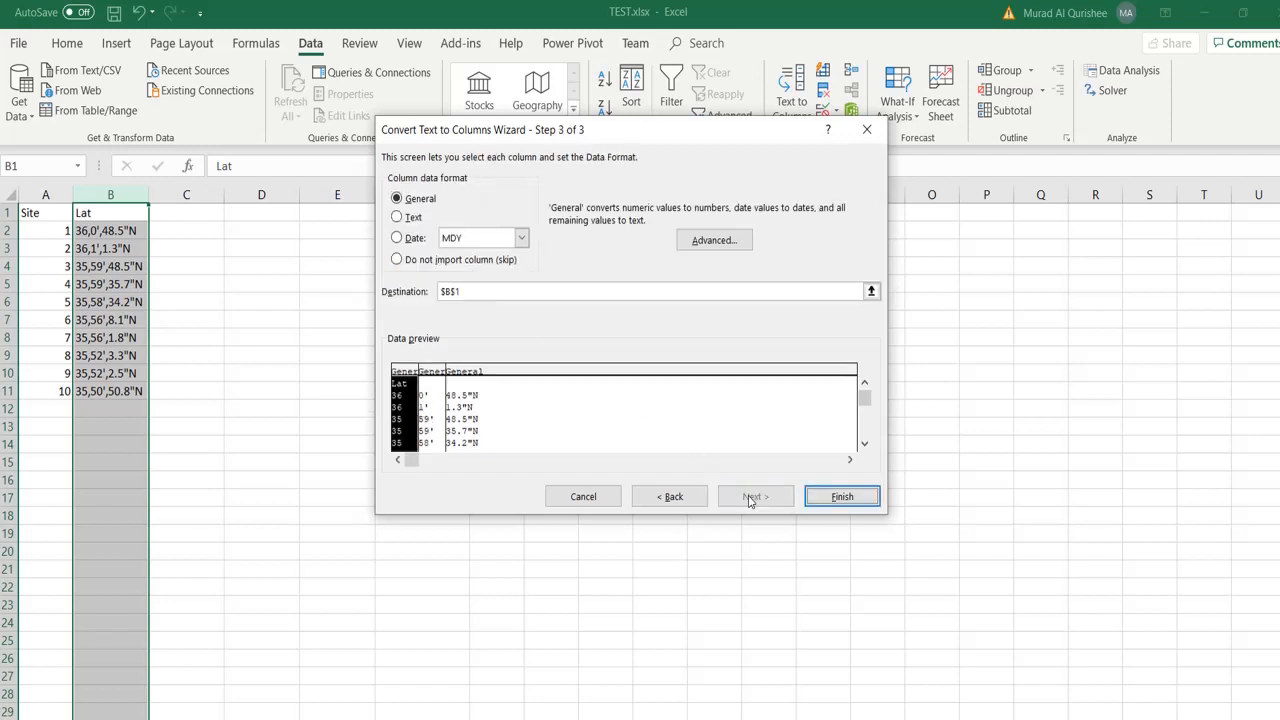
{"action": "left_click", "coordinate": [841, 496]}
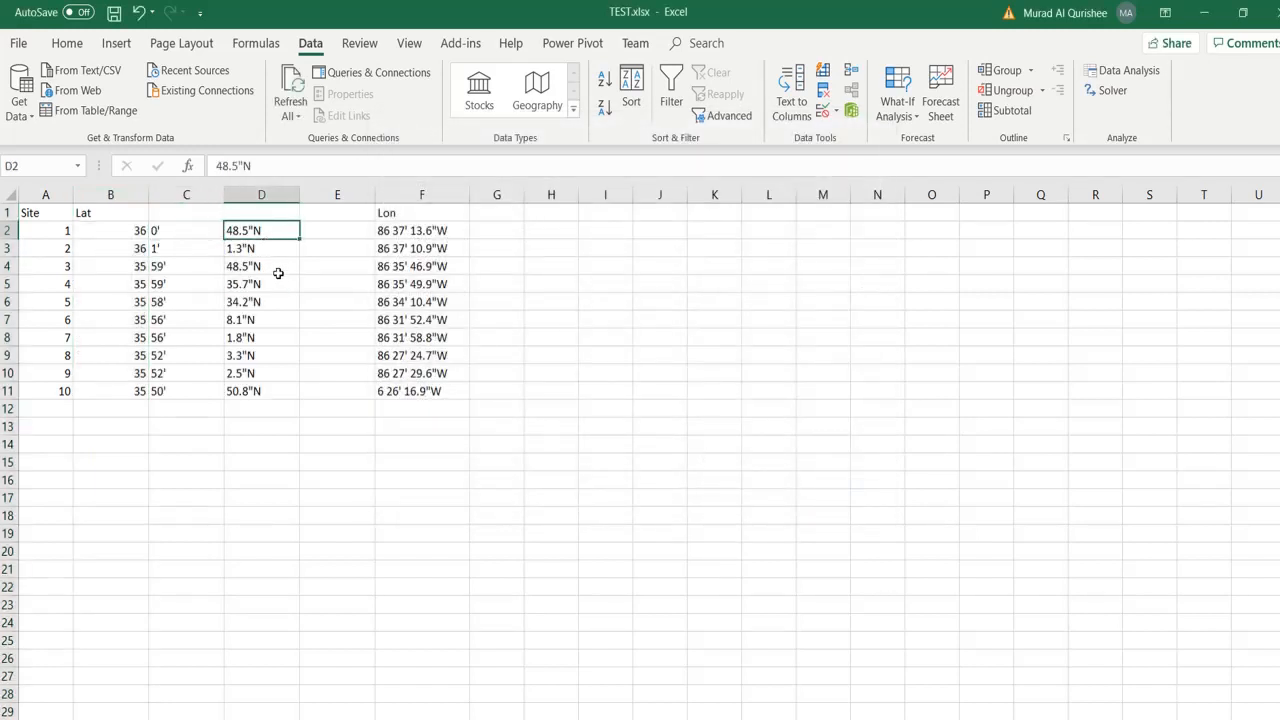
{"action": "left_click", "coordinate": [261, 248]}
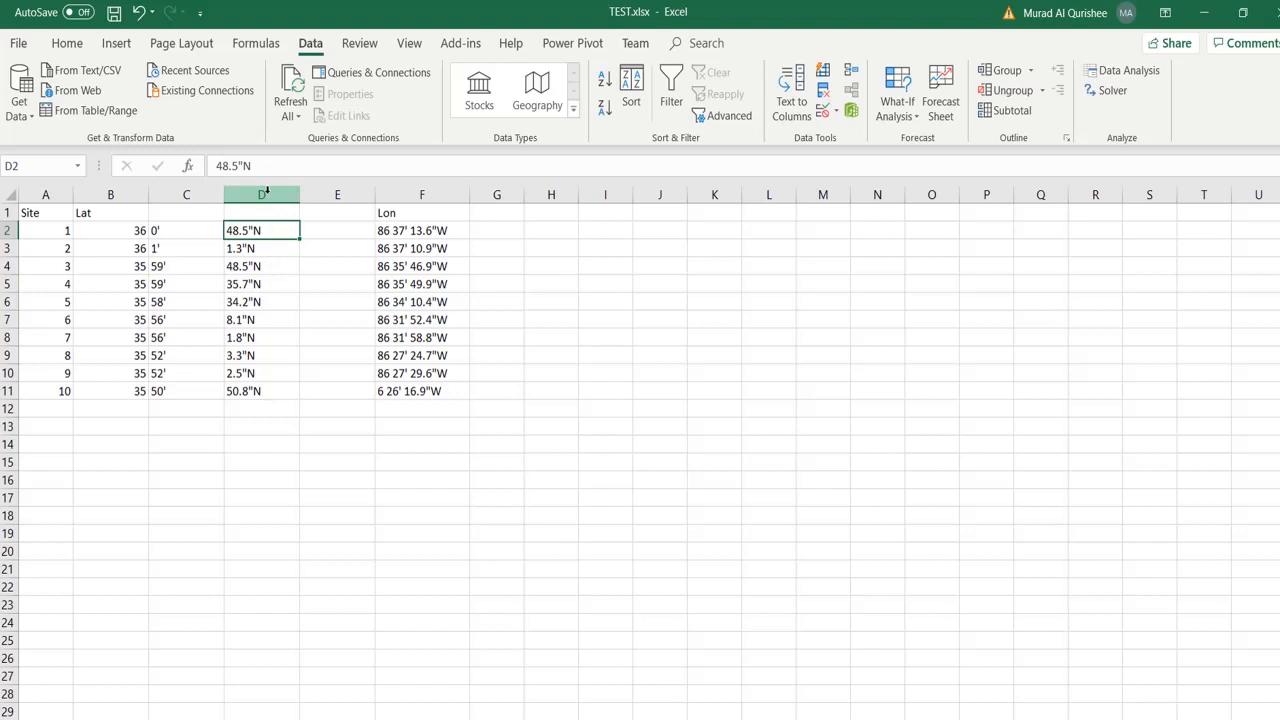
- Remove the "N suffix from all ten seconds values in column D
{"action": "left_click", "coordinate": [262, 194]}
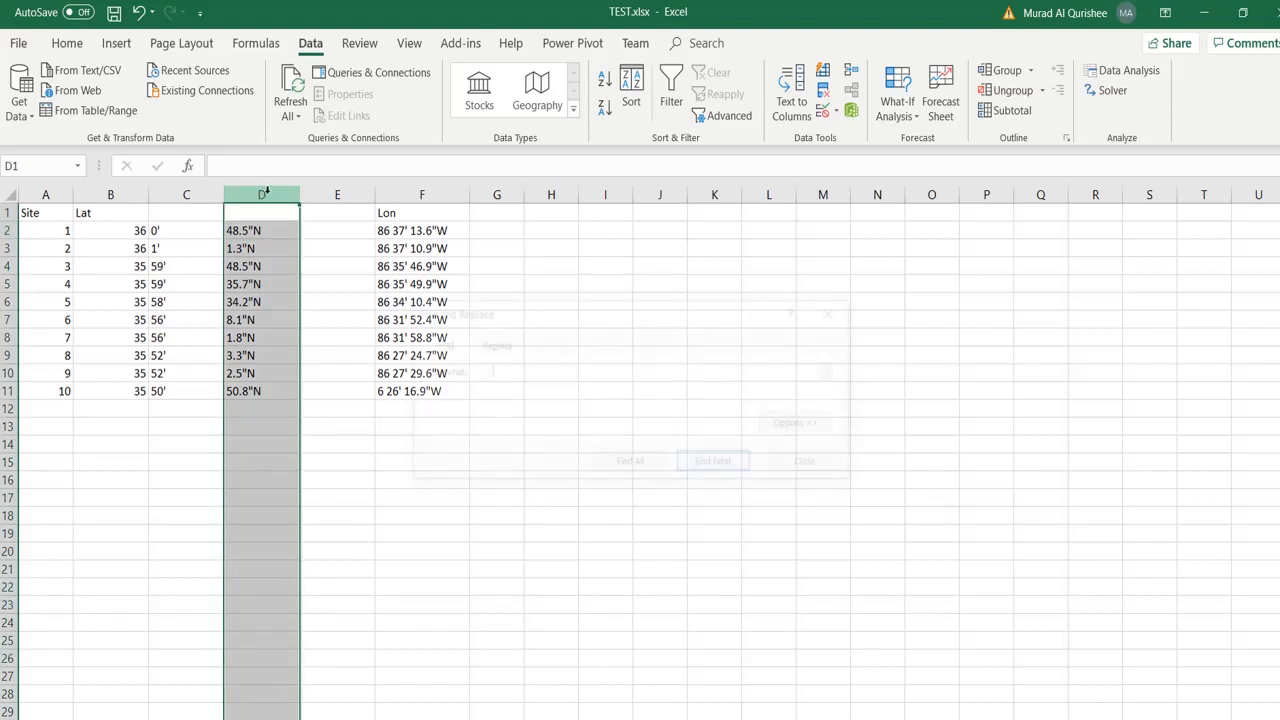
{"action": "left_click", "coordinate": [492, 344]}
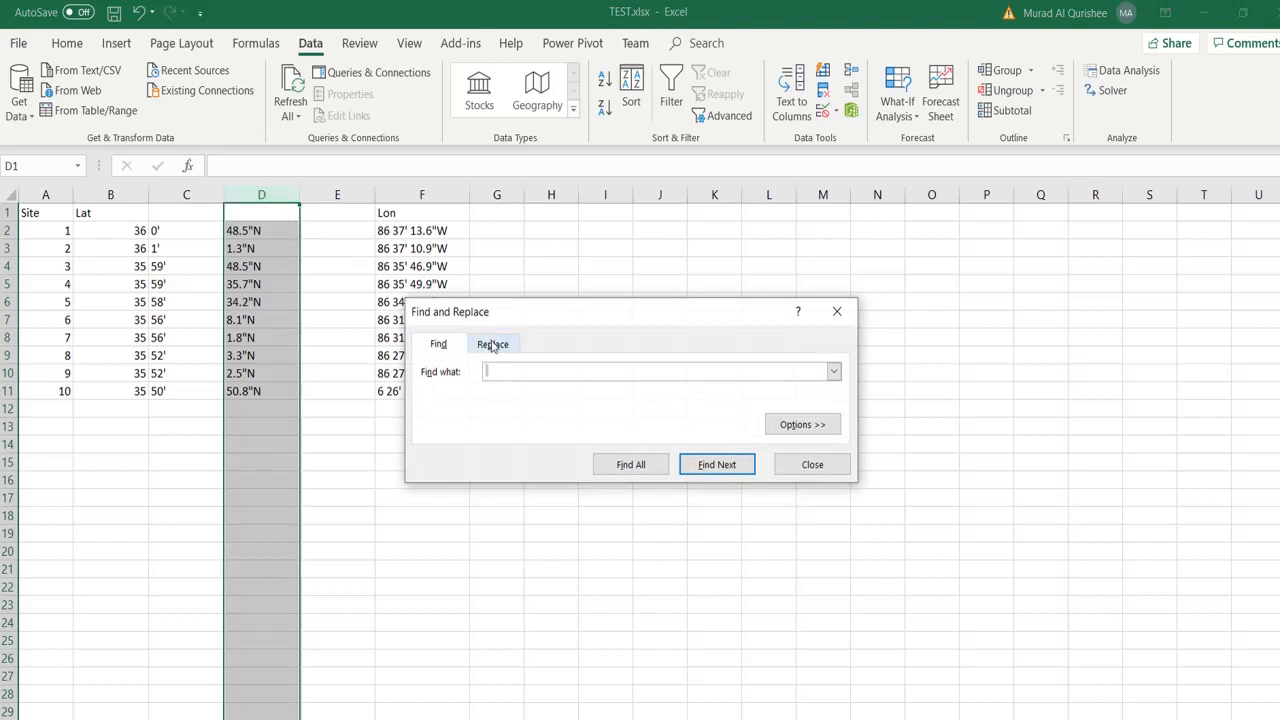
{"action": "left_click", "coordinate": [493, 343]}
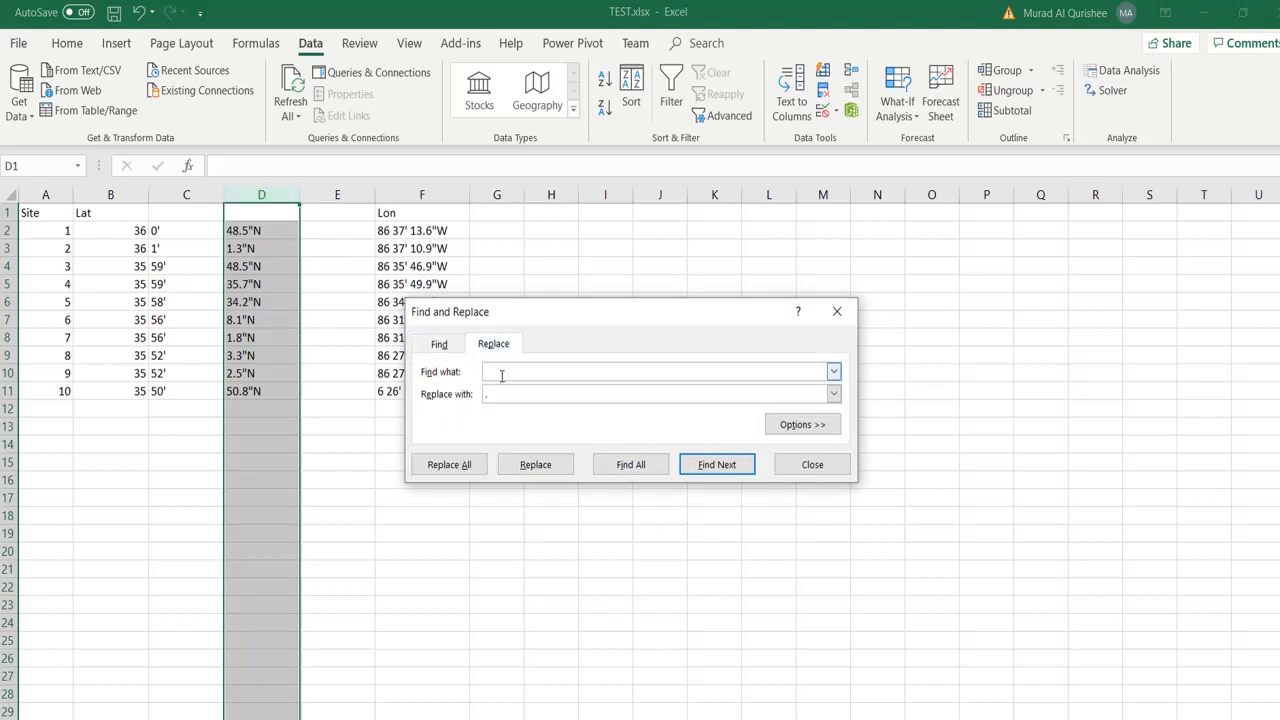
{"action": "type", "text": "1"}
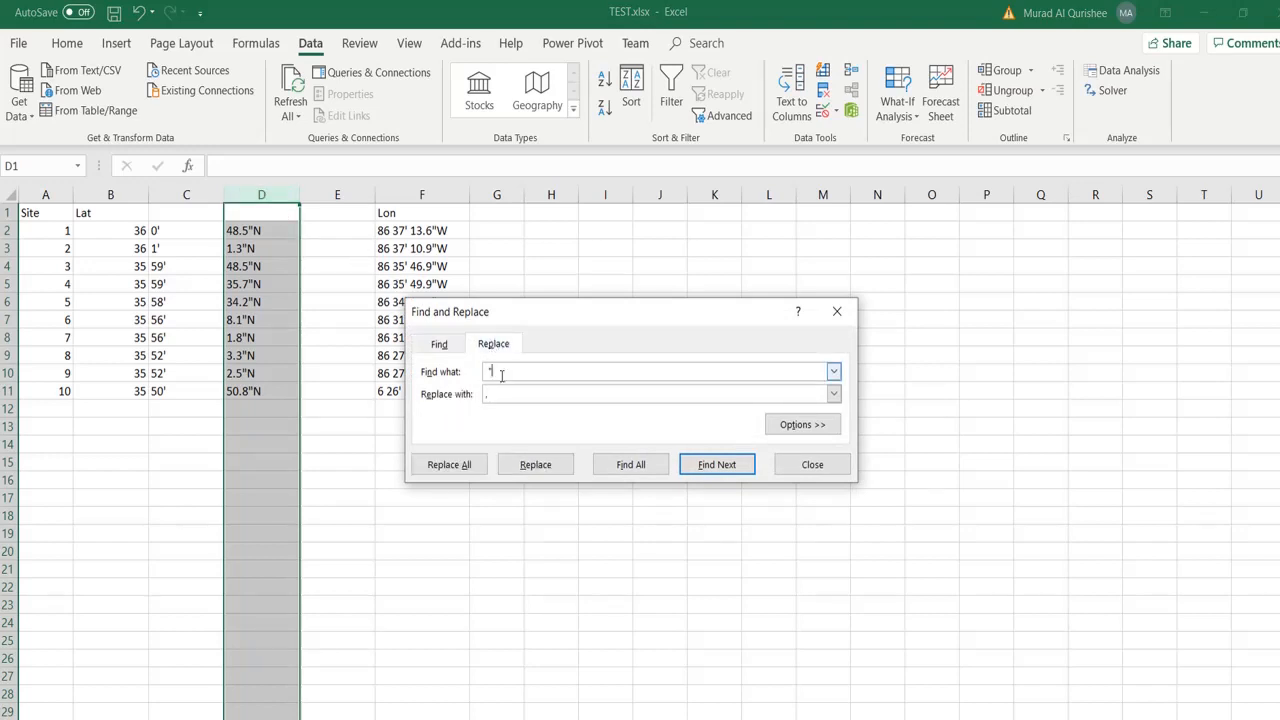
{"action": "type", "text": "'N"}
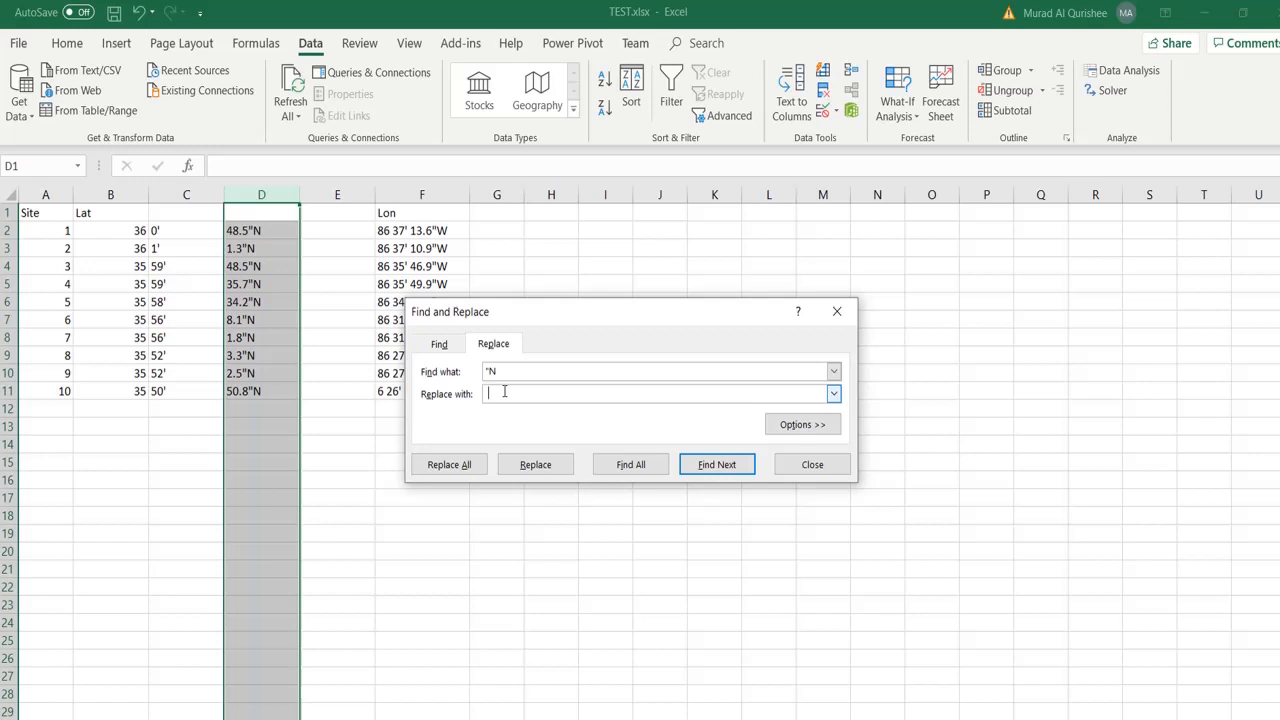
{"action": "left_click", "coordinate": [448, 464]}
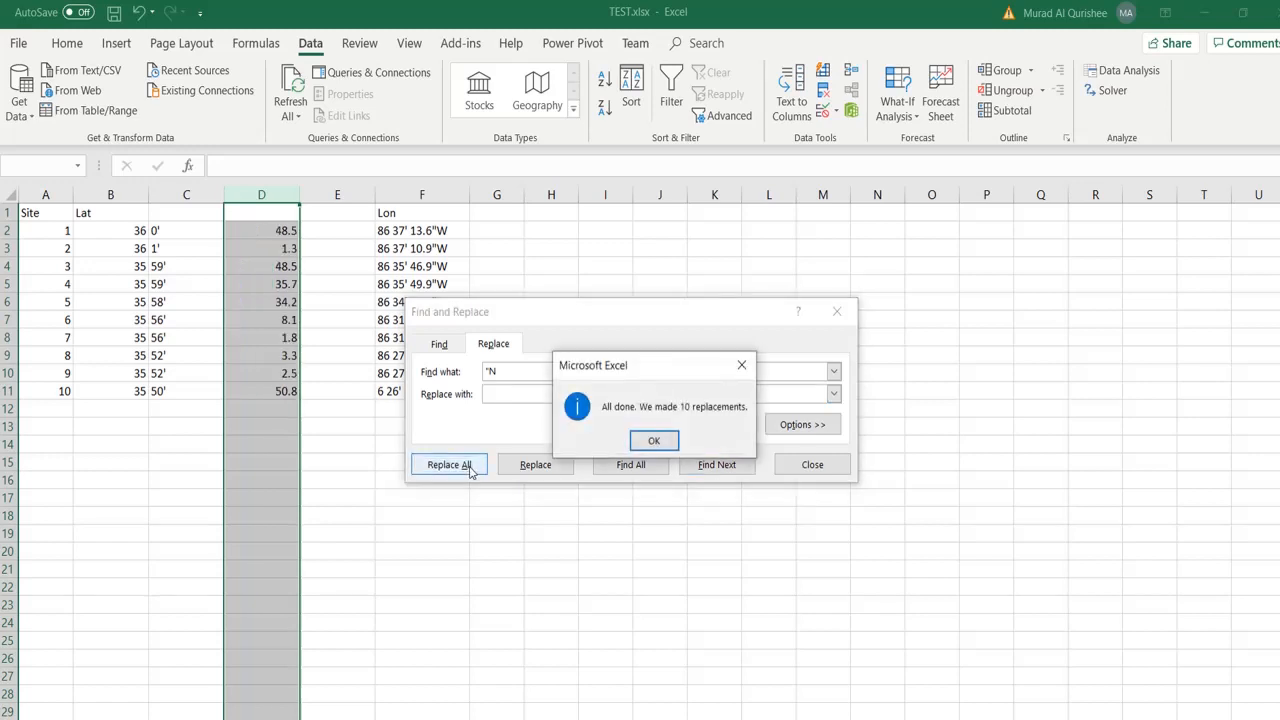
{"action": "left_click", "coordinate": [654, 441]}
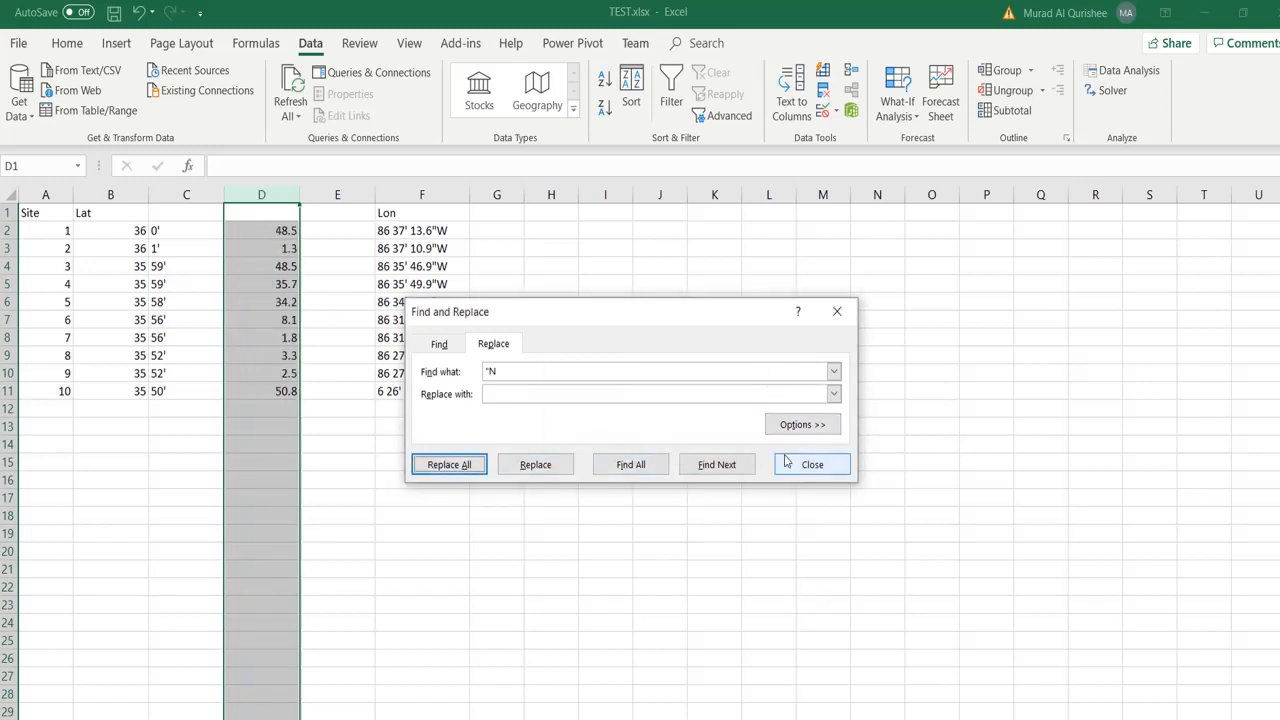
{"action": "left_click", "coordinate": [812, 464]}
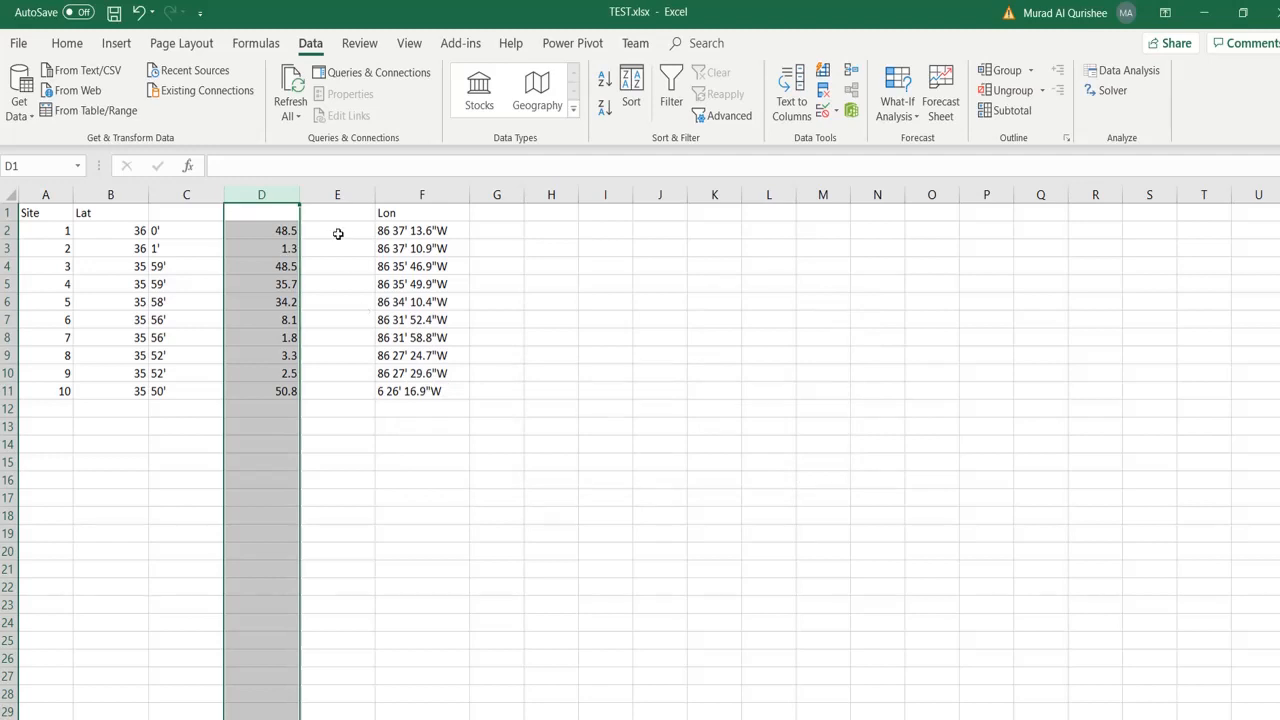
{"action": "left_click", "coordinate": [337, 230]}
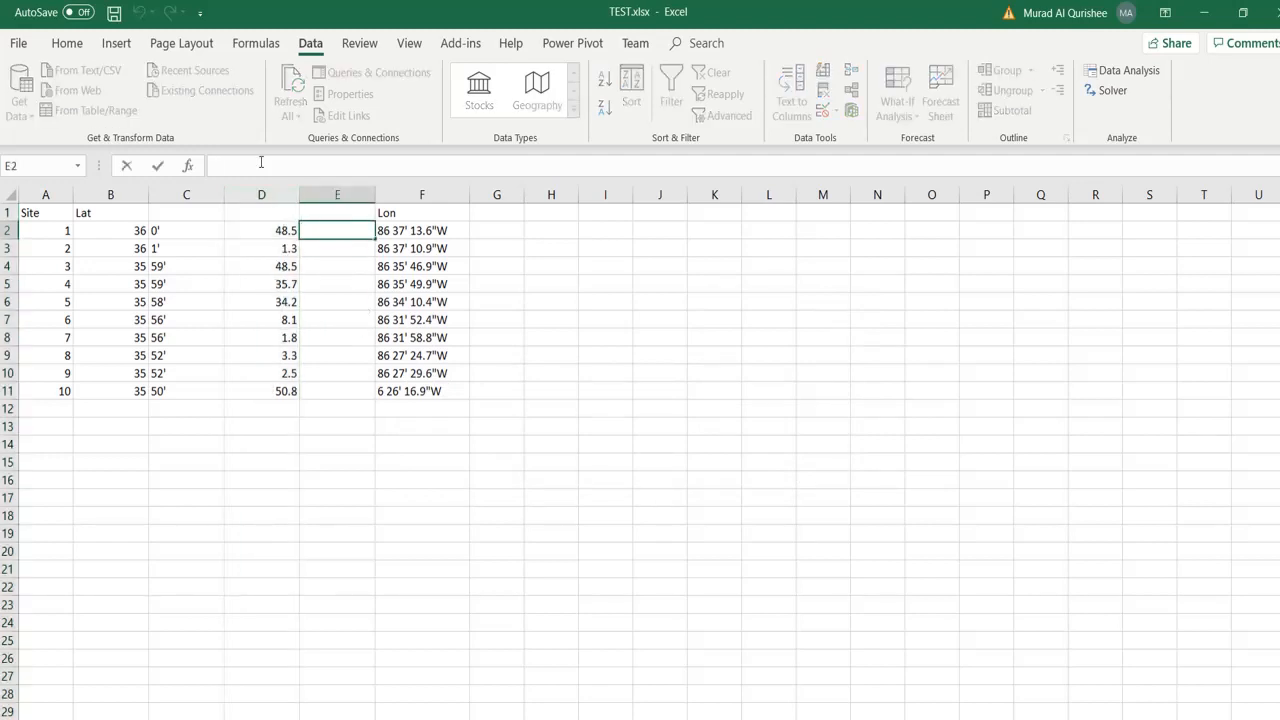
- Enter =B2+(C2)/60+(D2)/3600 in E2, which returns #VALUE!
{"action": "type", "text": "=B2+"}
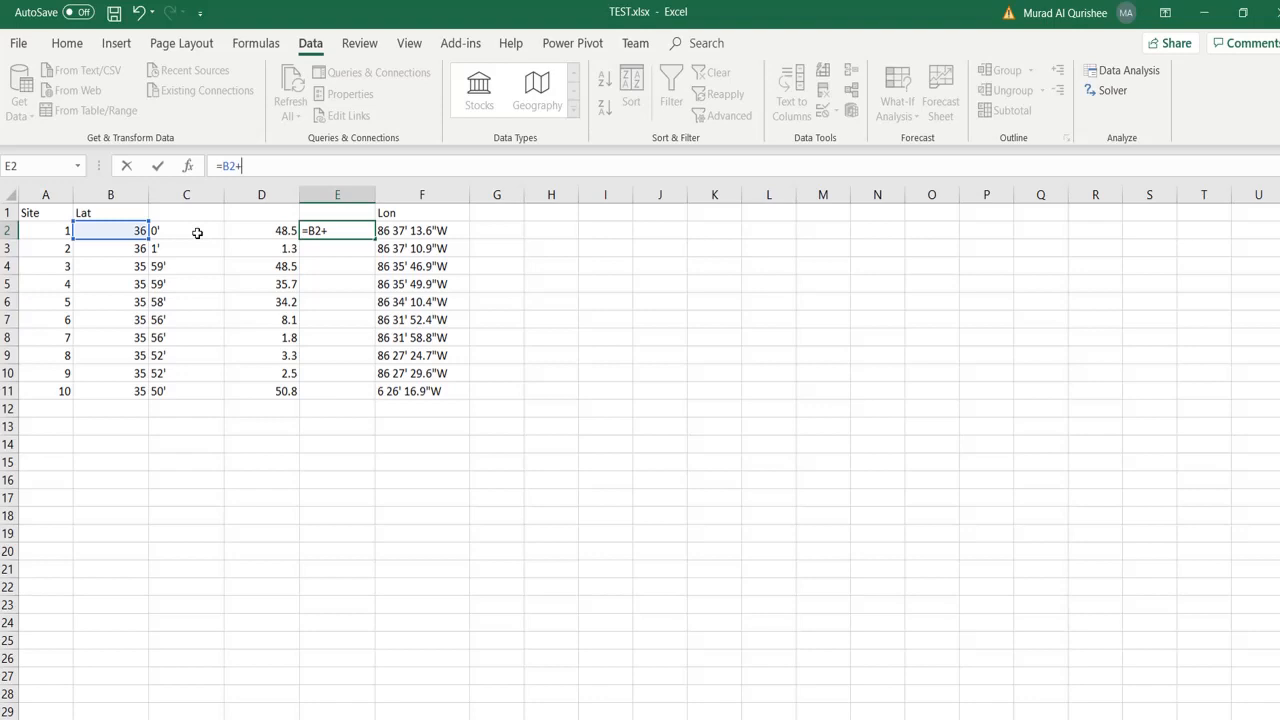
{"action": "type", "text": "()"}
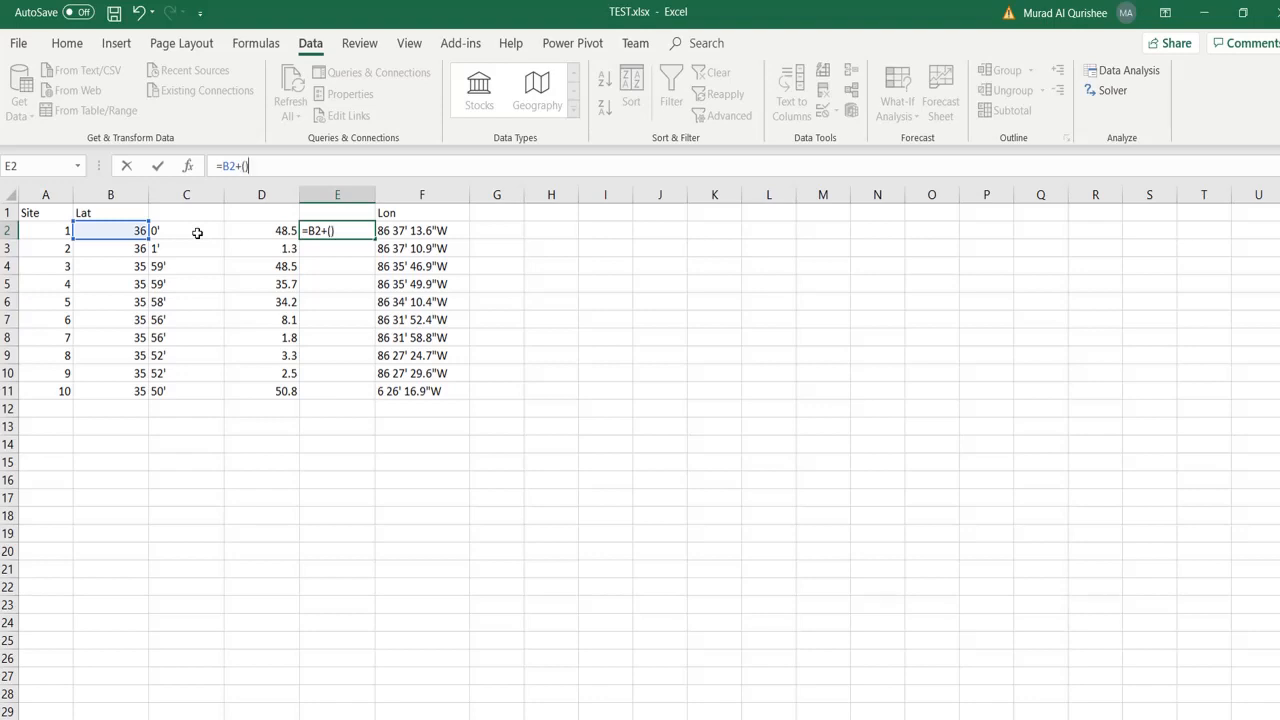
{"action": "type", "text": "/6"}
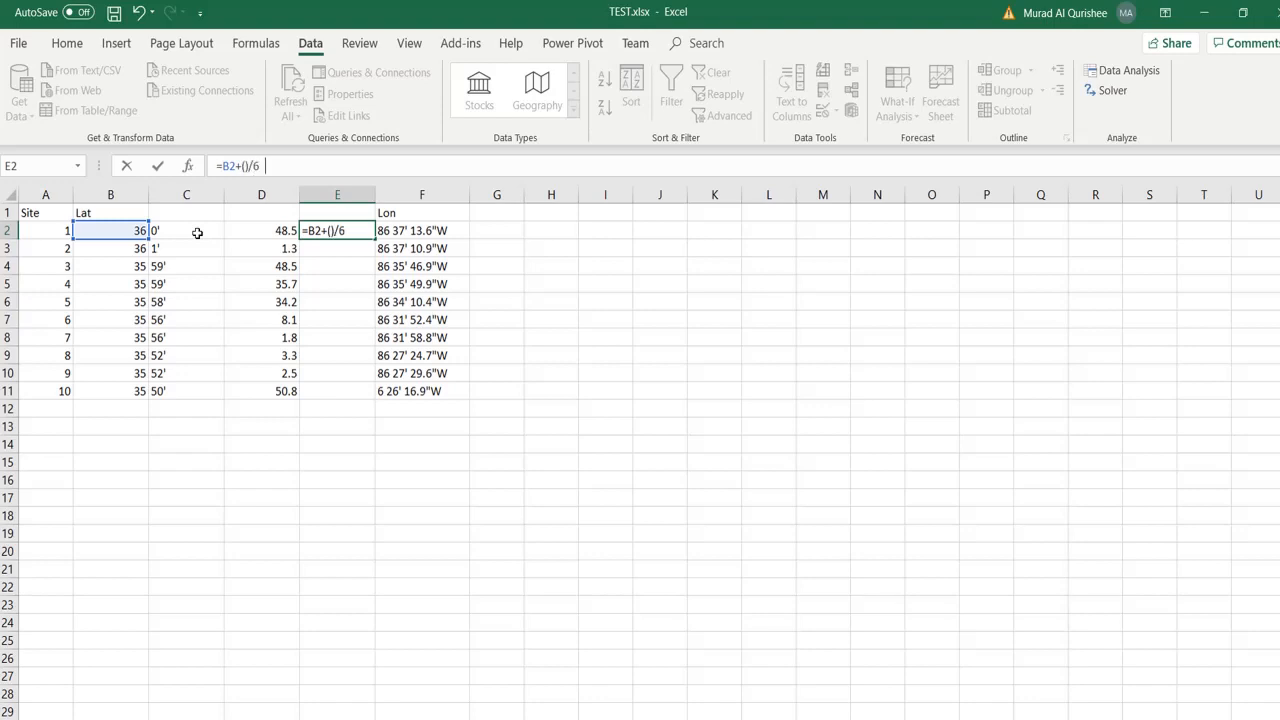
{"action": "type", "text": "0"}
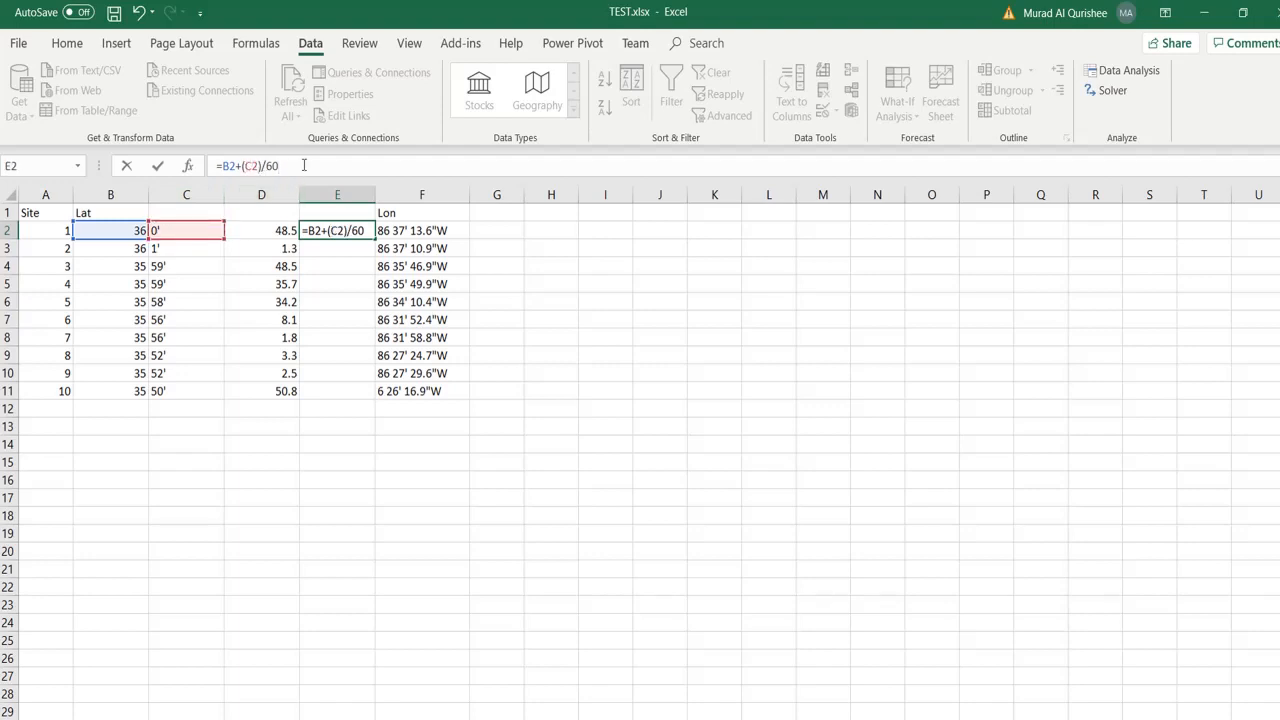
{"action": "type", "text": "+"}
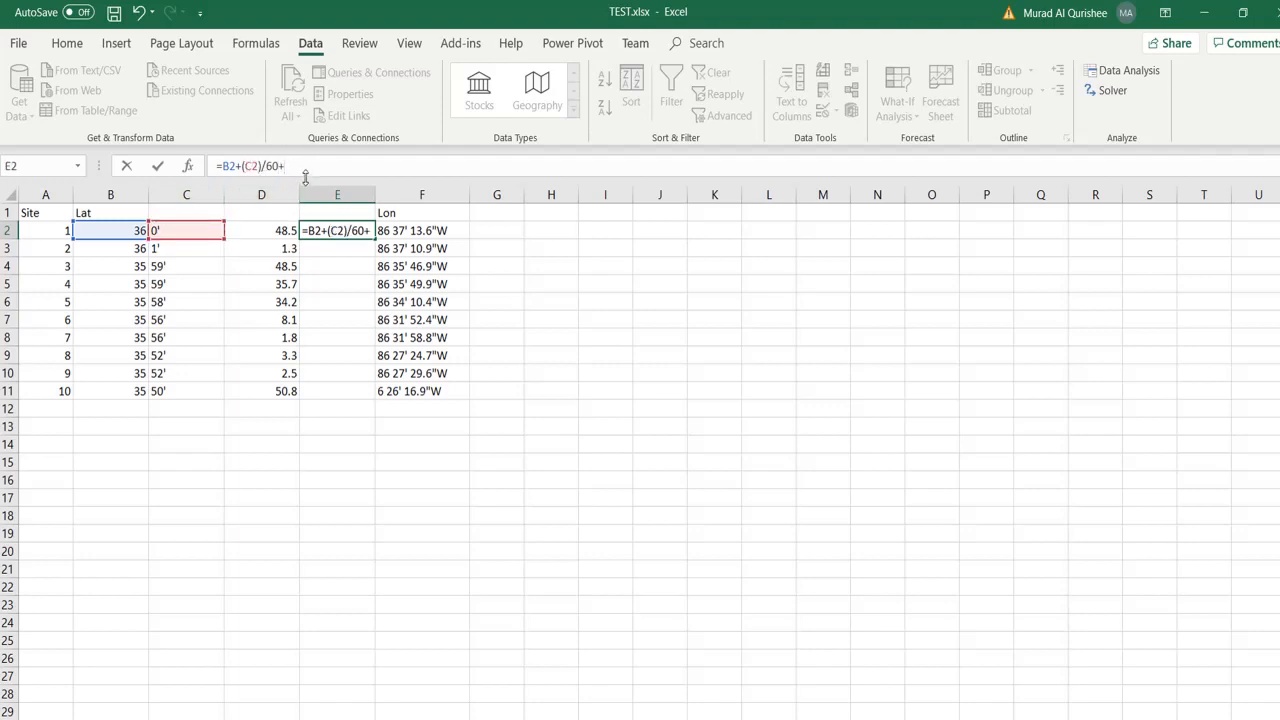
{"action": "type", "text": "()/"}
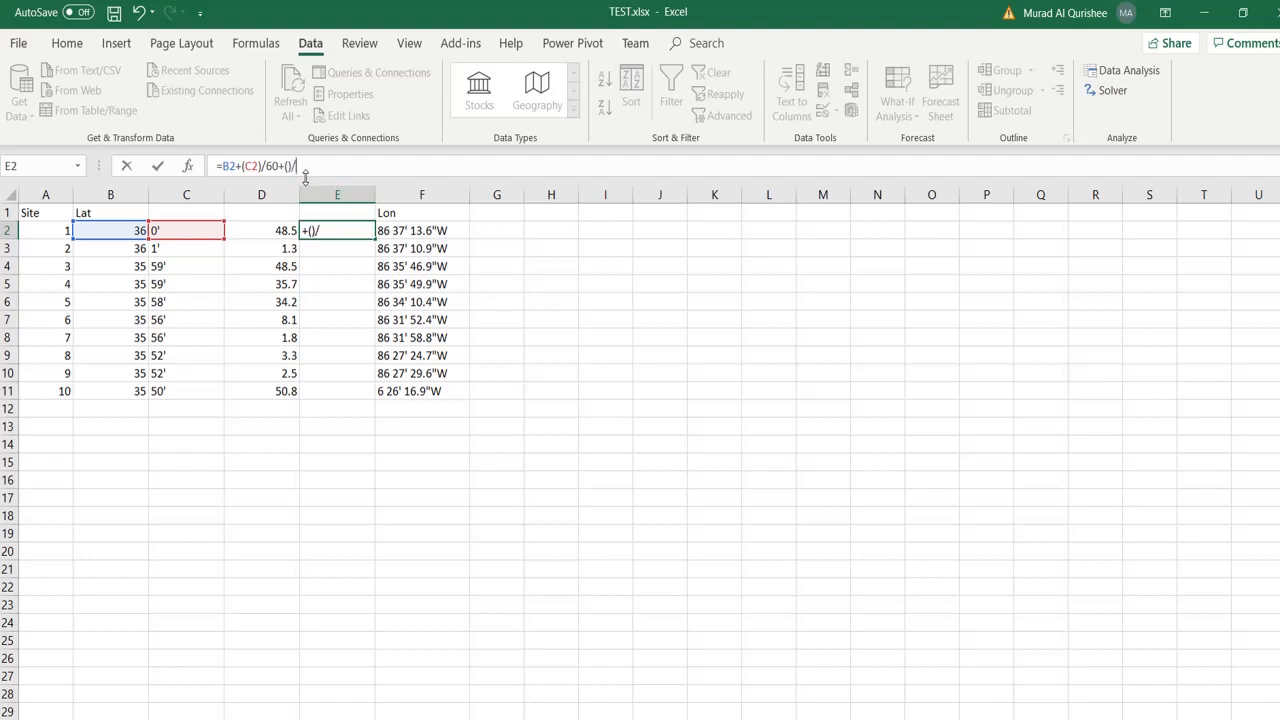
{"action": "type", "text": "36"}
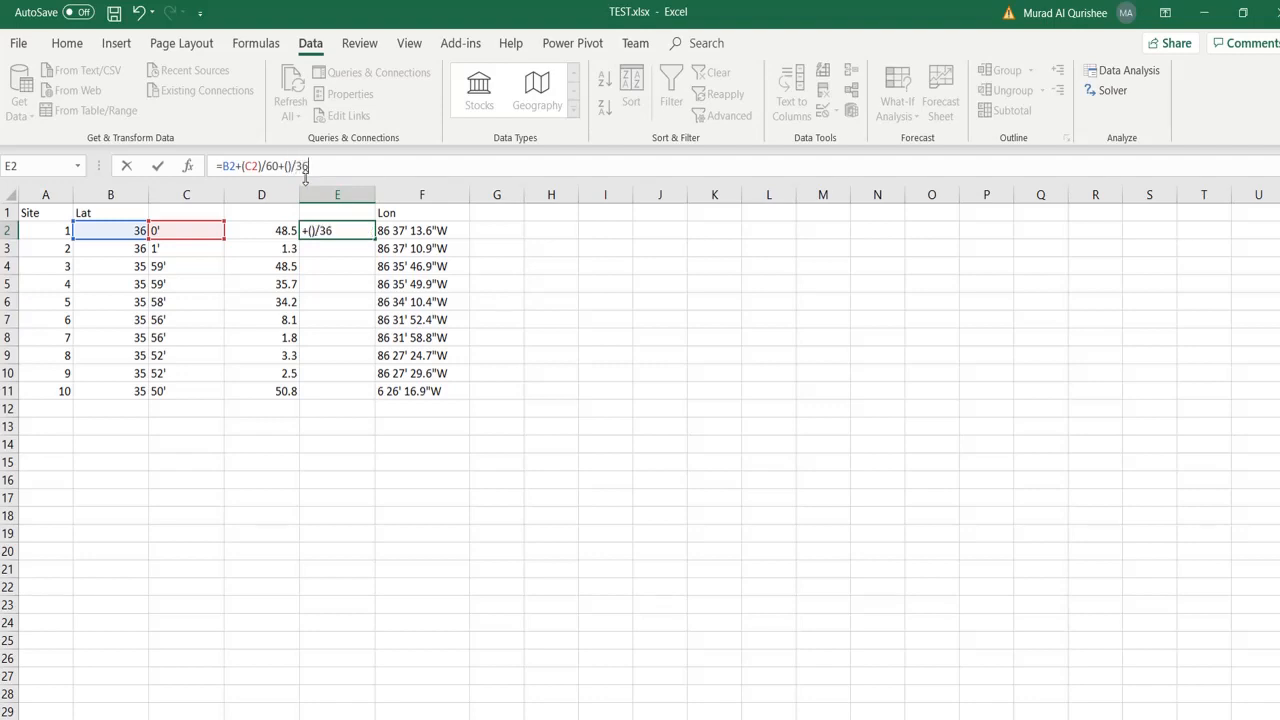
{"action": "type", "text": "00"}
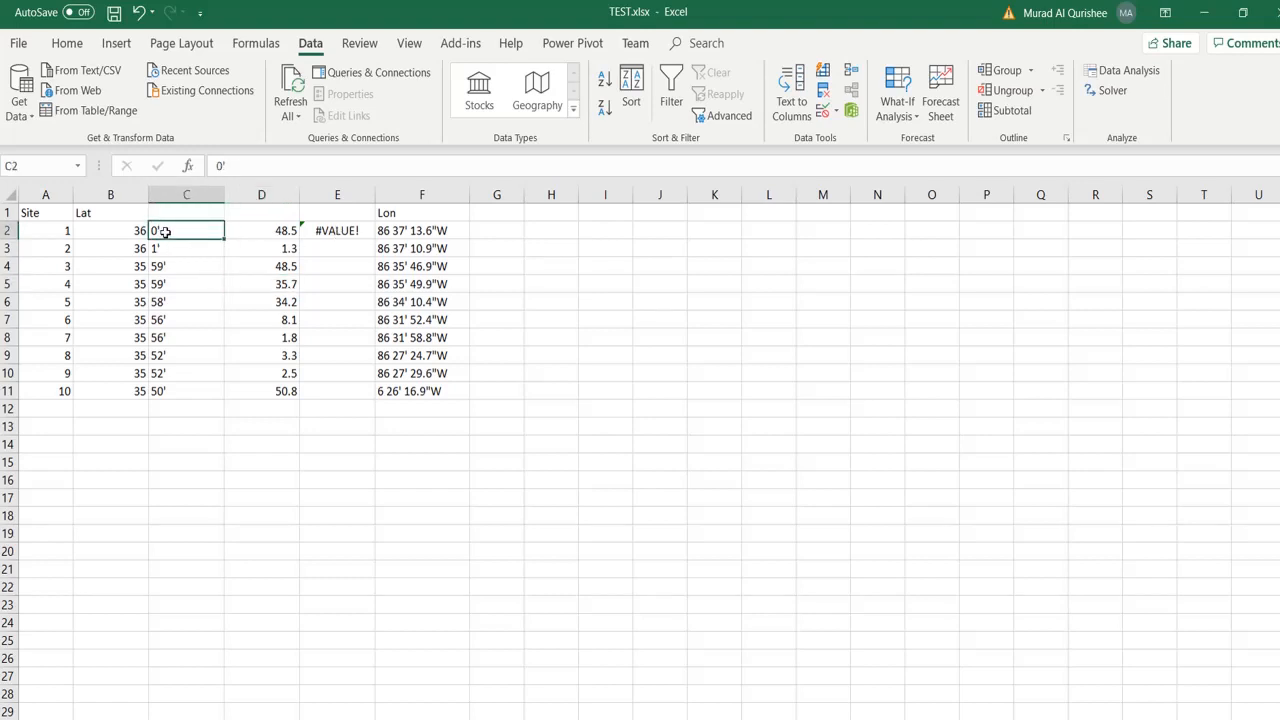
{"action": "left_click", "coordinate": [186, 194]}
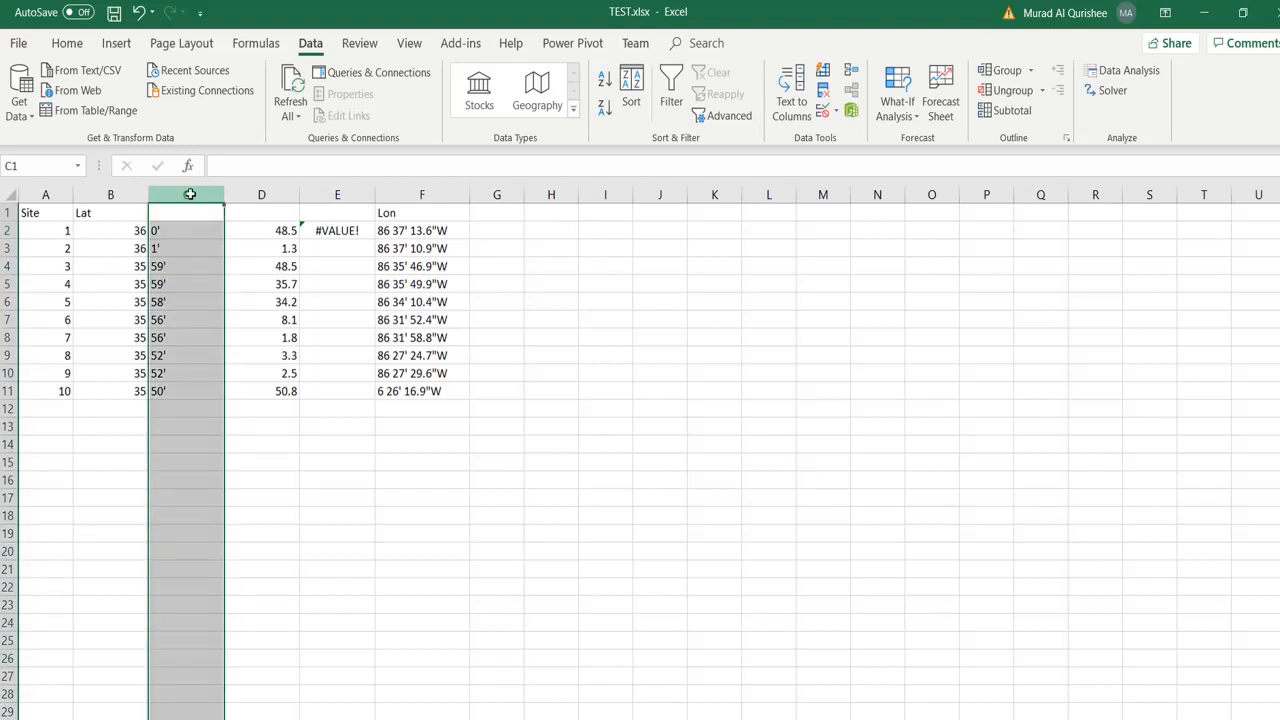
- Strip apostrophes from the column C minutes and fill E2's formula down to E11
{"action": "left_click", "coordinate": [493, 365]}
{"action": "type", "text": "'"}
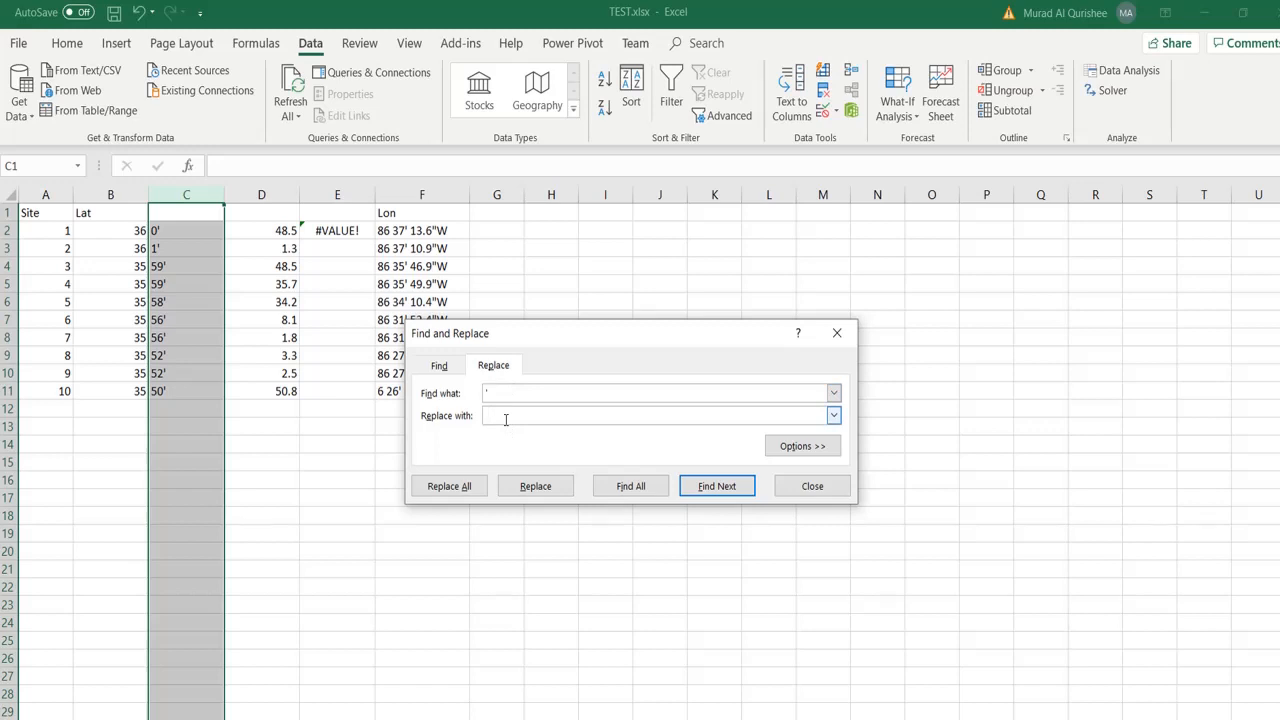
{"action": "left_click", "coordinate": [449, 486]}
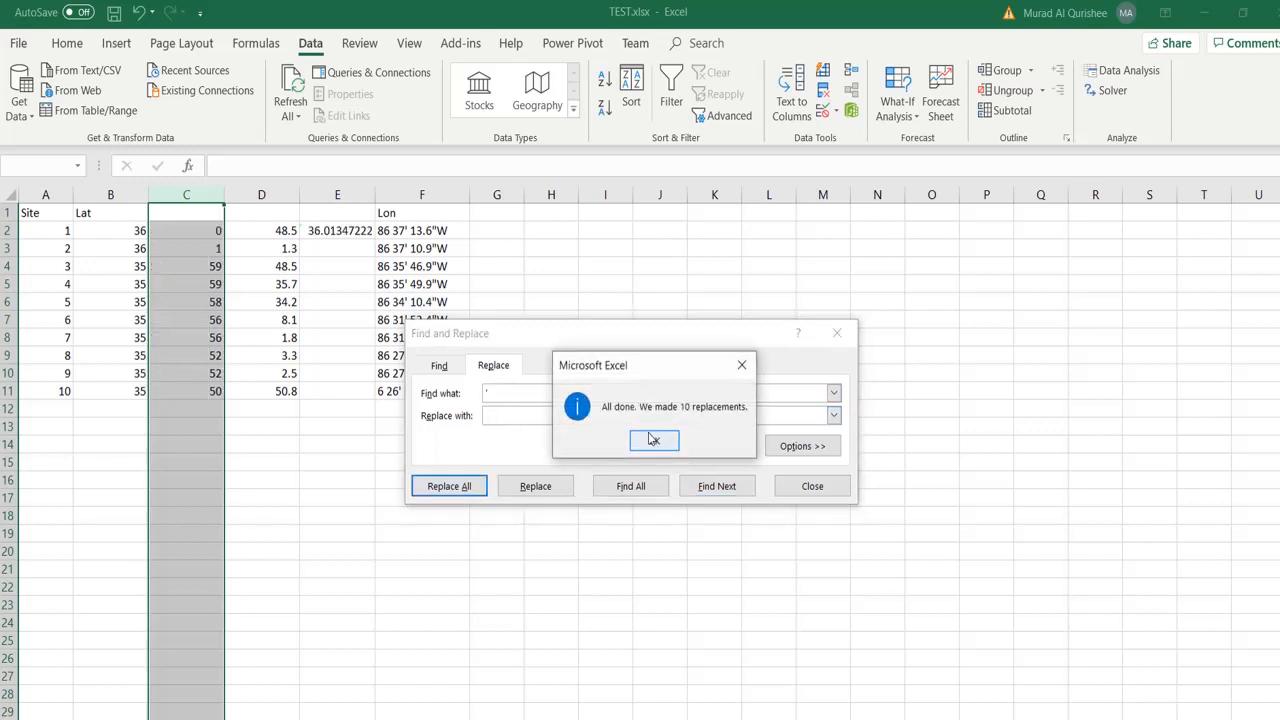
{"action": "left_click", "coordinate": [654, 441]}
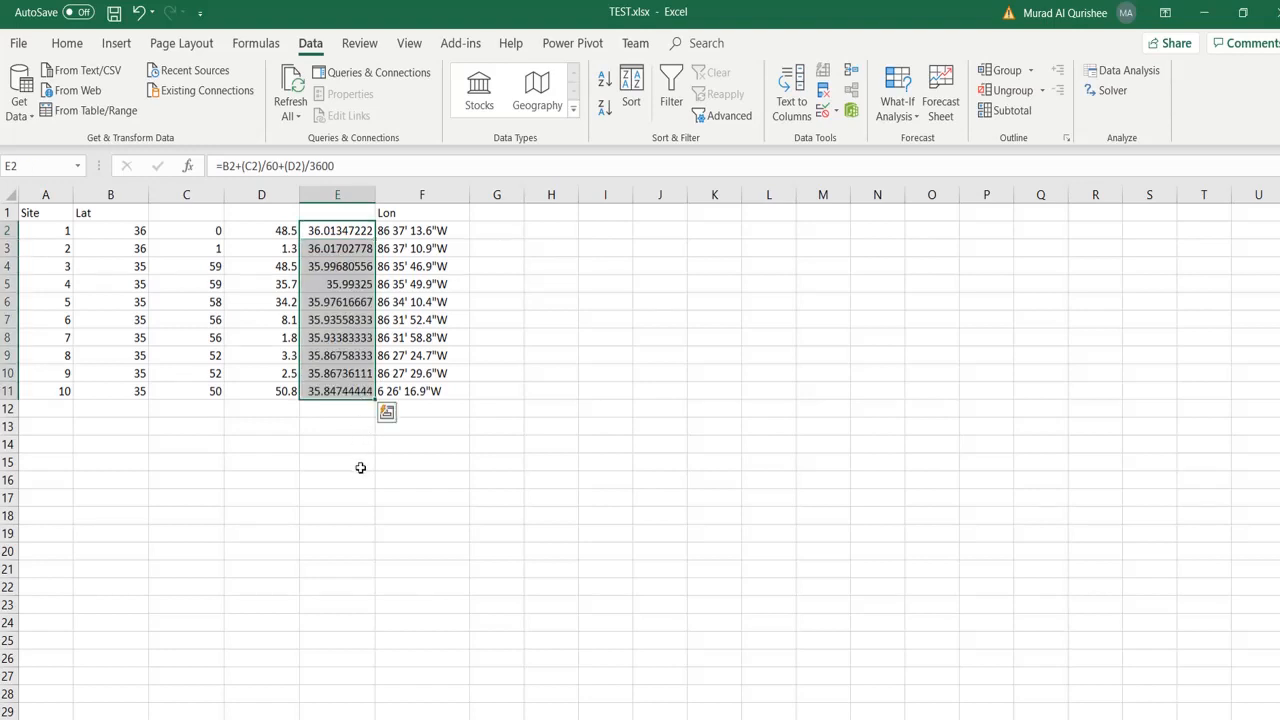
{"action": "left_click_drag", "start_coordinate": [337, 230], "coordinate": [337, 337]}
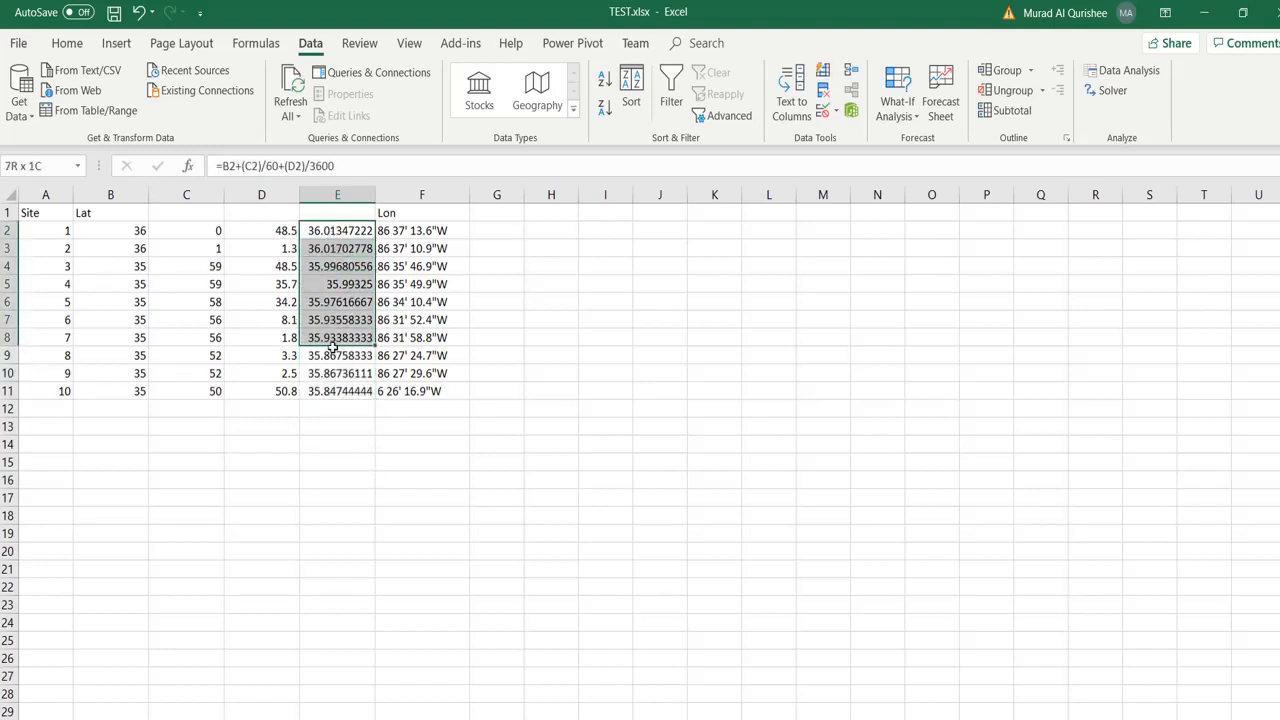
{"action": "left_click", "coordinate": [551, 301]}
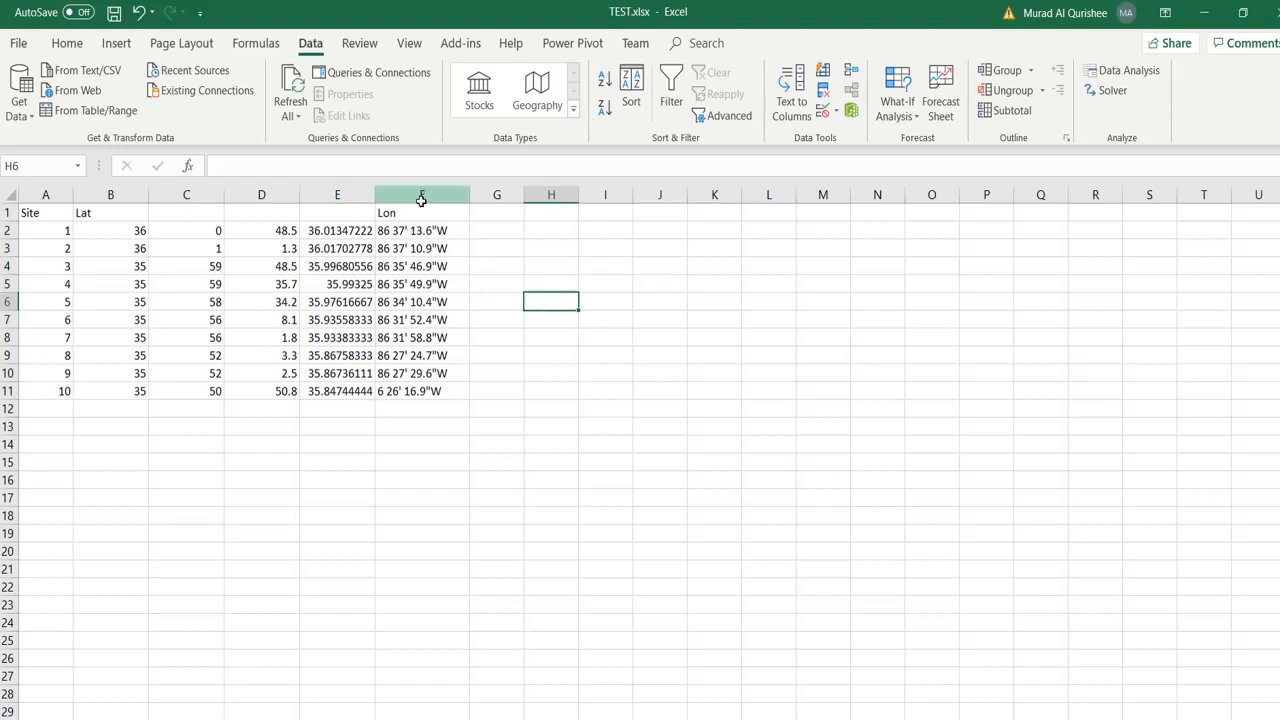
- Replace spaces with commas in the Lon column F, making 20 replacements
{"action": "left_click", "coordinate": [421, 194]}
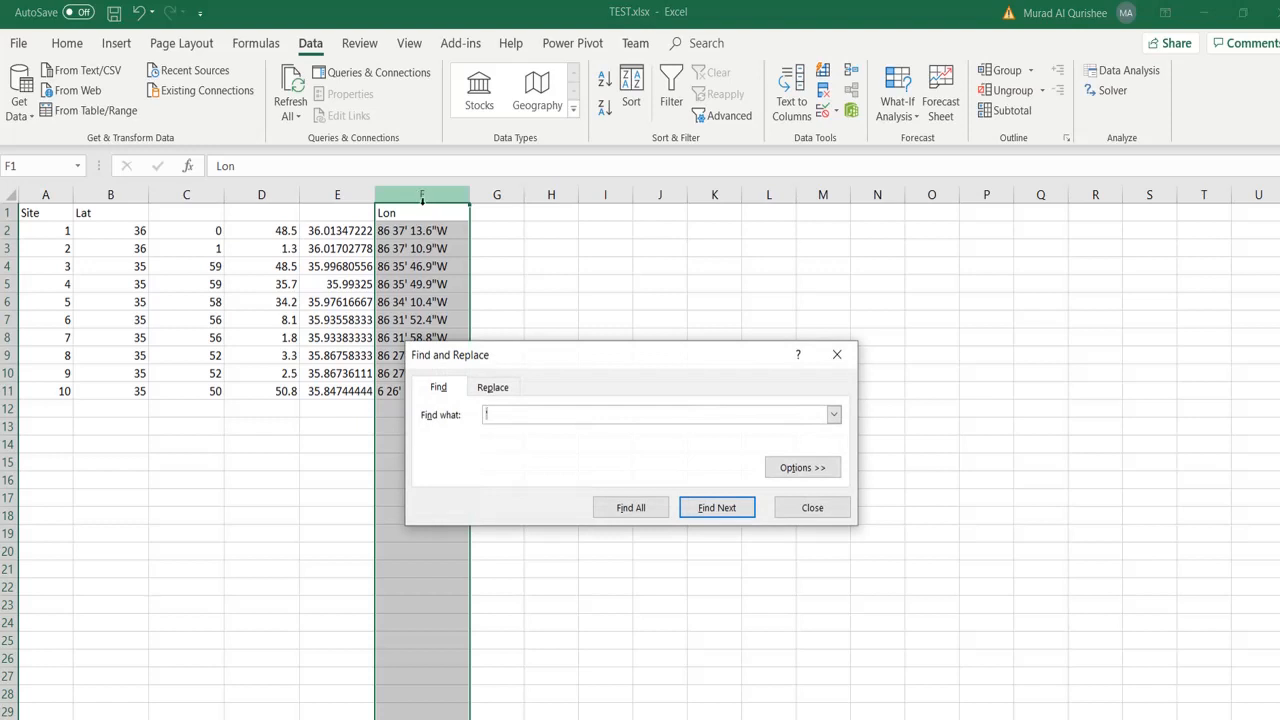
{"action": "left_click", "coordinate": [492, 387]}
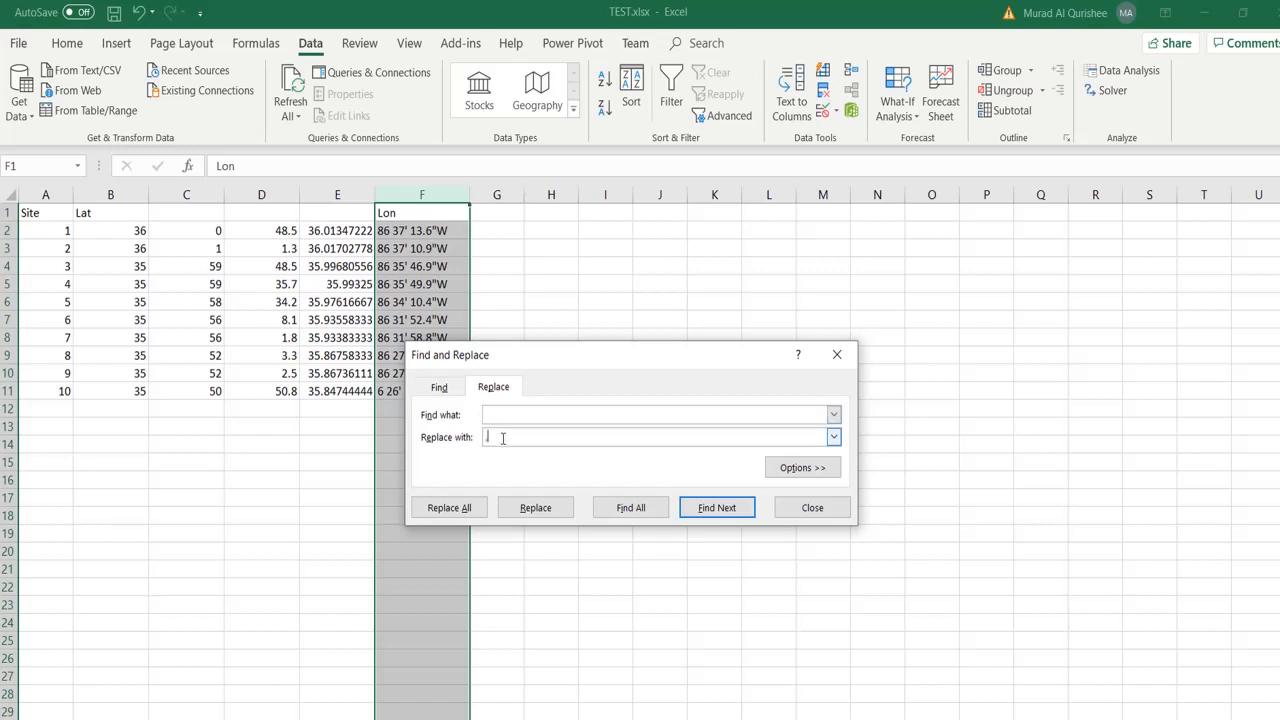
{"action": "left_click", "coordinate": [448, 507]}
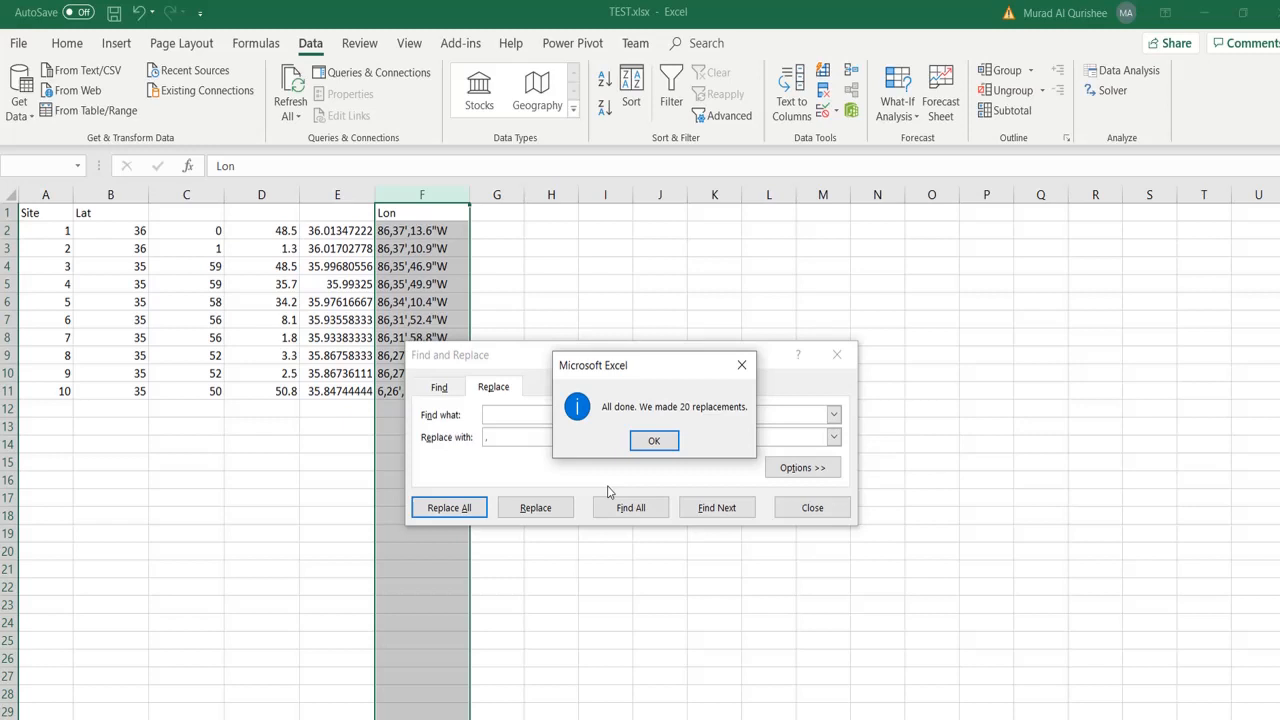
{"action": "left_click", "coordinate": [654, 440]}
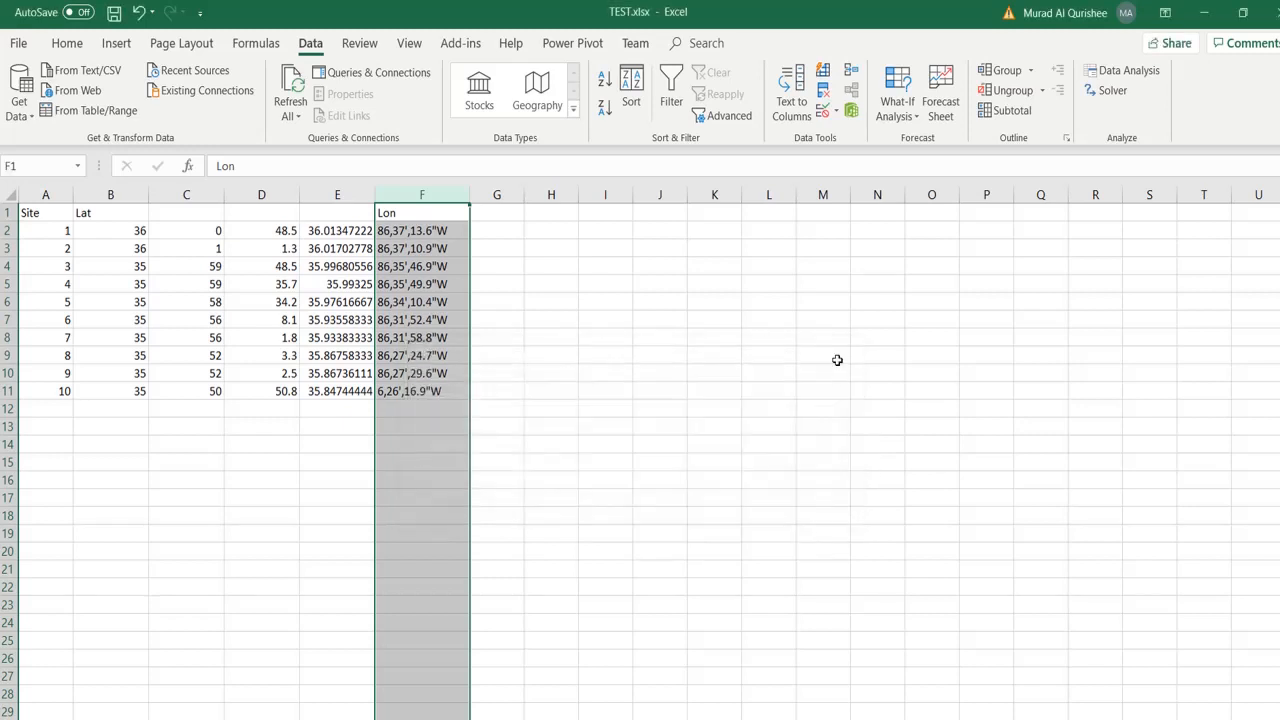
{"action": "mouse_move", "coordinate": [791, 97]}
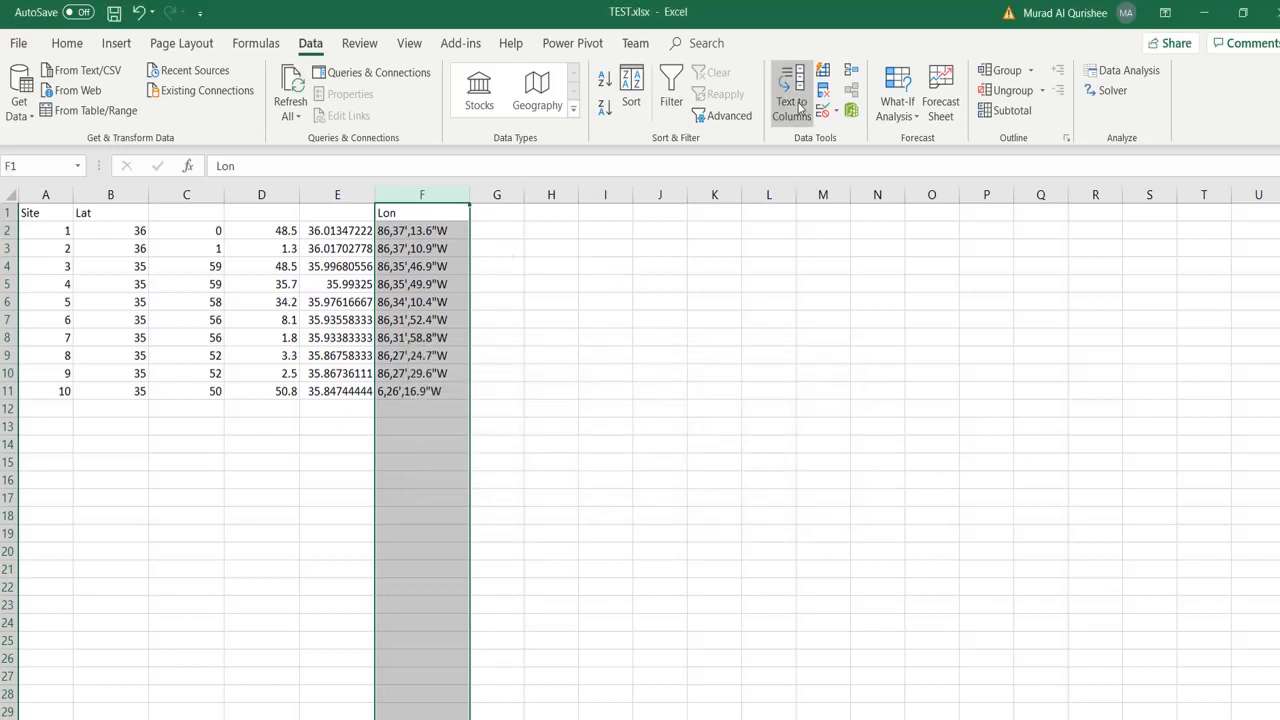
- Split Lon at commas only into degrees, minutes and seconds in columns F, G, H
{"action": "left_click", "coordinate": [790, 90]}
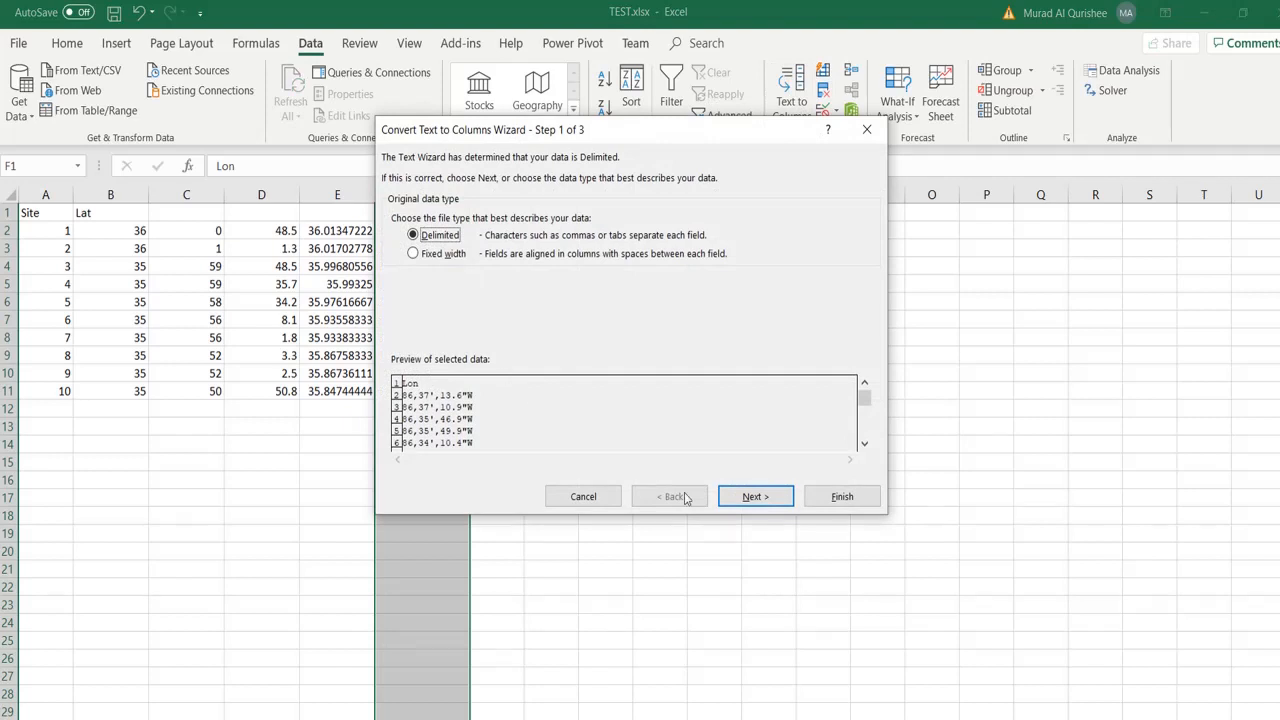
{"action": "left_click", "coordinate": [755, 496]}
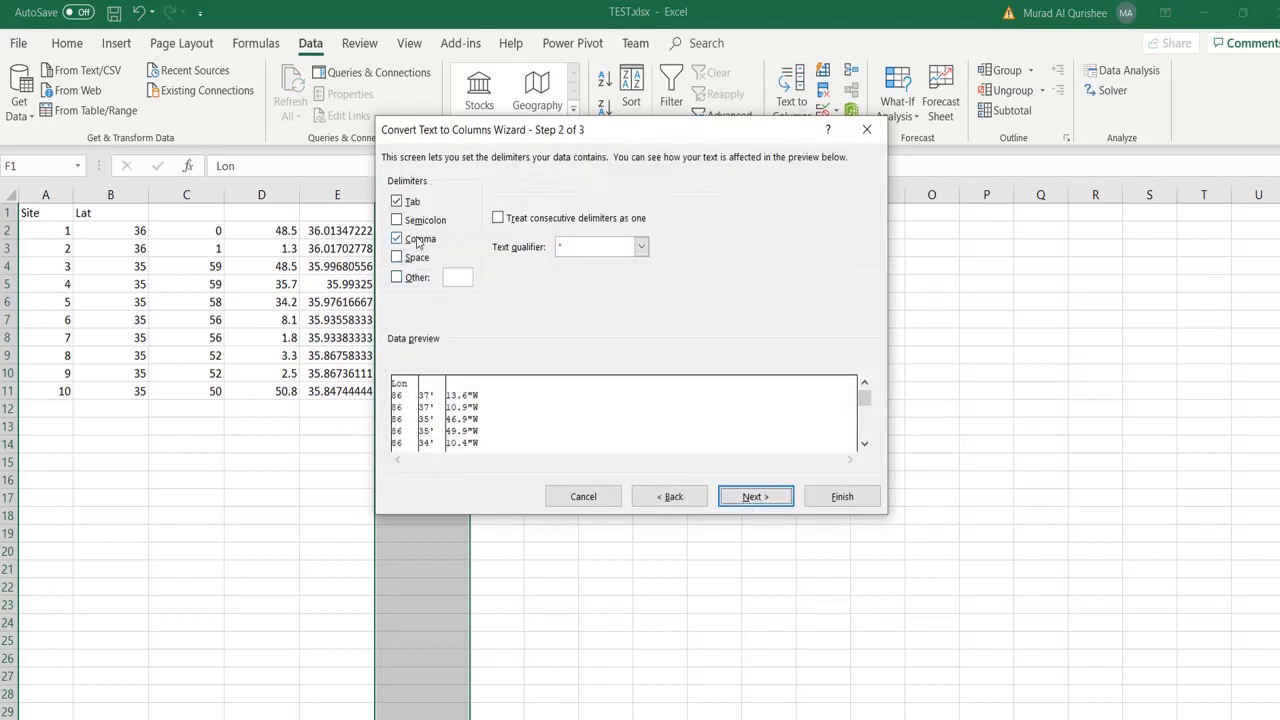
{"action": "left_click", "coordinate": [397, 201]}
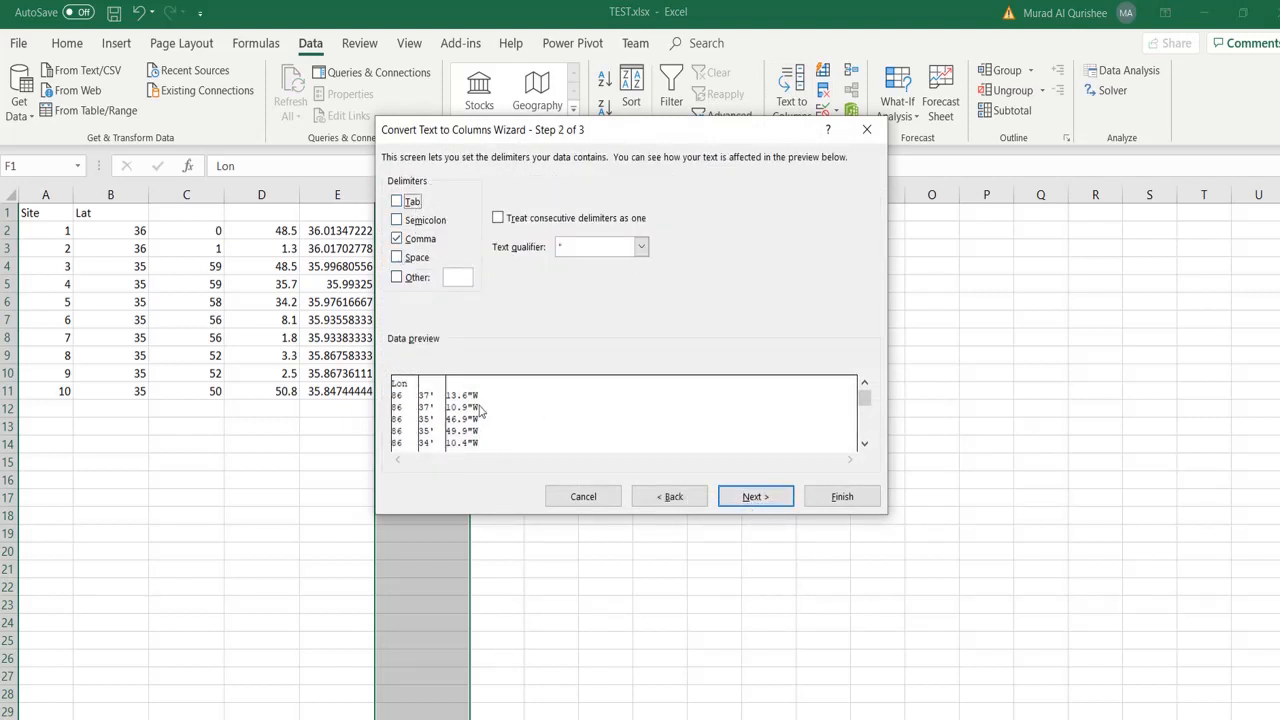
{"action": "left_click", "coordinate": [755, 496]}
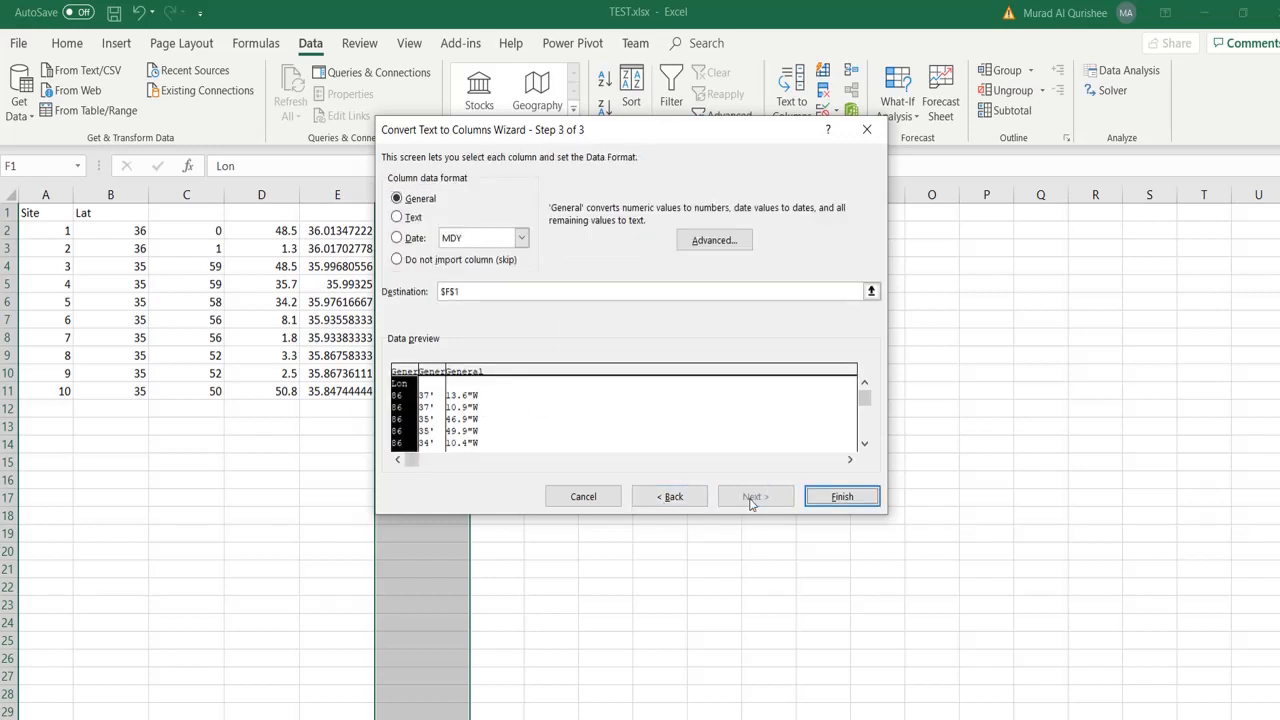
{"action": "left_click", "coordinate": [841, 496]}
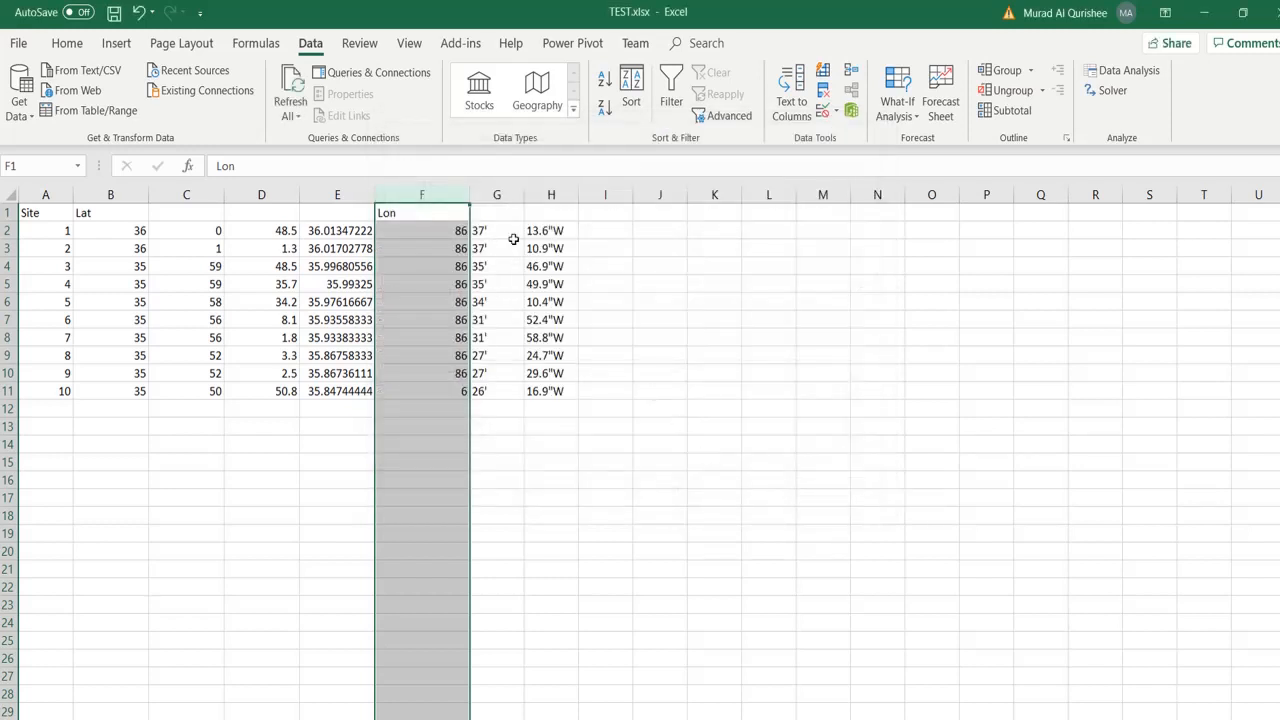
{"action": "left_click", "coordinate": [497, 194]}
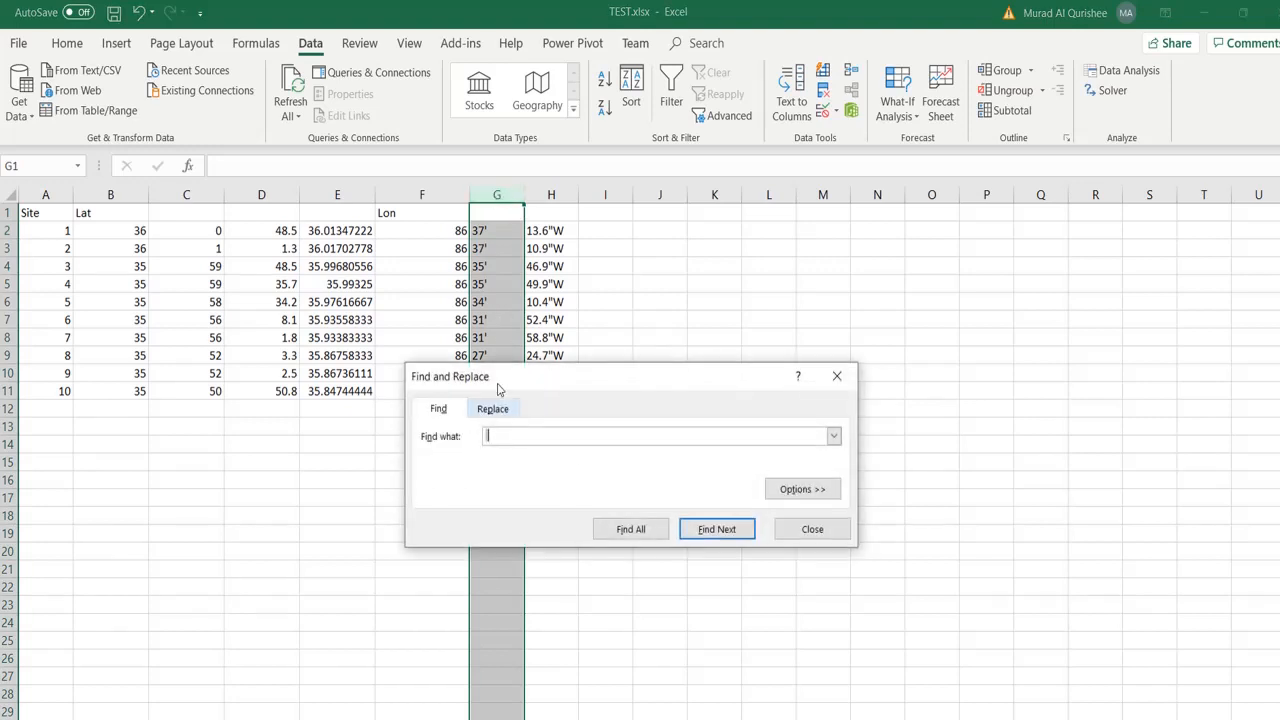
- Remove the apostrophes from the longitude minutes in column G
{"action": "left_click", "coordinate": [492, 408]}
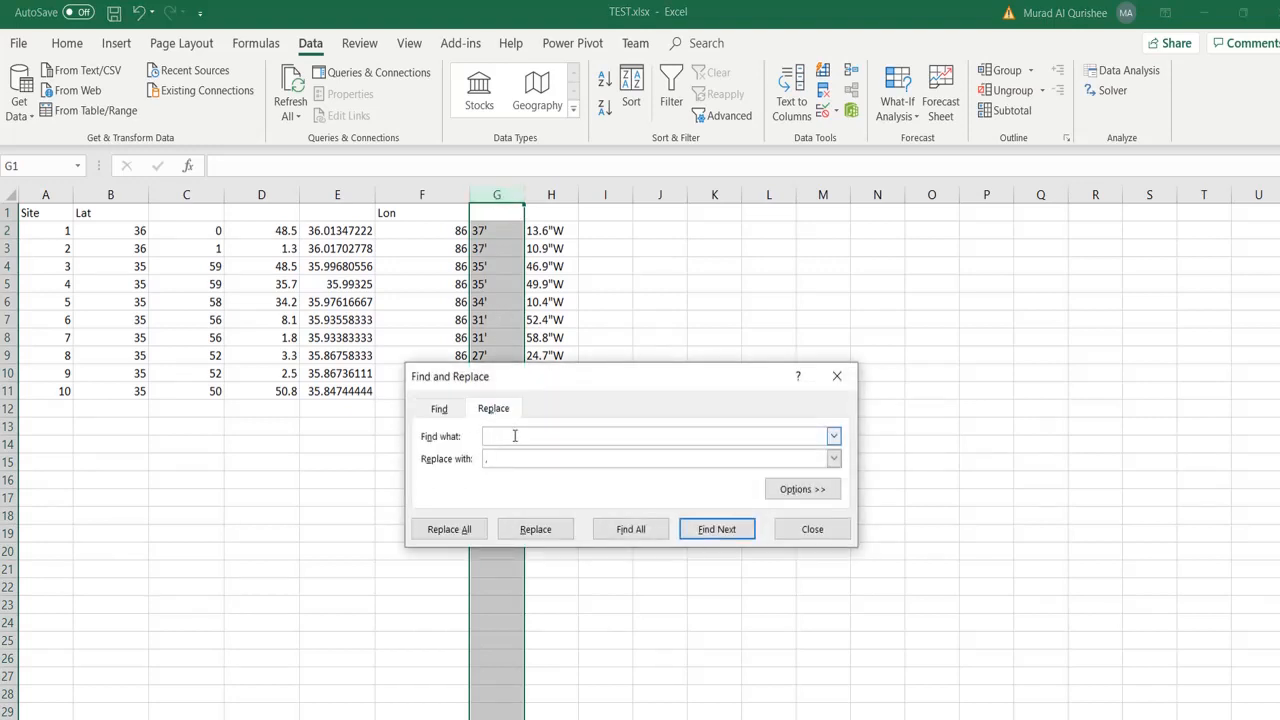
{"action": "left_click", "coordinate": [655, 436]}
{"action": "type", "text": "'"}
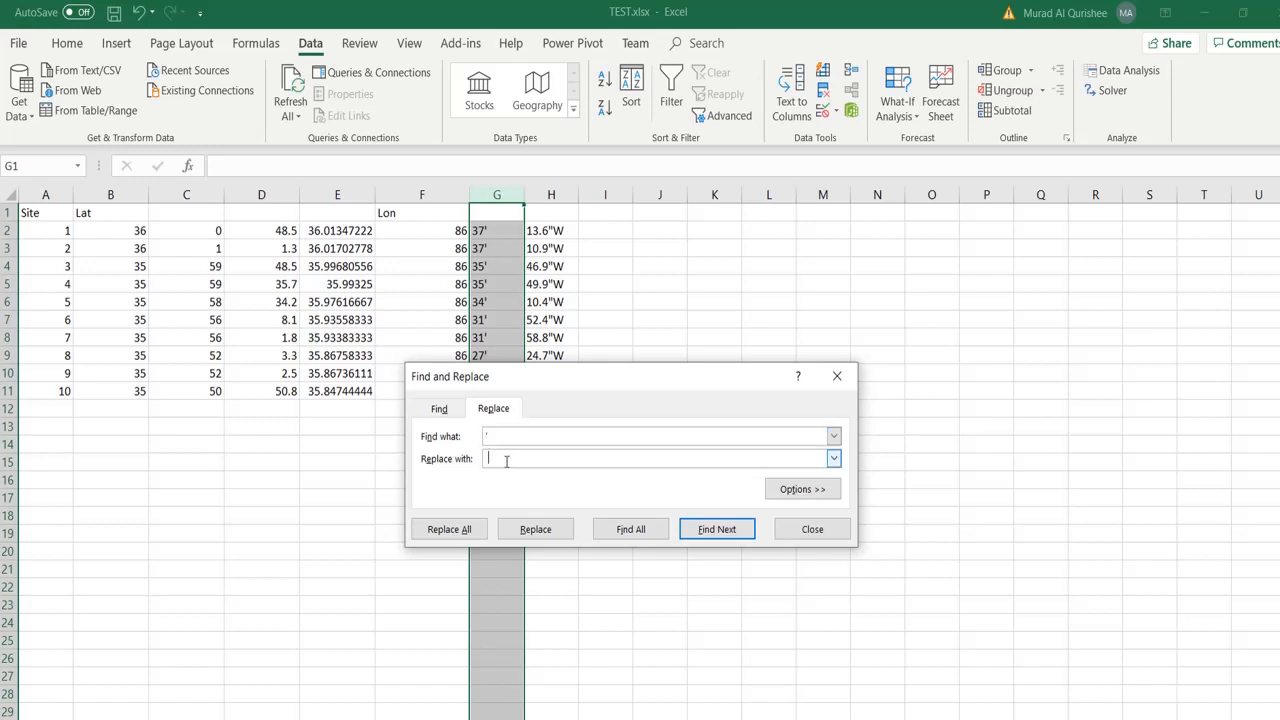
{"action": "left_click", "coordinate": [449, 529]}
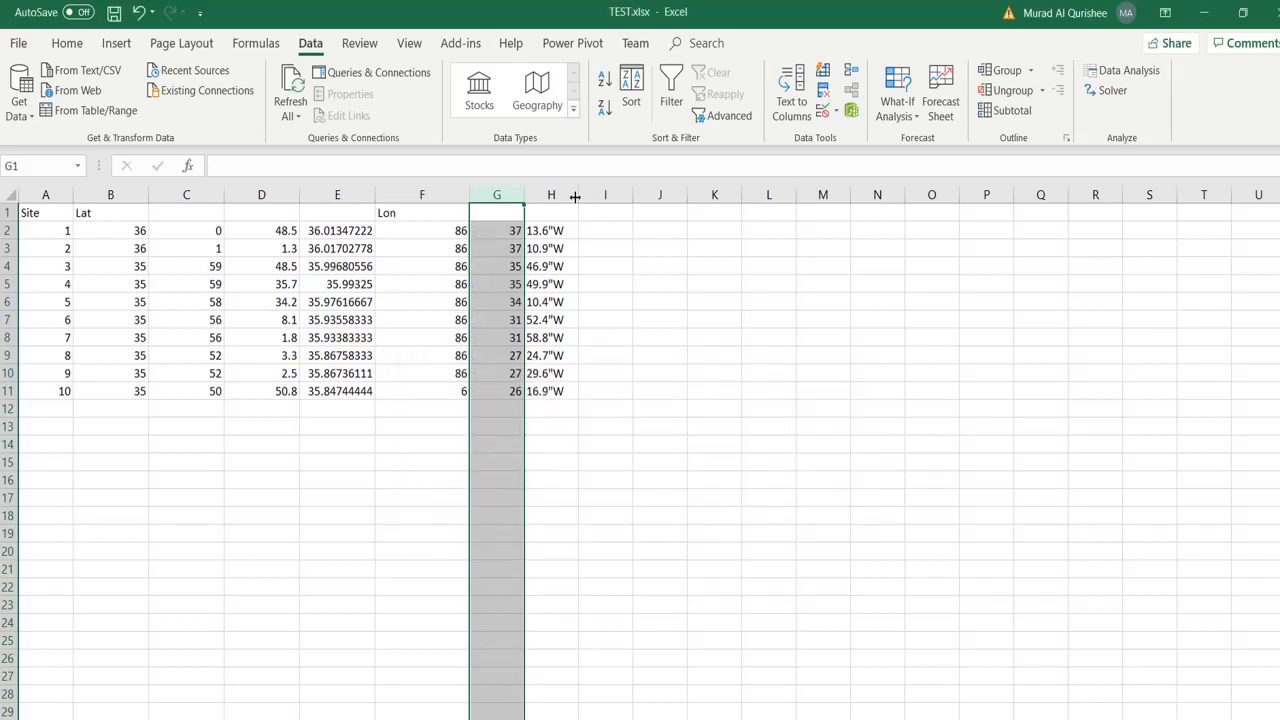
- Strip the "W suffix from the longitude seconds in column H
{"action": "key", "text": "Ctrl+f"}
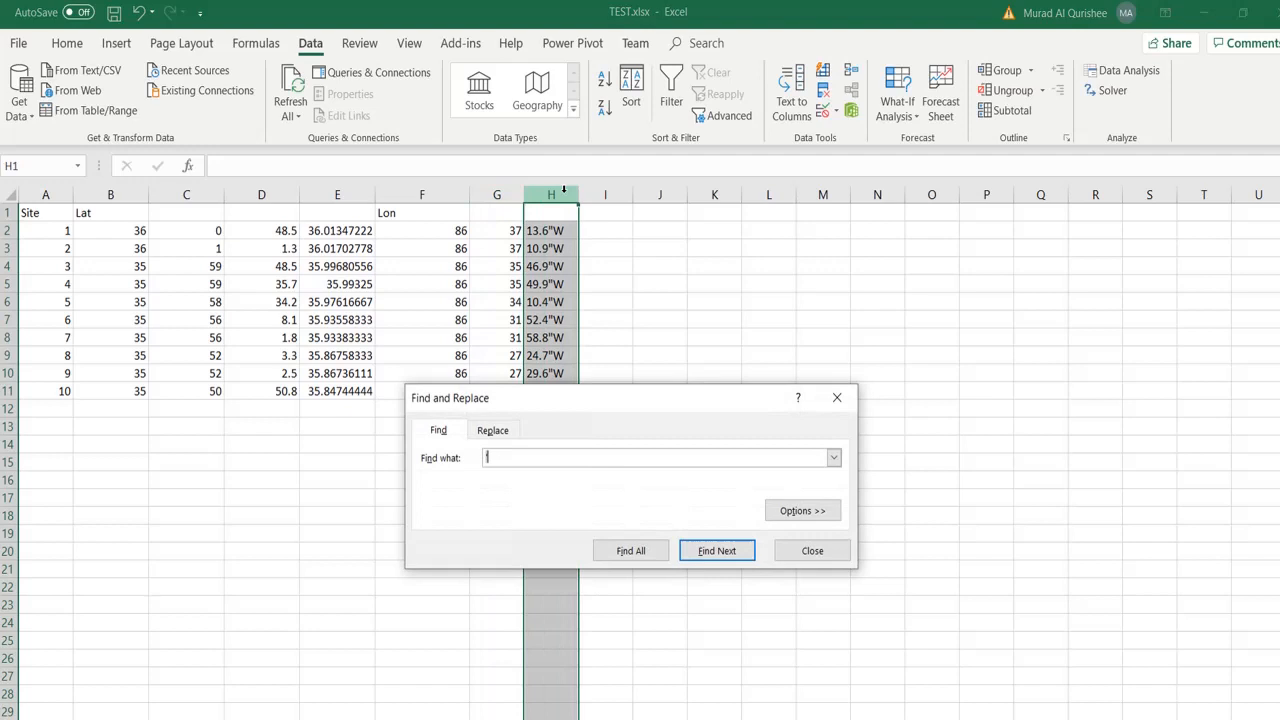
{"action": "left_click", "coordinate": [492, 430]}
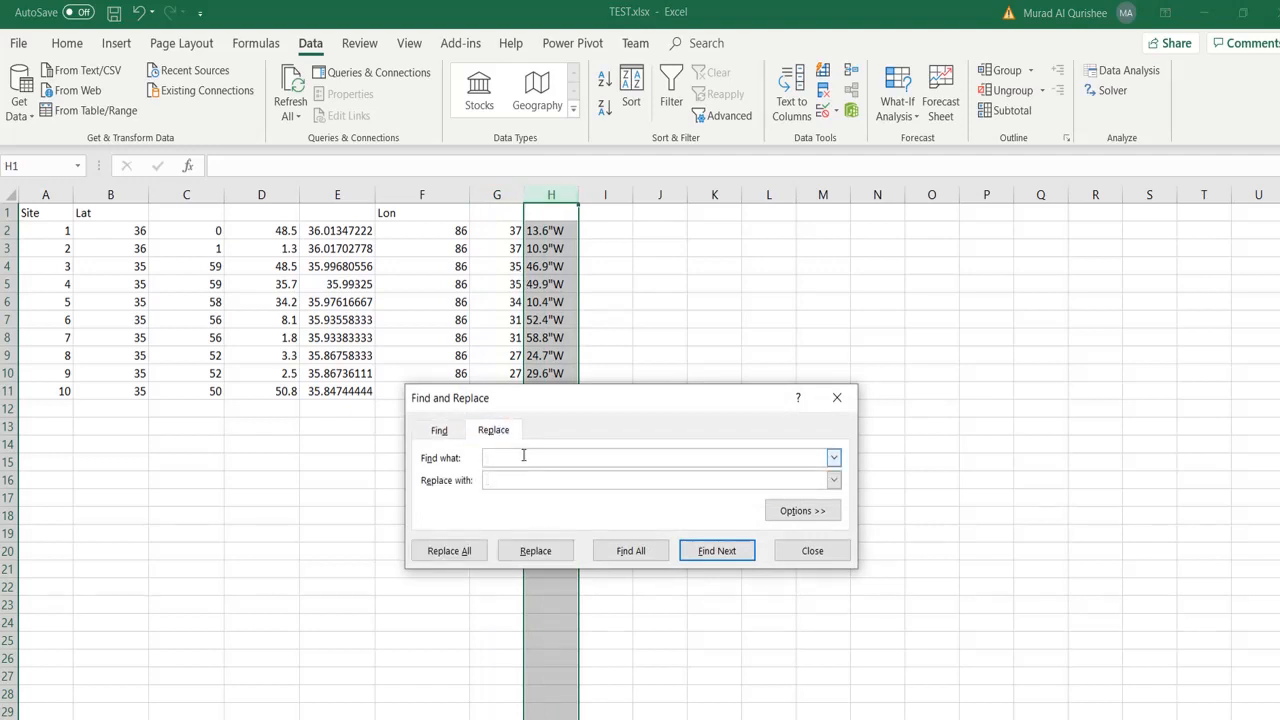
{"action": "type", "text": "\"W"}
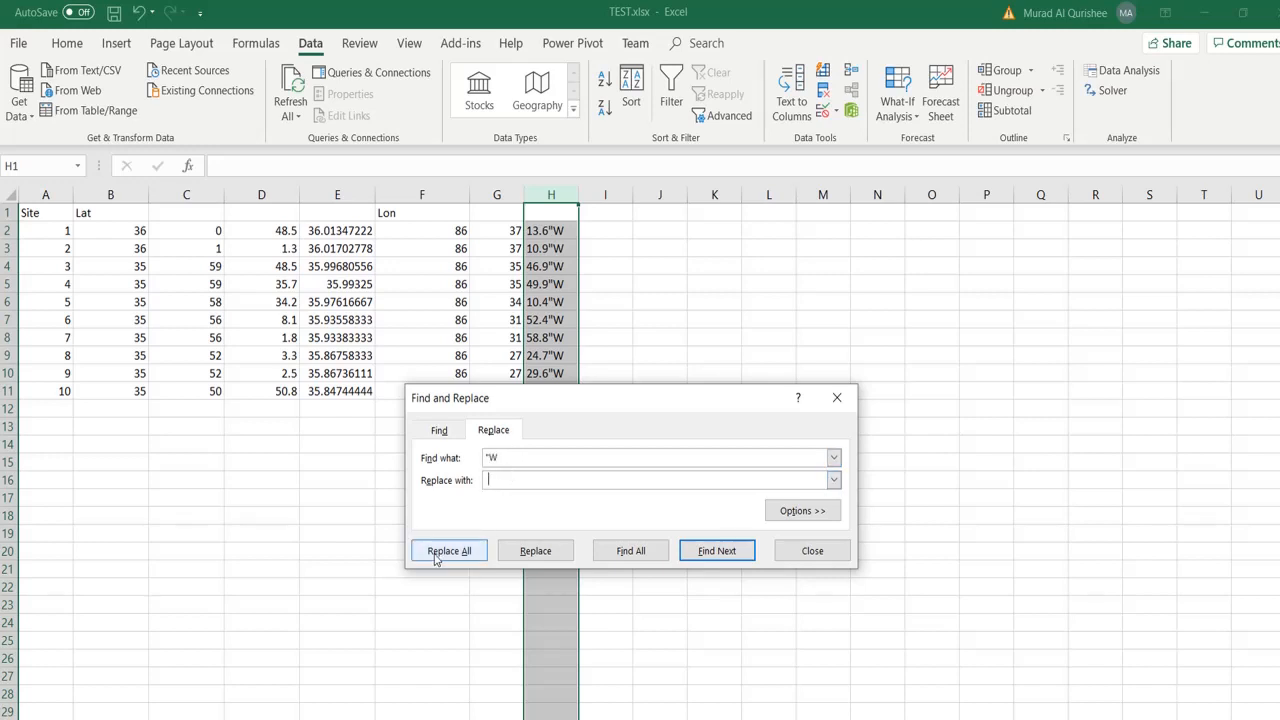
{"action": "left_click", "coordinate": [448, 550]}
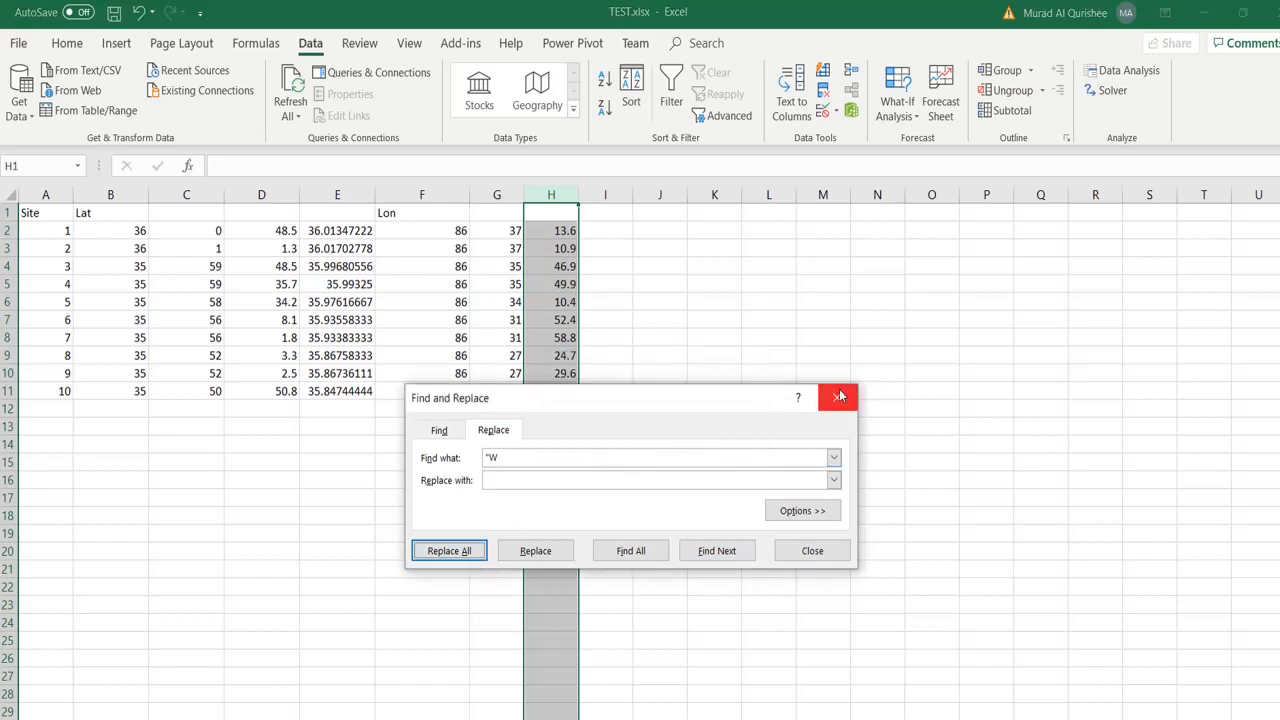
{"action": "left_click", "coordinate": [838, 397]}
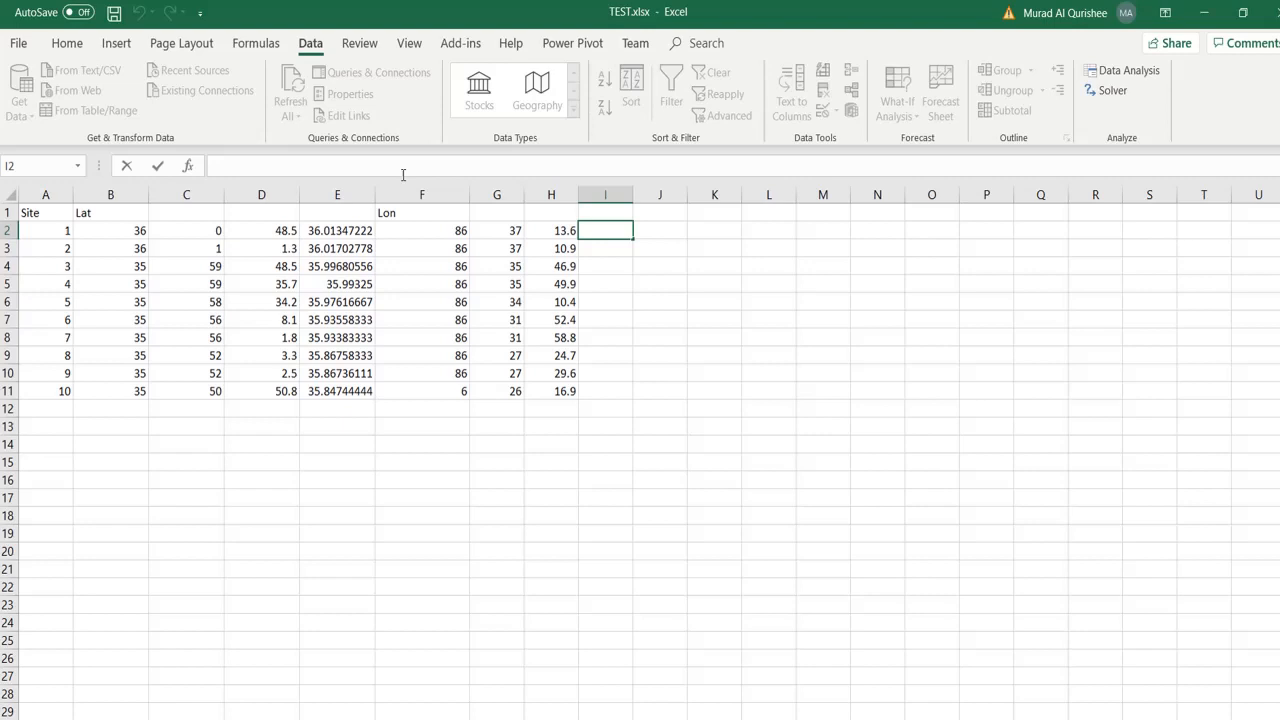
- Enter the longitude conversion formula =F2+(G2)/60+(H2)/3600 in I2
{"action": "type", "text": "=F2+"}
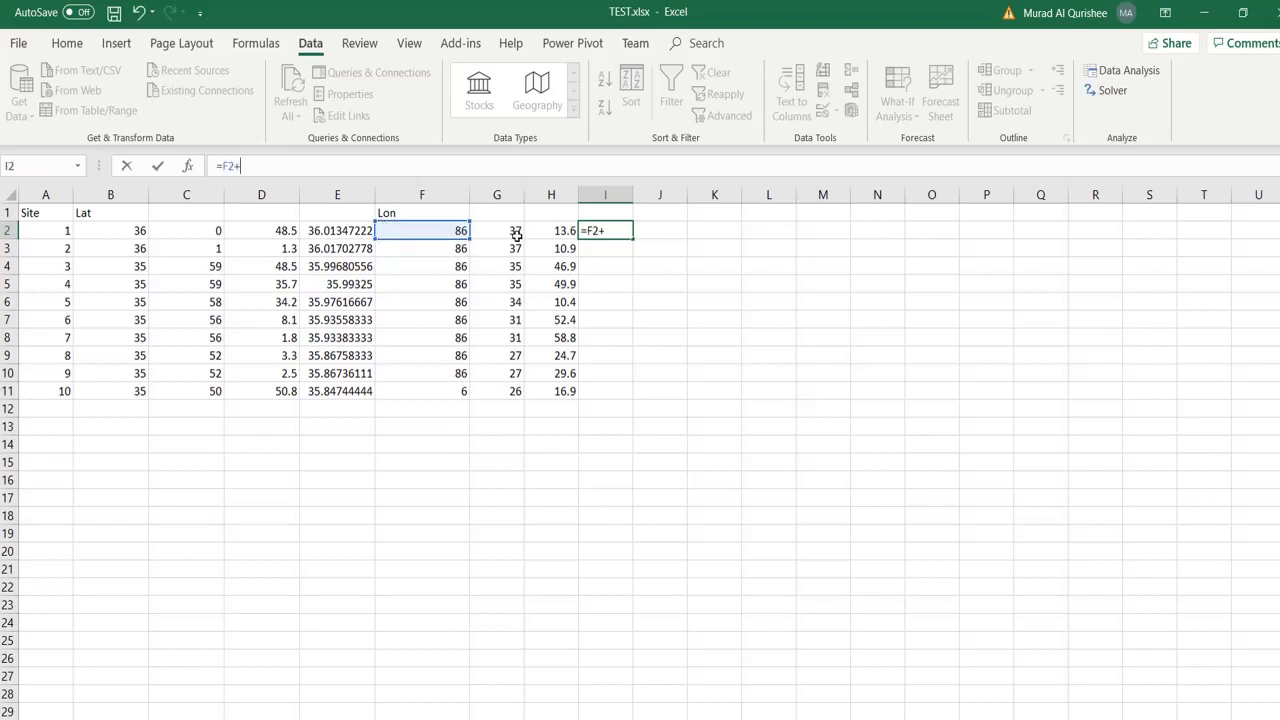
{"action": "type", "text": "()"}
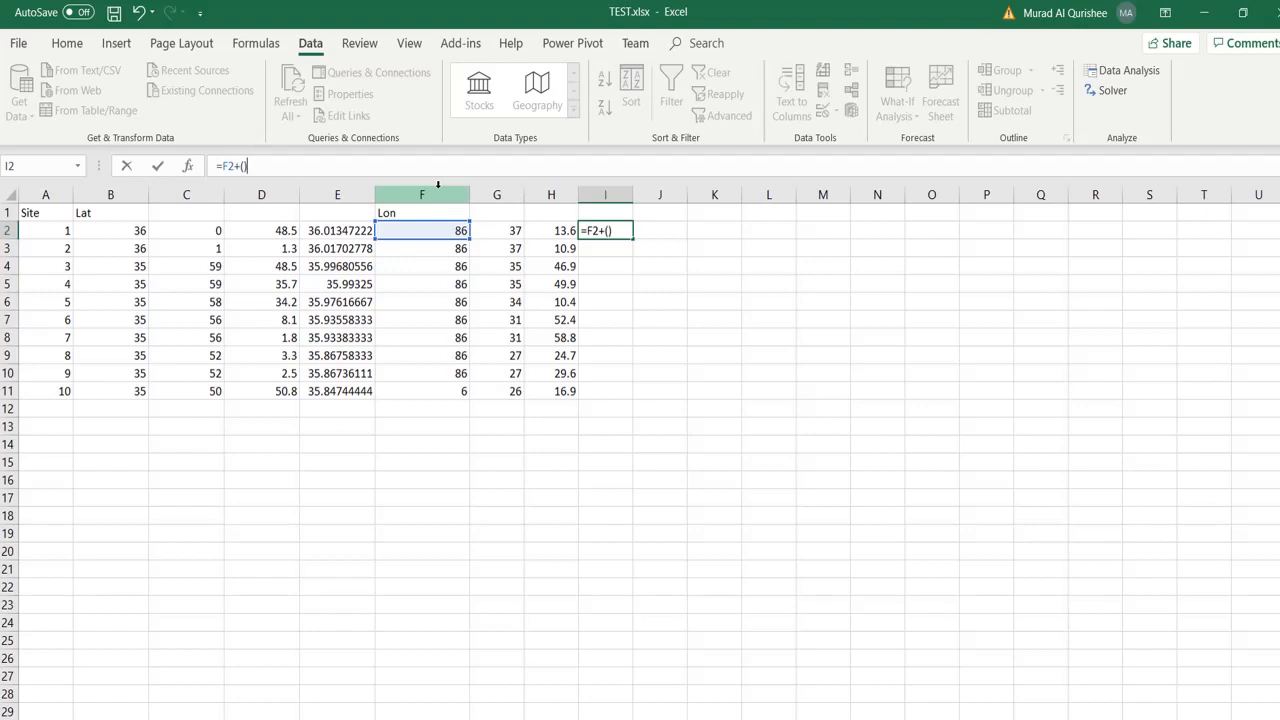
{"action": "key", "text": "Return"}
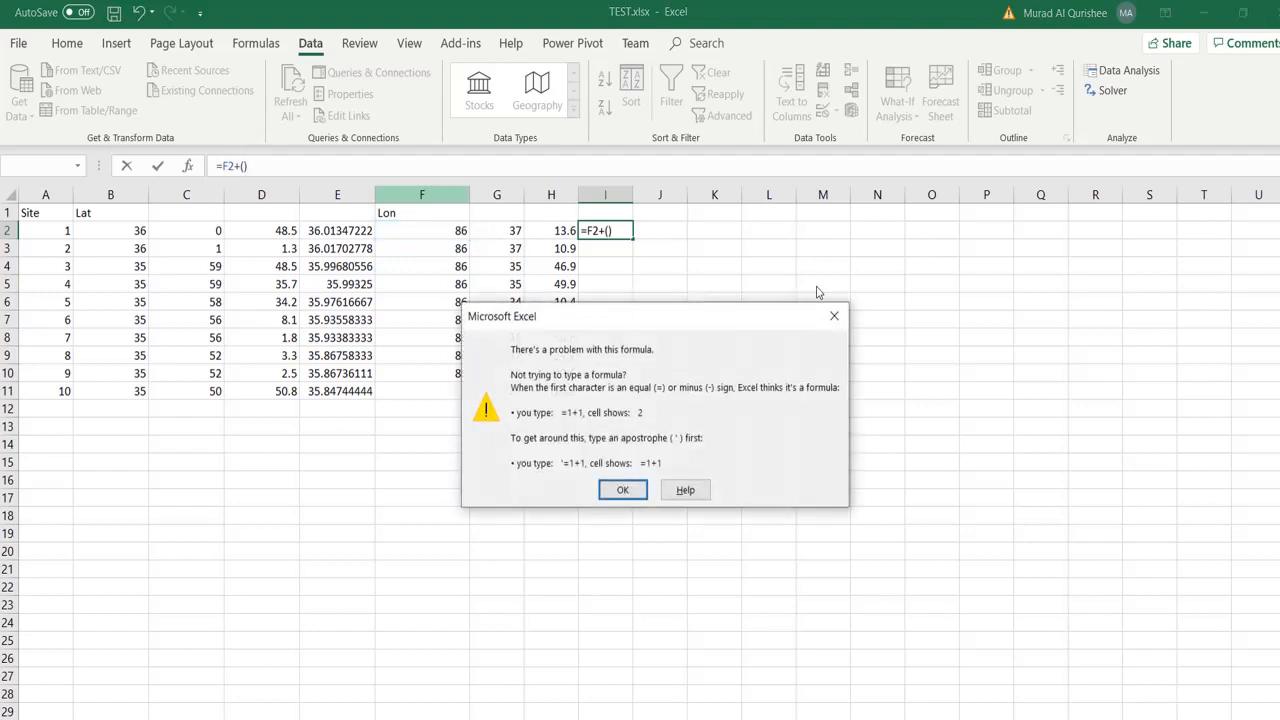
{"action": "left_click", "coordinate": [622, 489]}
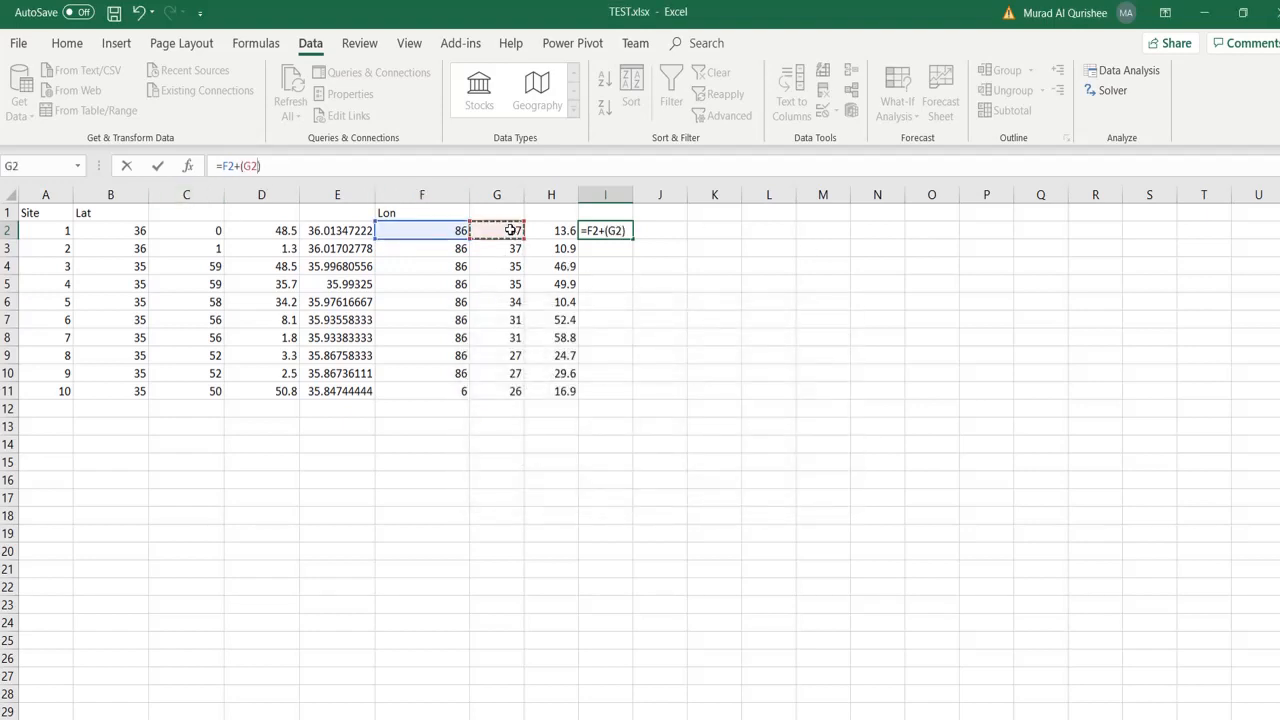
{"action": "type", "text": "/"}
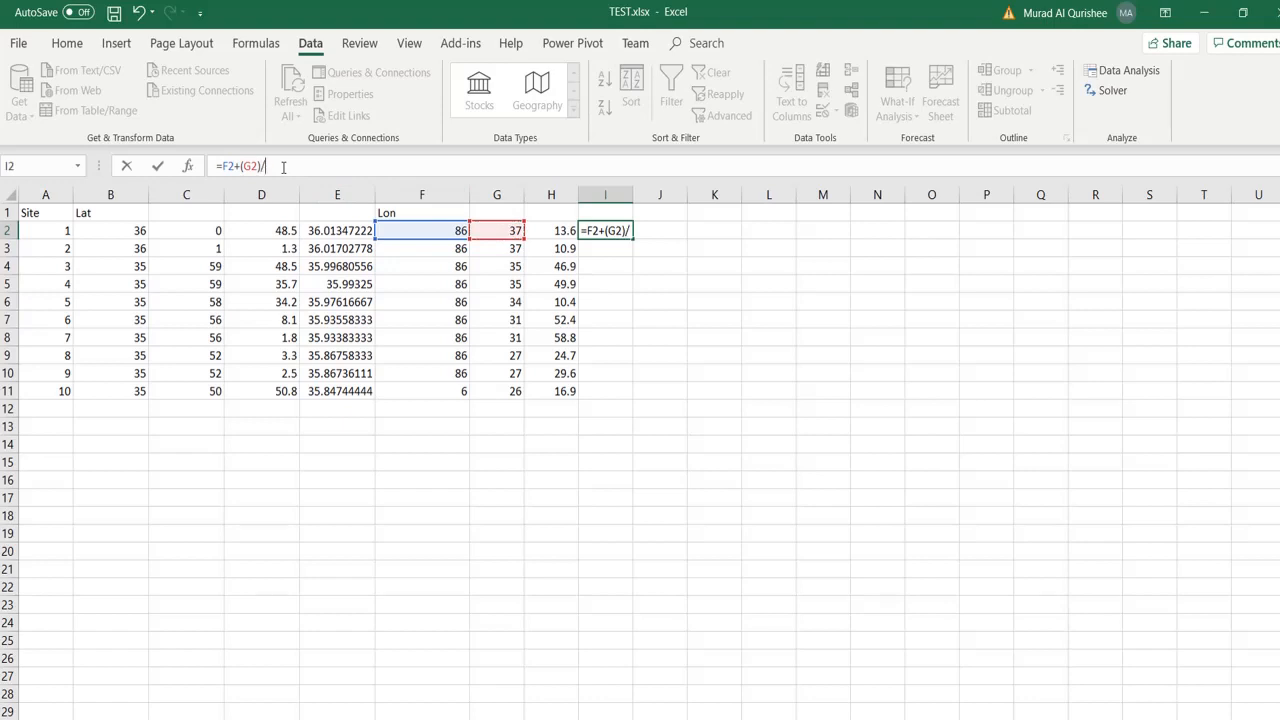
{"action": "type", "text": "60+("}
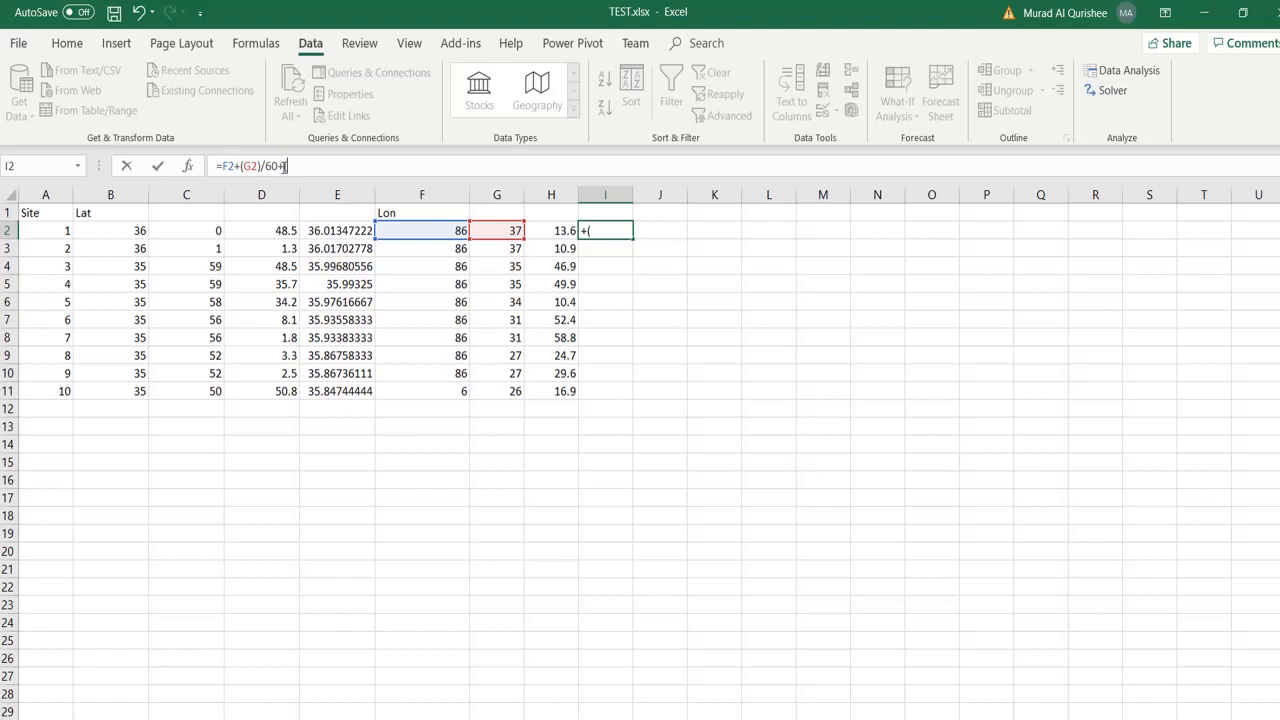
{"action": "left_click", "coordinate": [551, 230]}
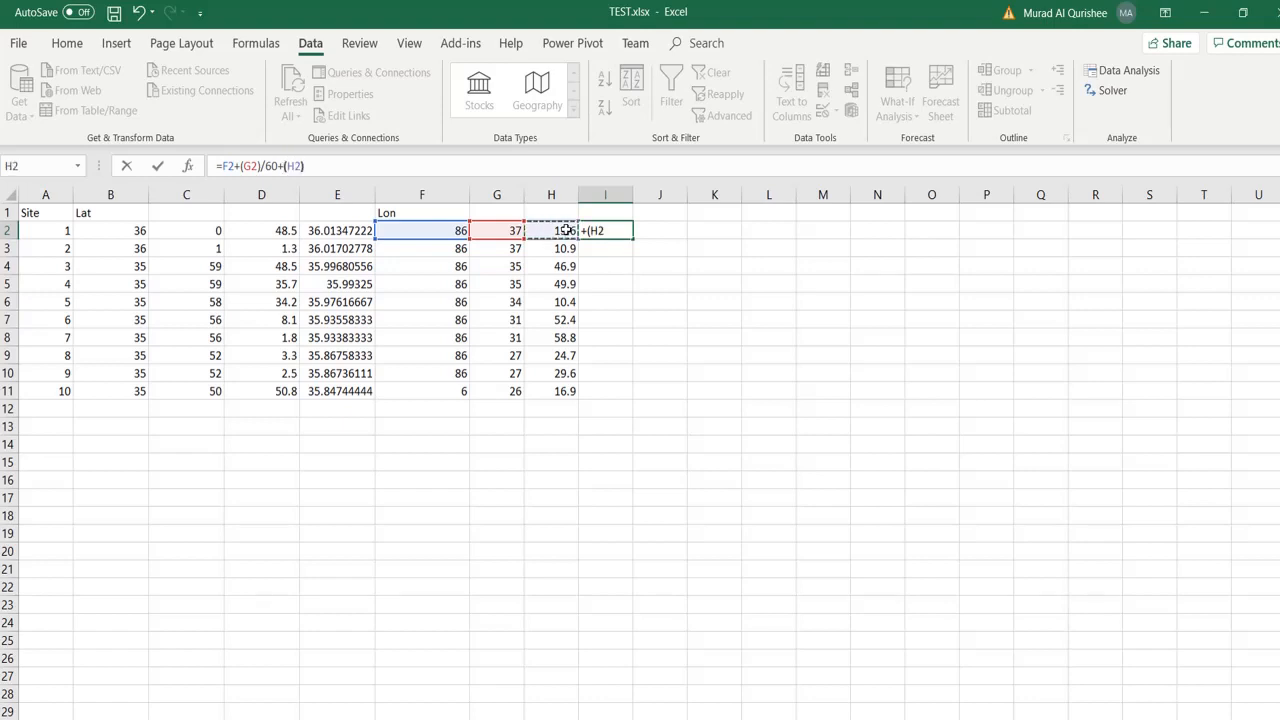
{"action": "type", "text": "/"}
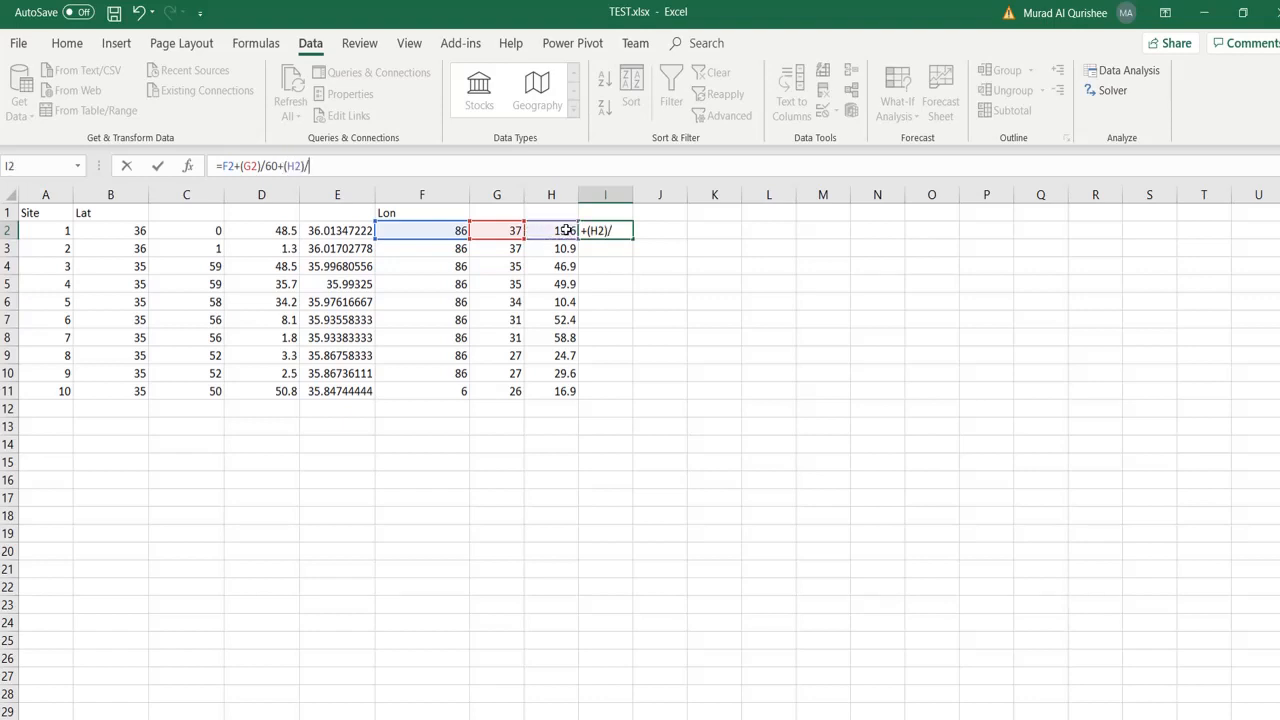
{"action": "type", "text": "360"}
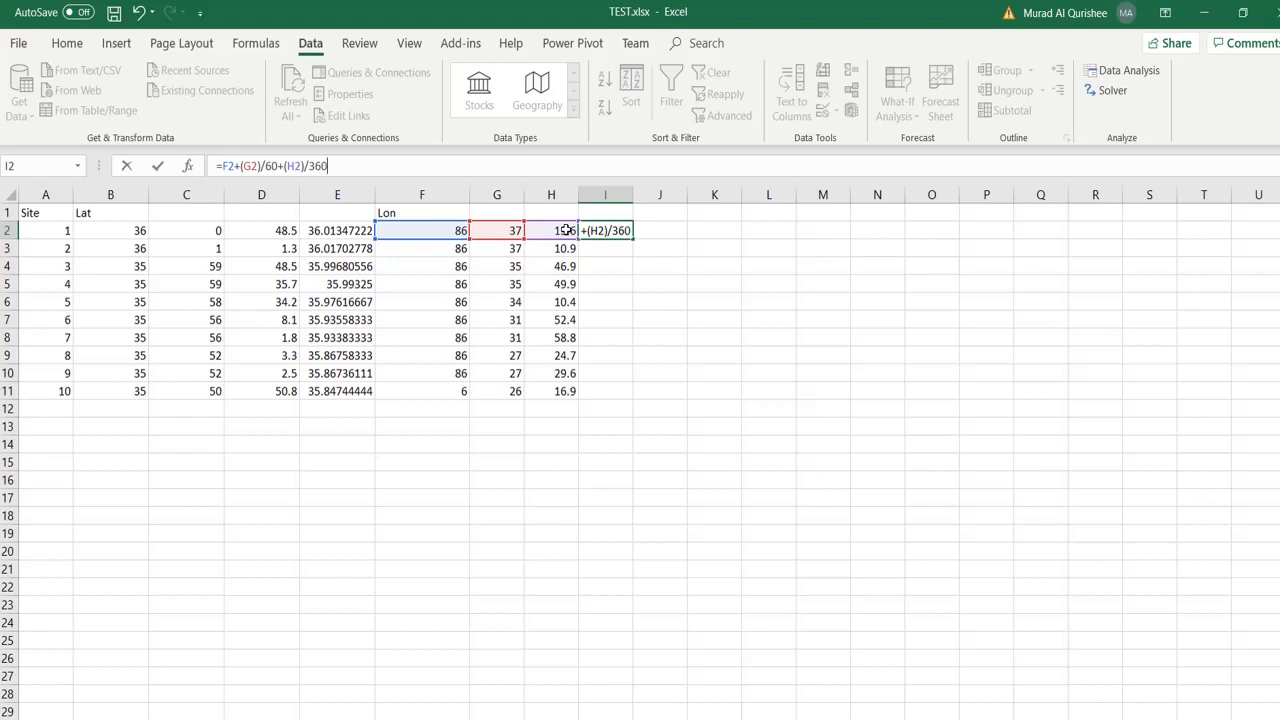
{"action": "key", "text": "Return"}
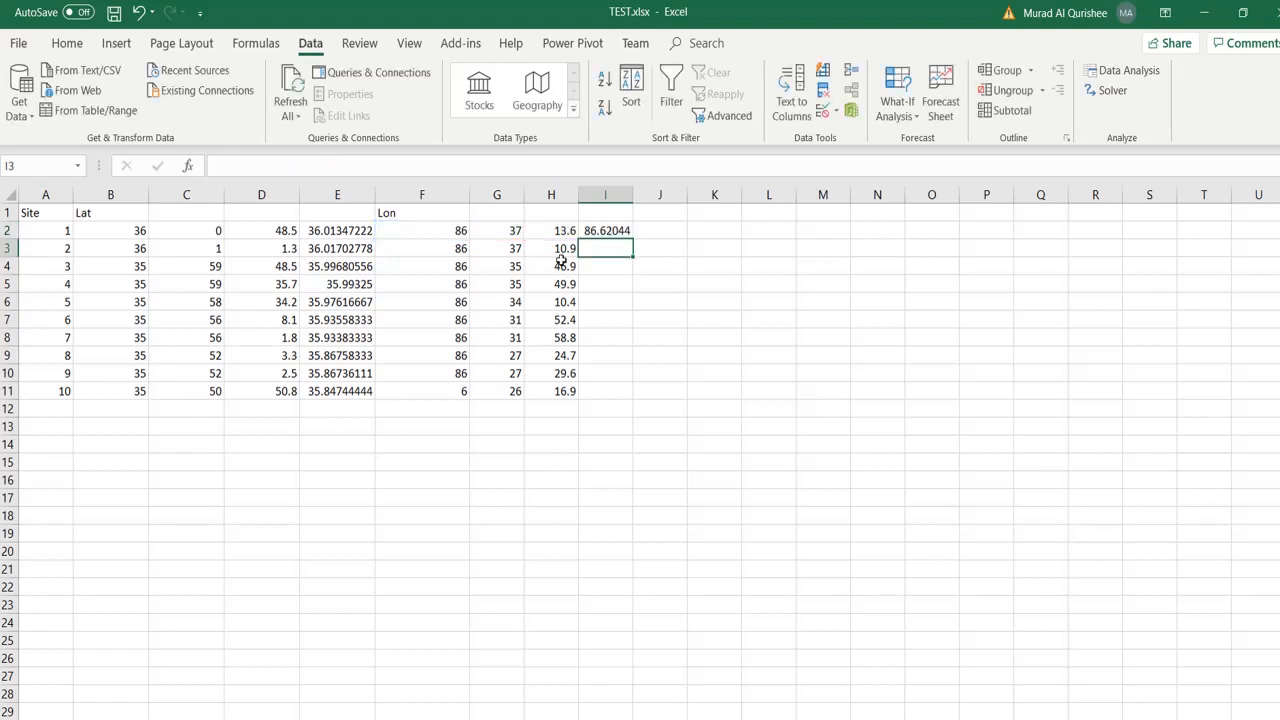
- Fill the I2 formula down to I11 and correct F11's degrees to 86
{"action": "left_click", "coordinate": [606, 230]}
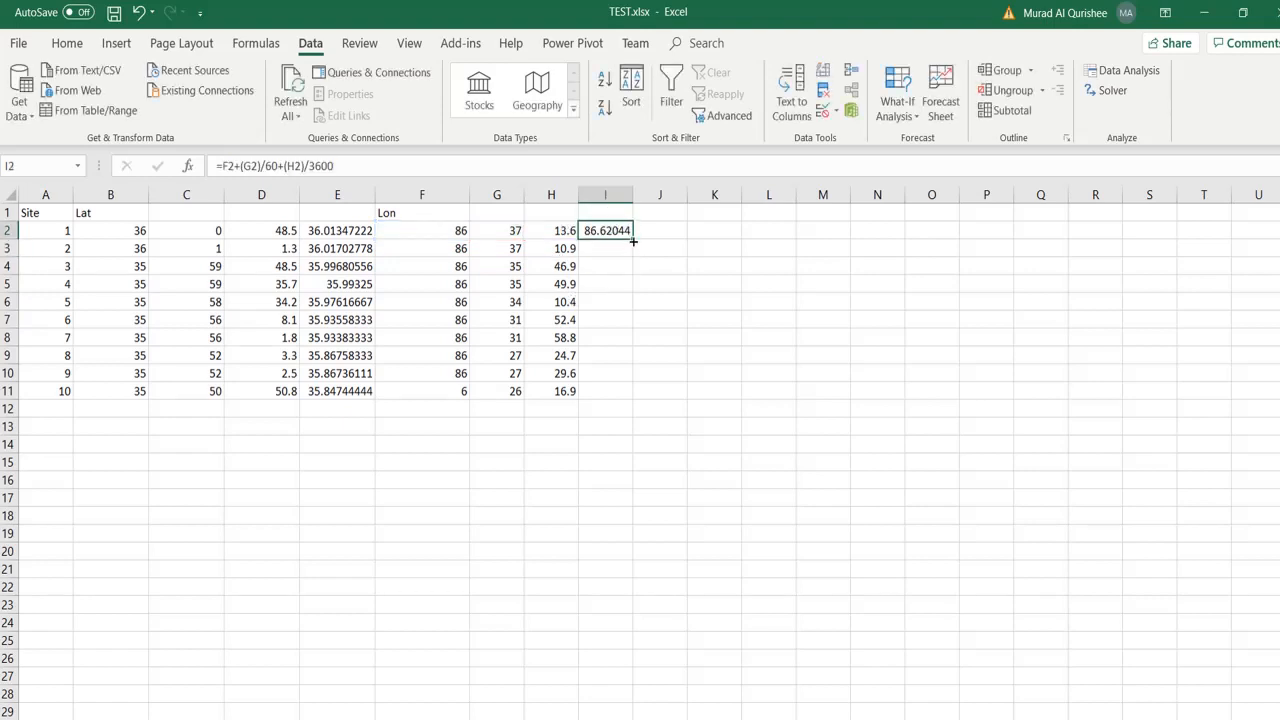
{"action": "left_click_drag", "start_coordinate": [633, 239], "coordinate": [633, 391]}
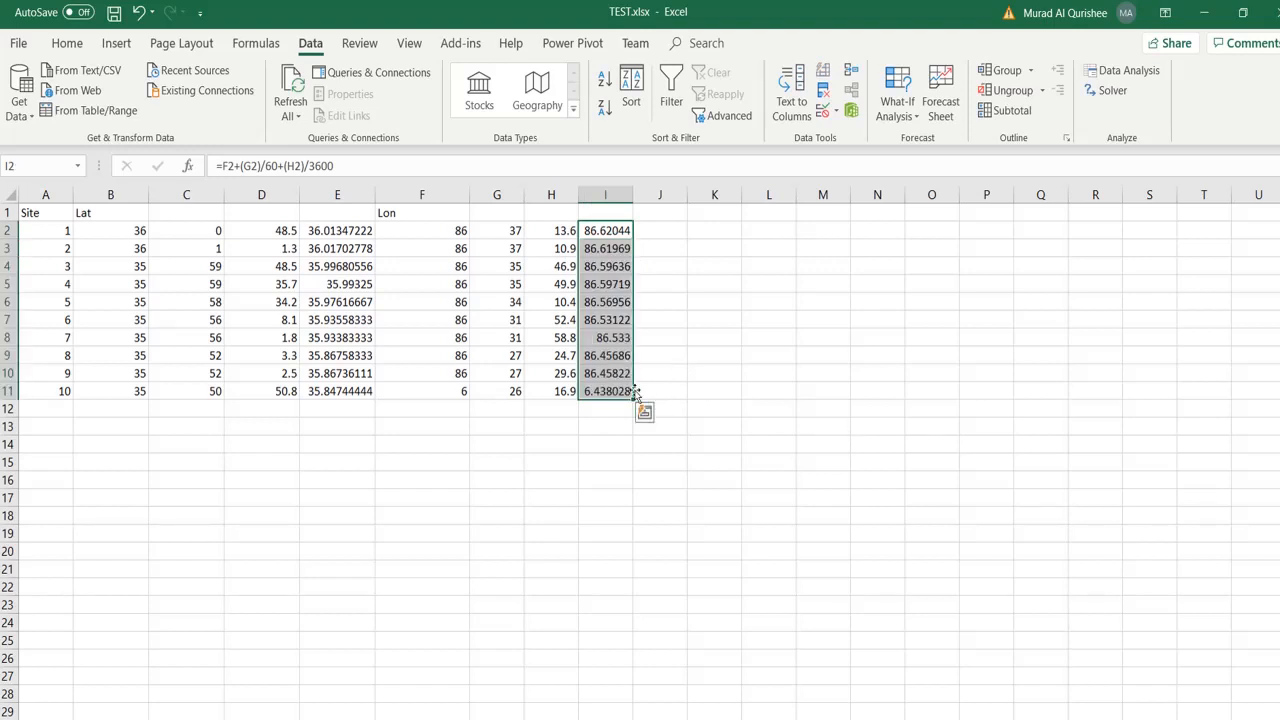
{"action": "left_click", "coordinate": [421, 391]}
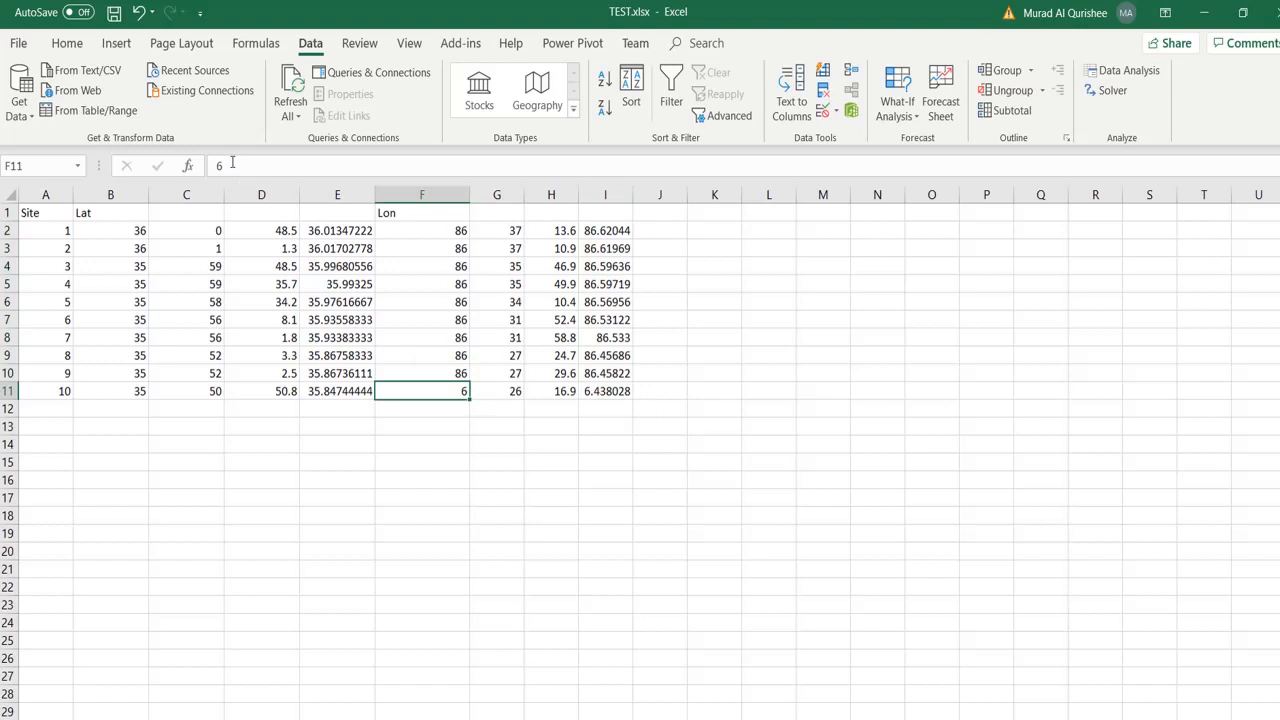
{"action": "type", "text": "86"}
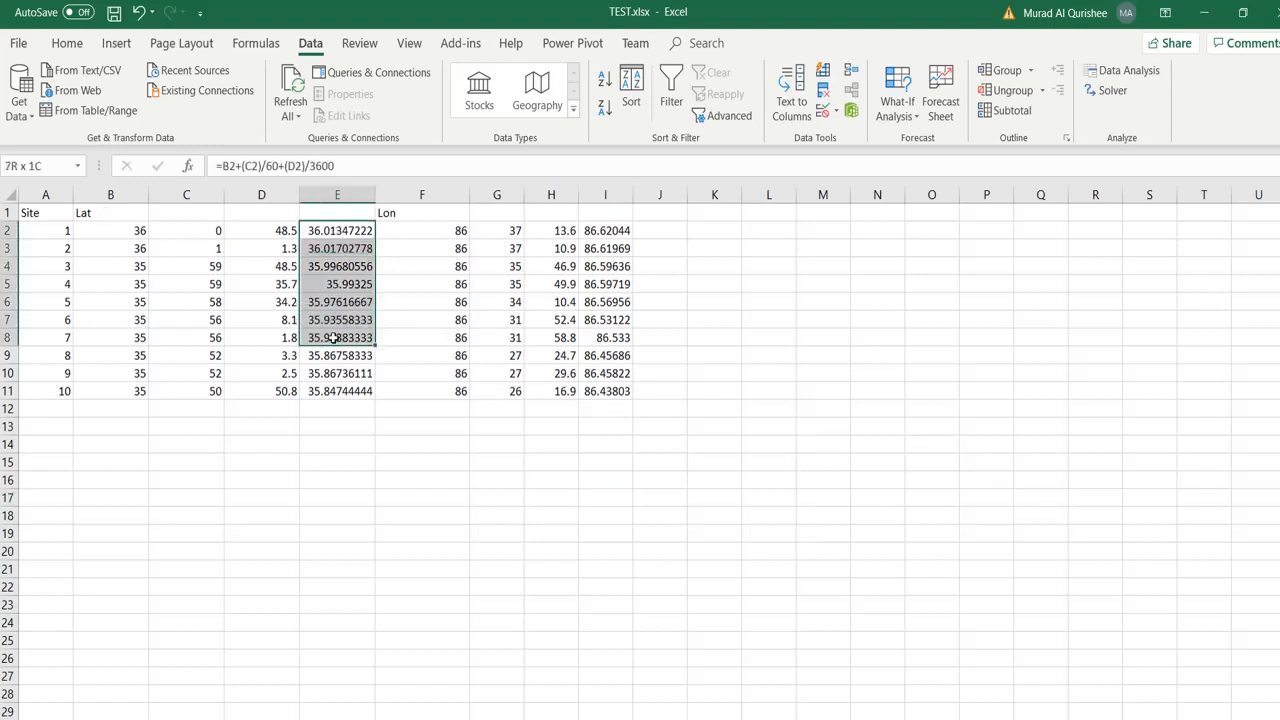
- Paste the ten decimal latitudes from column E into B2 of a new blank workbook
{"action": "left_click", "coordinate": [386, 412]}
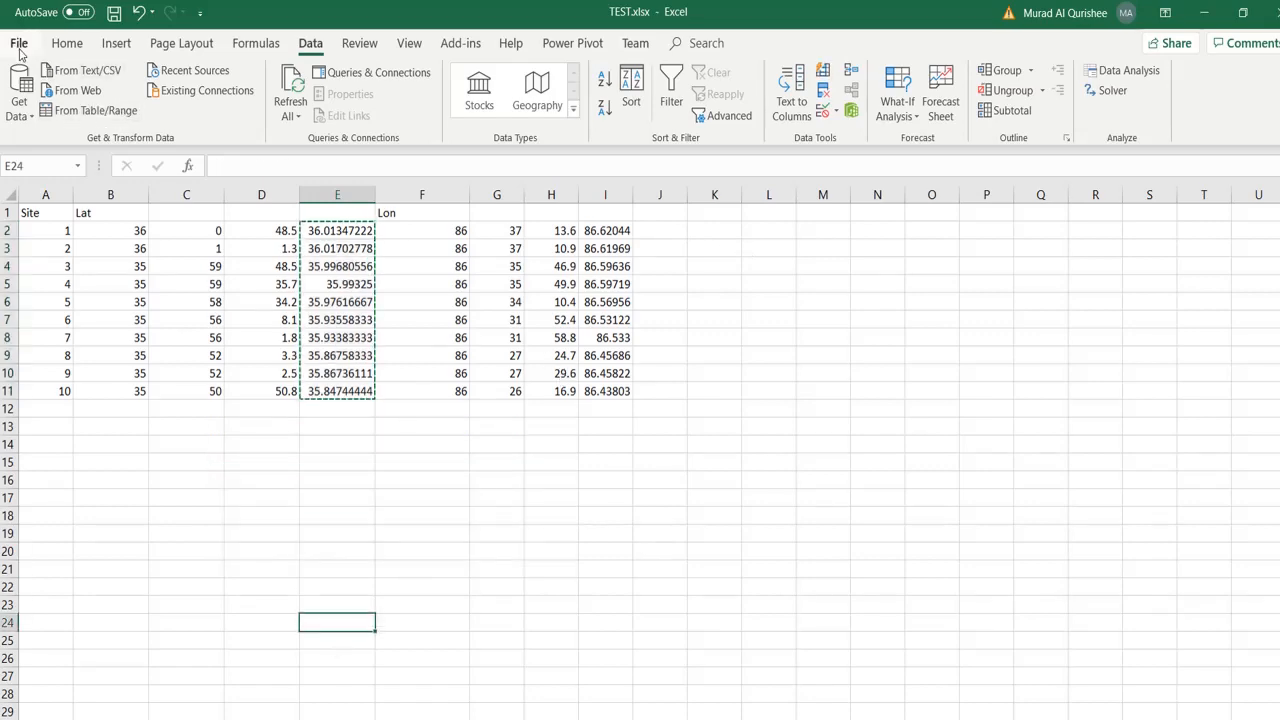
{"action": "left_click", "coordinate": [18, 42]}
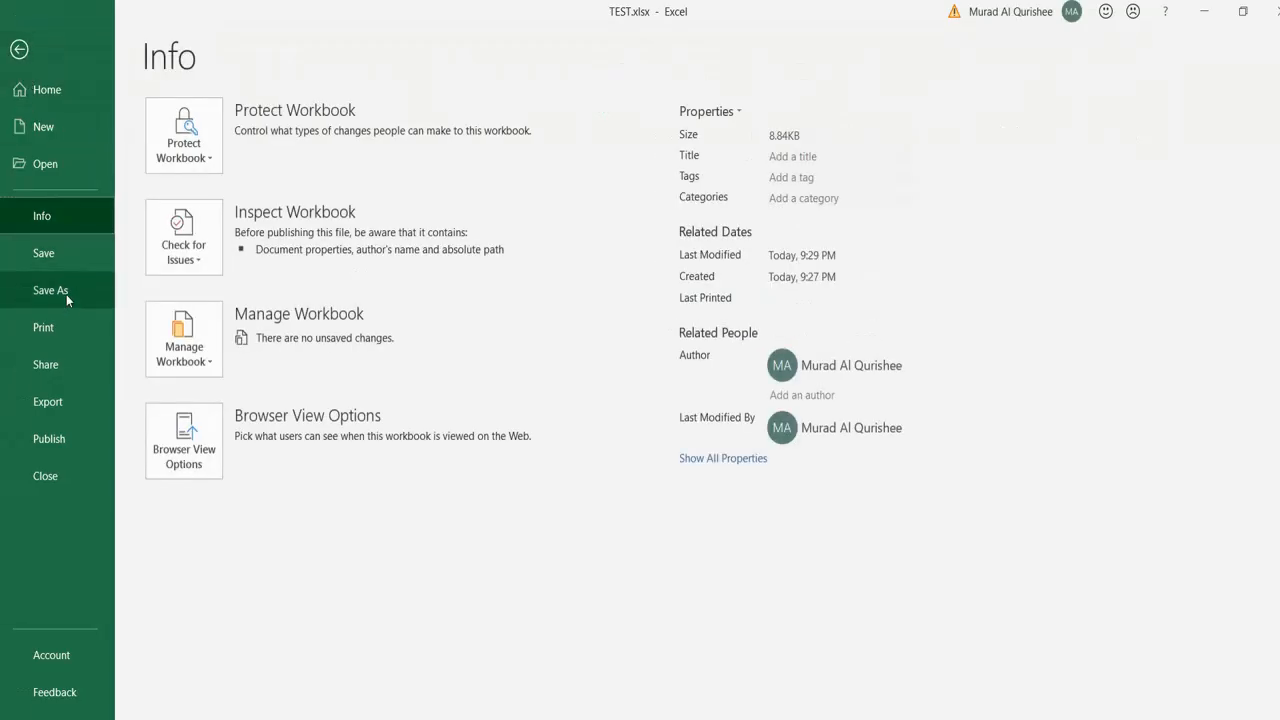
{"action": "left_click", "coordinate": [50, 290]}
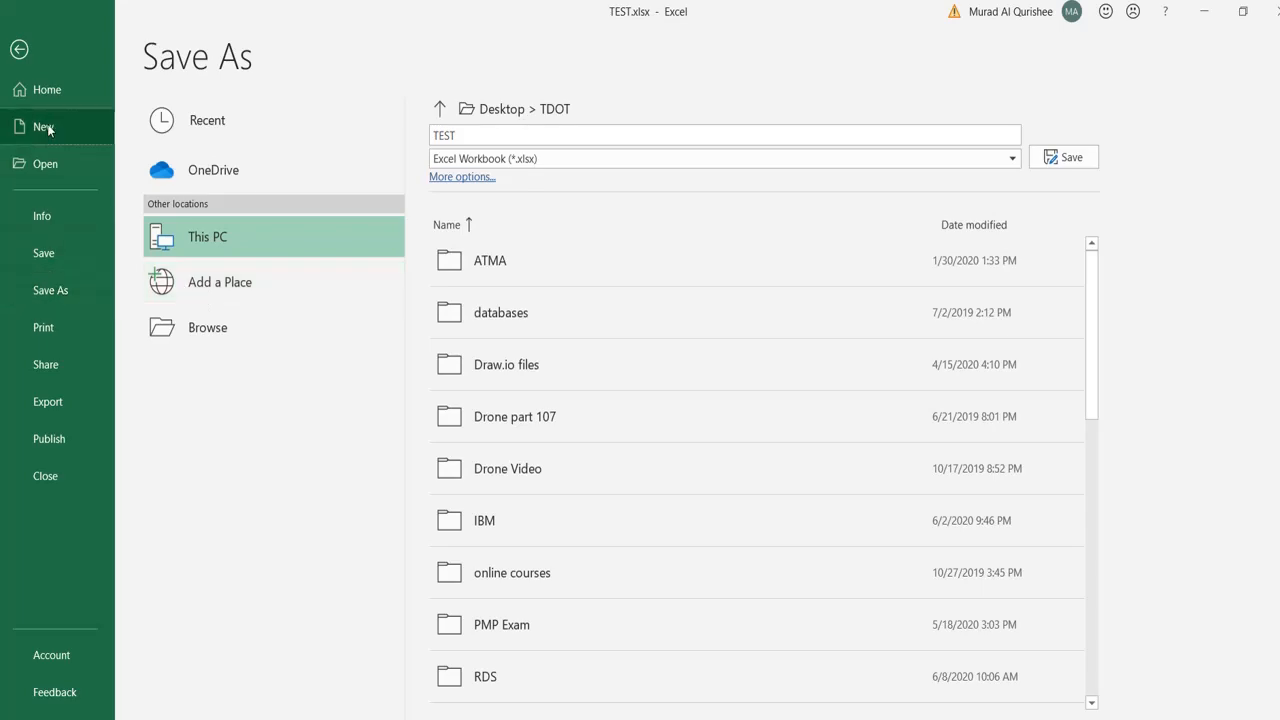
{"action": "left_click", "coordinate": [44, 126]}
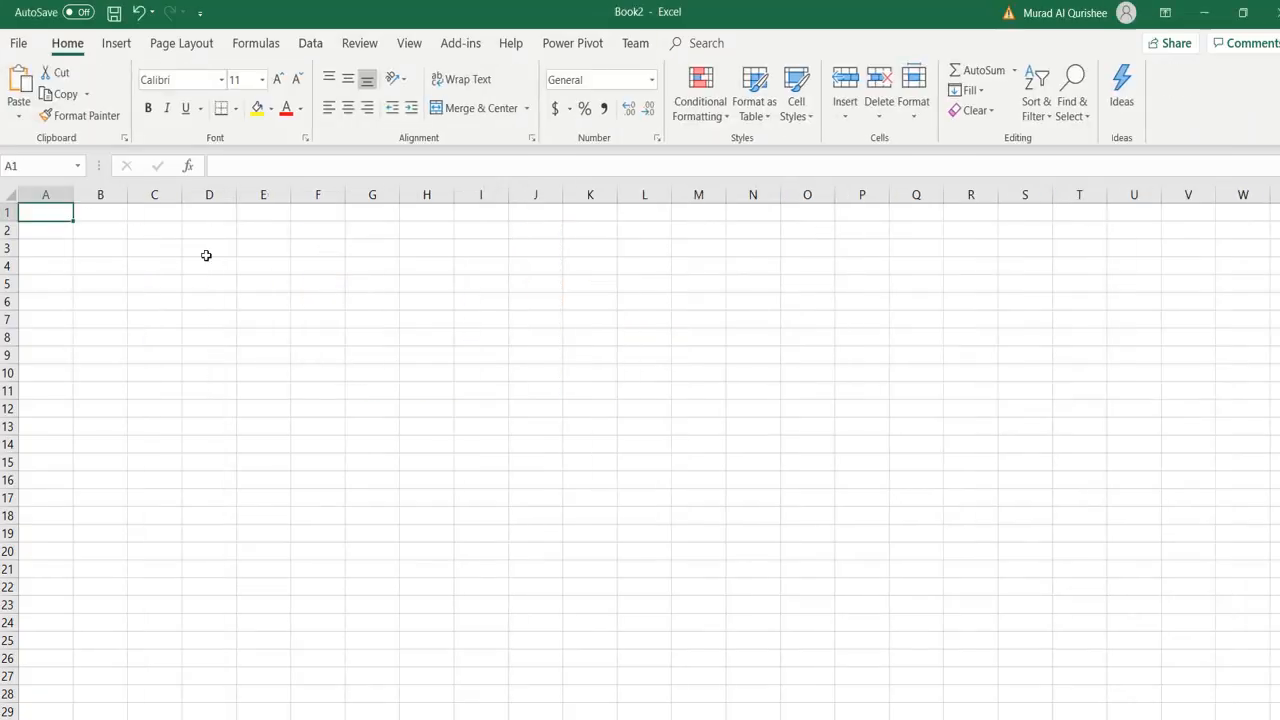
{"action": "left_click", "coordinate": [100, 212]}
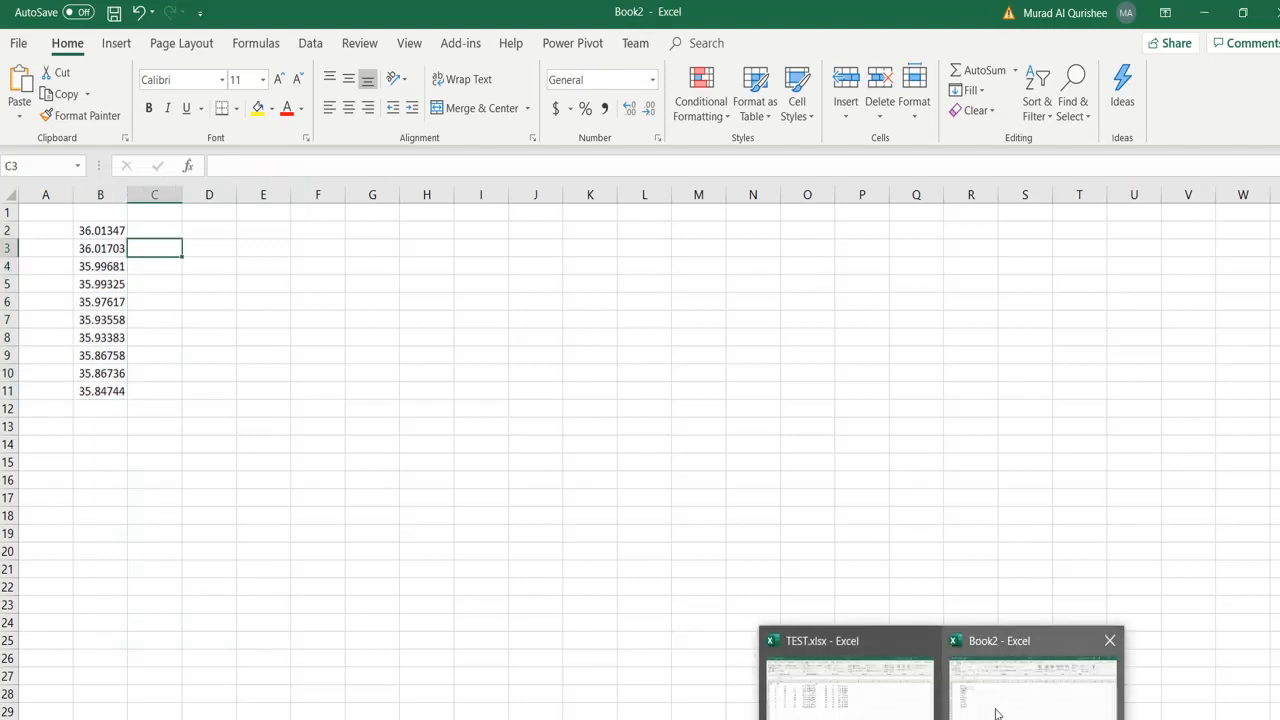
- Copy the decimal longitudes in column I of TEST.xlsx, then return to Book2
{"action": "left_click", "coordinate": [848, 680]}
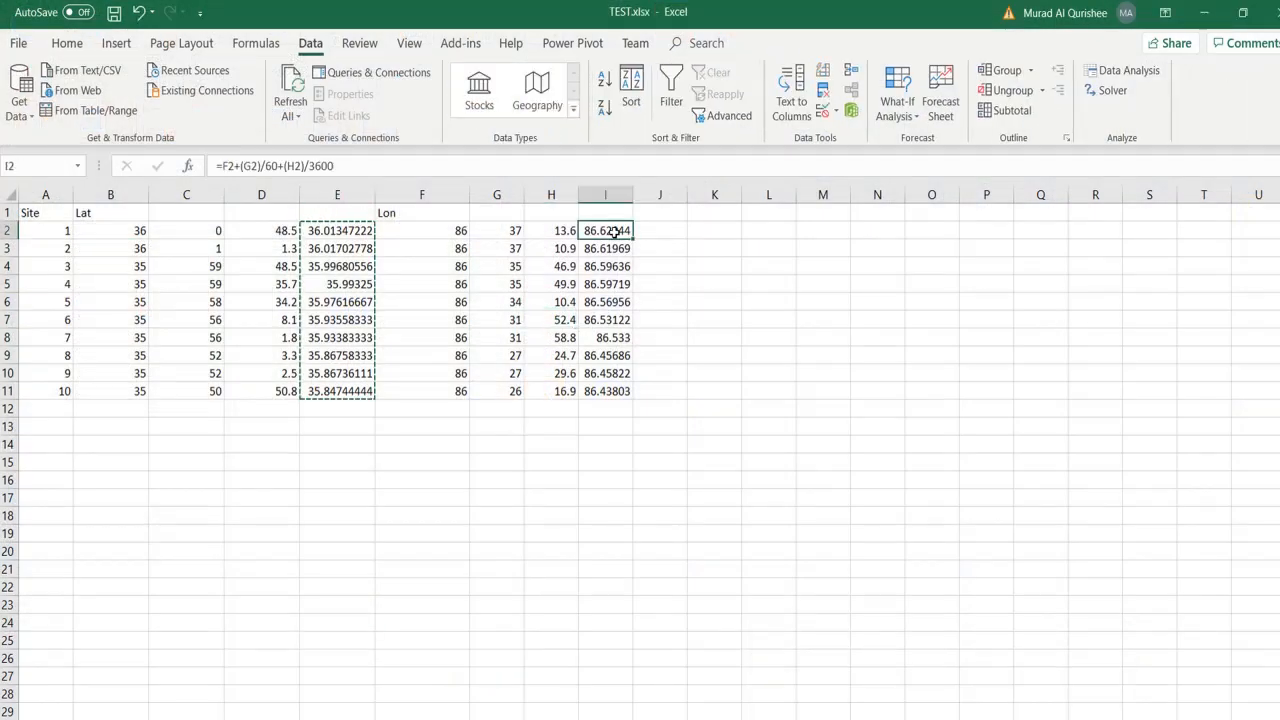
{"action": "left_click_drag", "start_coordinate": [605, 230], "coordinate": [605, 391]}
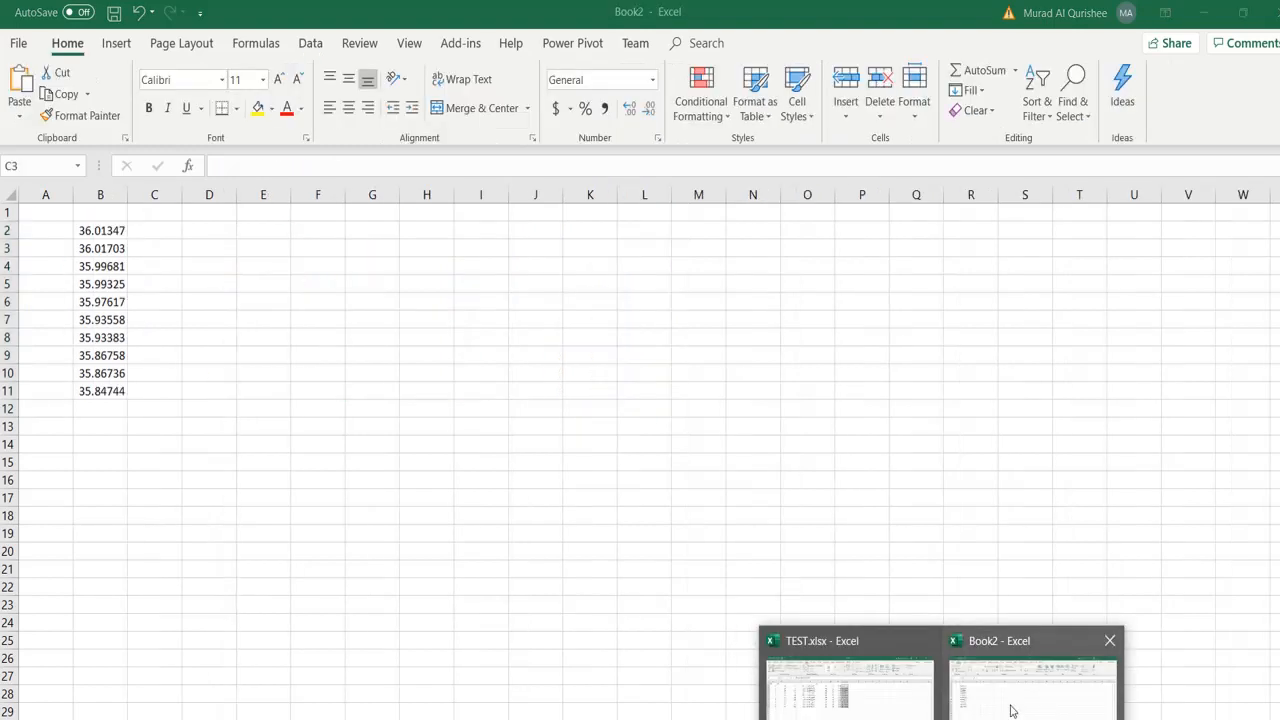
{"action": "left_click", "coordinate": [154, 230]}
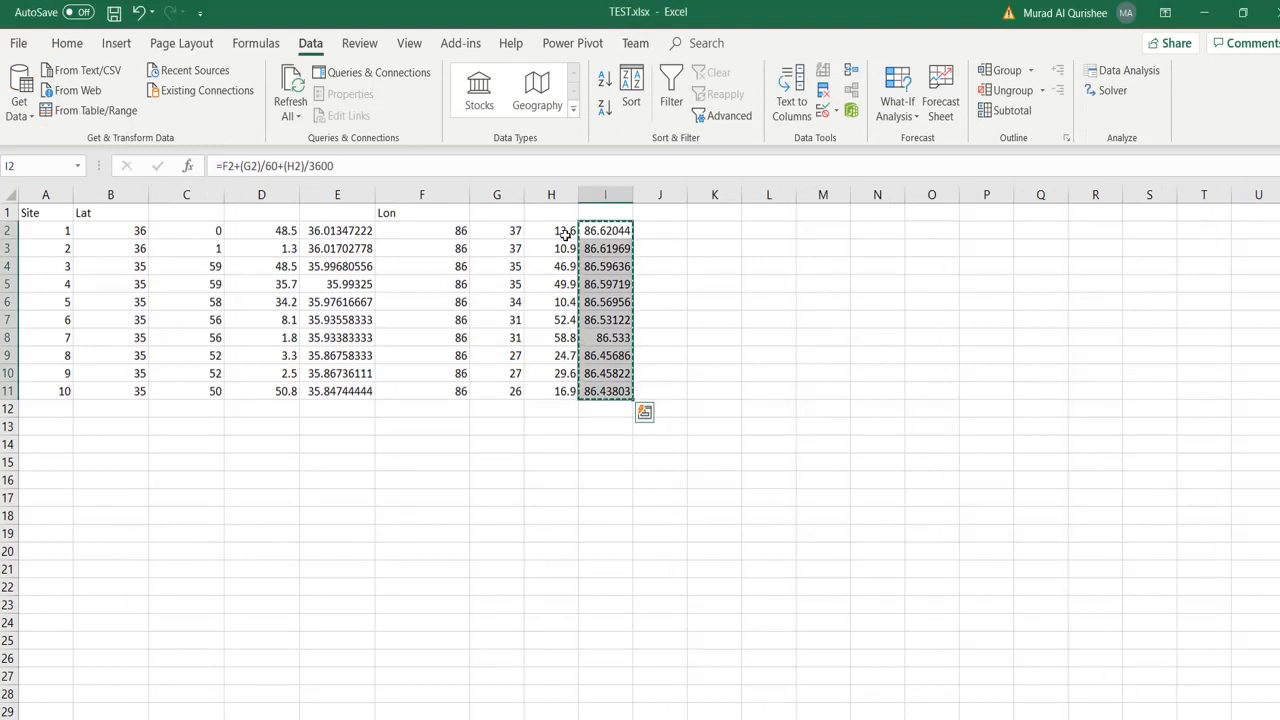
- Paste the ten decimal longitudes into column C of Book2, starting 86.62044
{"action": "left_click", "coordinate": [551, 231]}
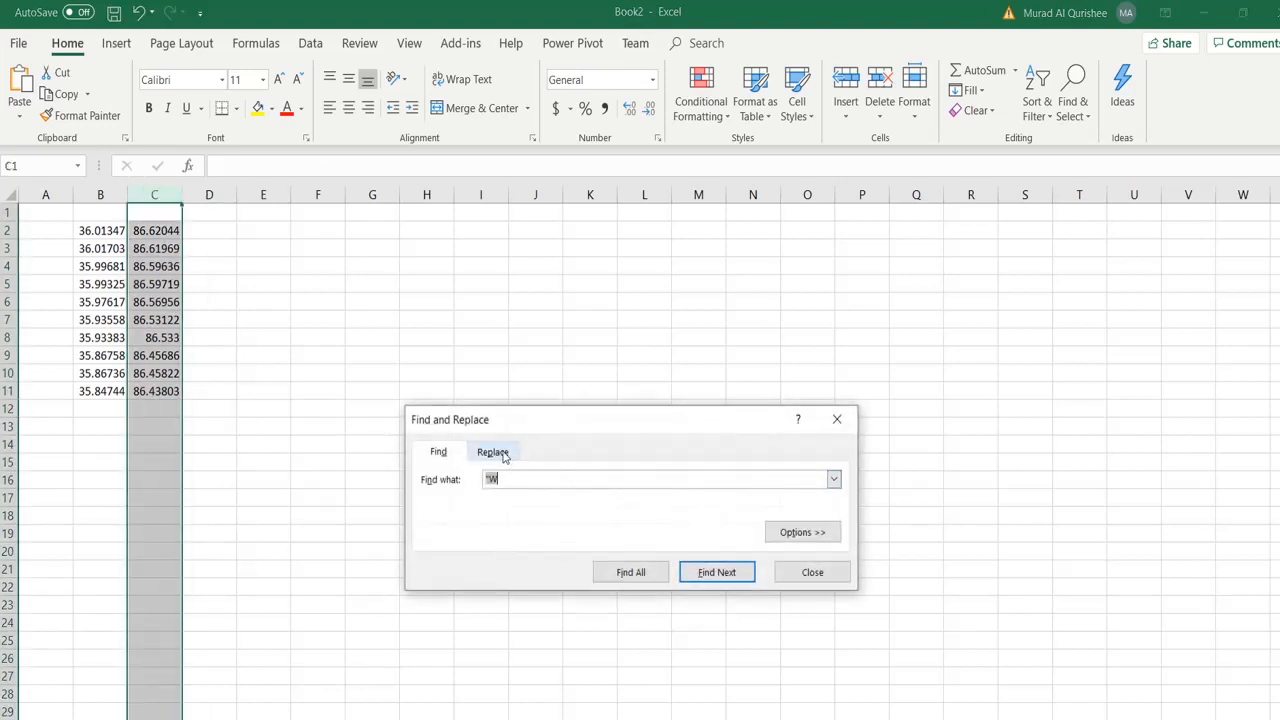
- Replace '86.' with '-86.' across the longitudes, then widen columns B and C
{"action": "left_click", "coordinate": [493, 451]}
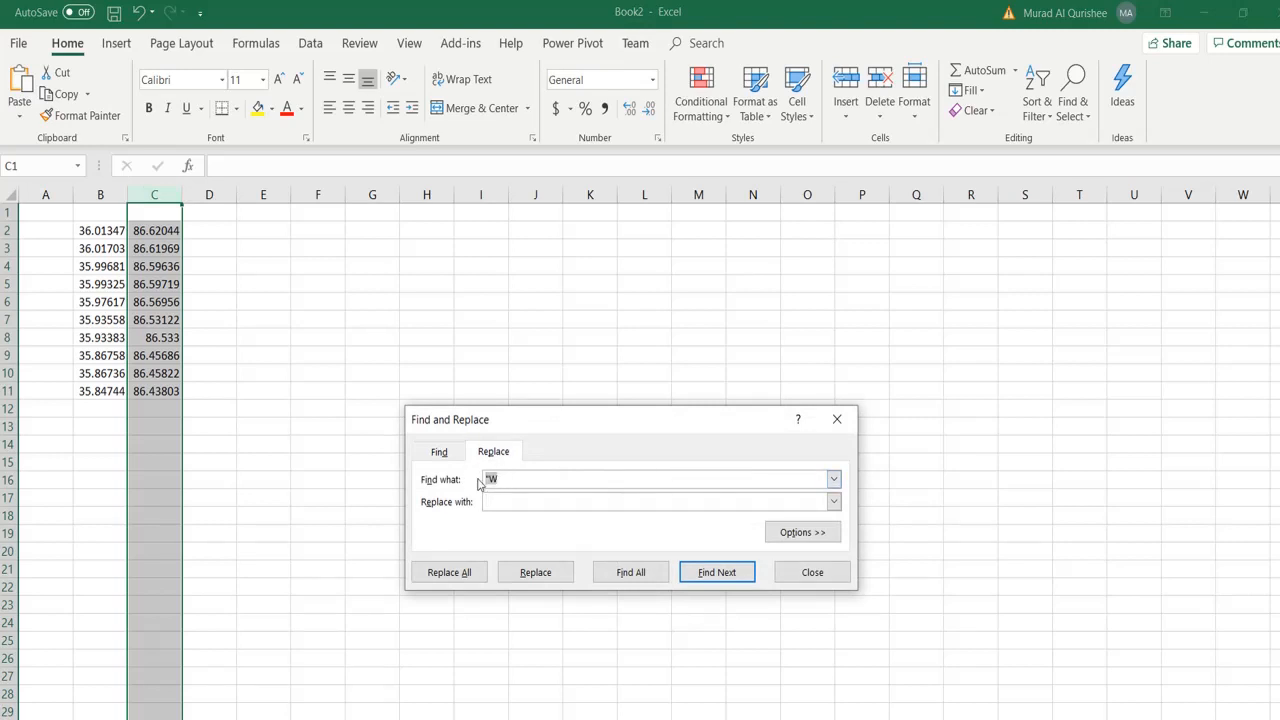
{"action": "type", "text": "86."}
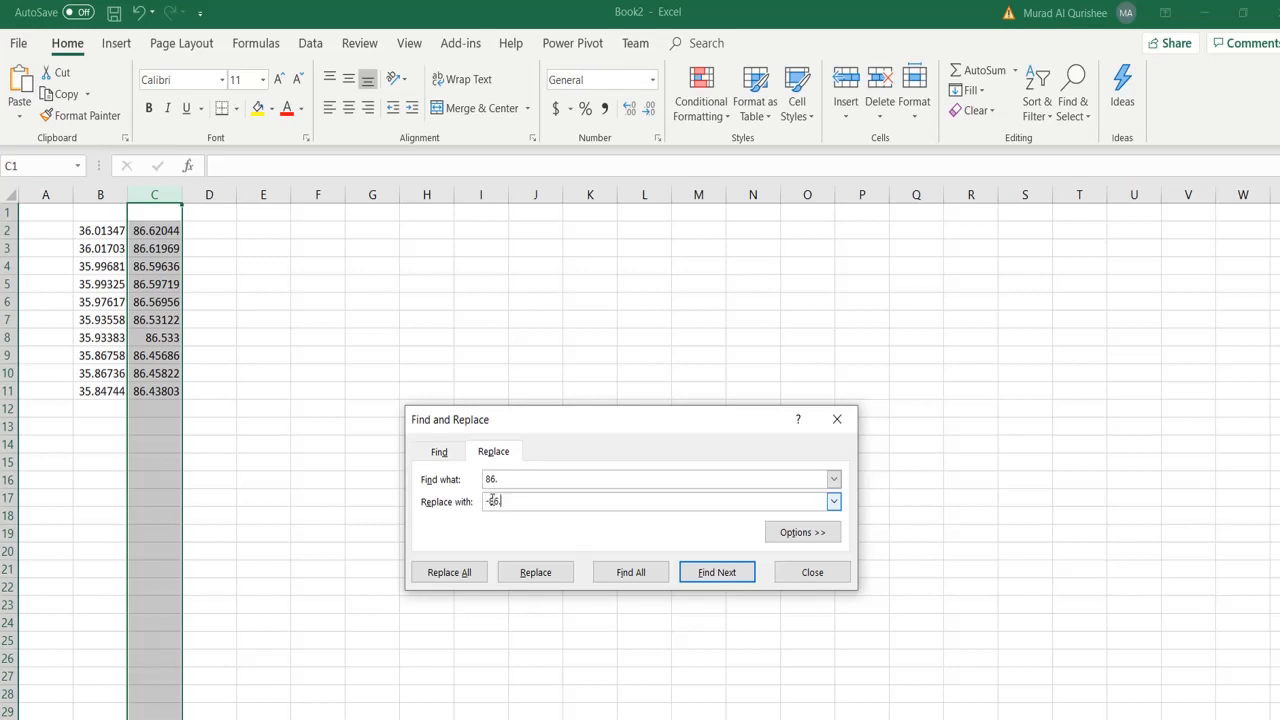
{"action": "left_click", "coordinate": [449, 572]}
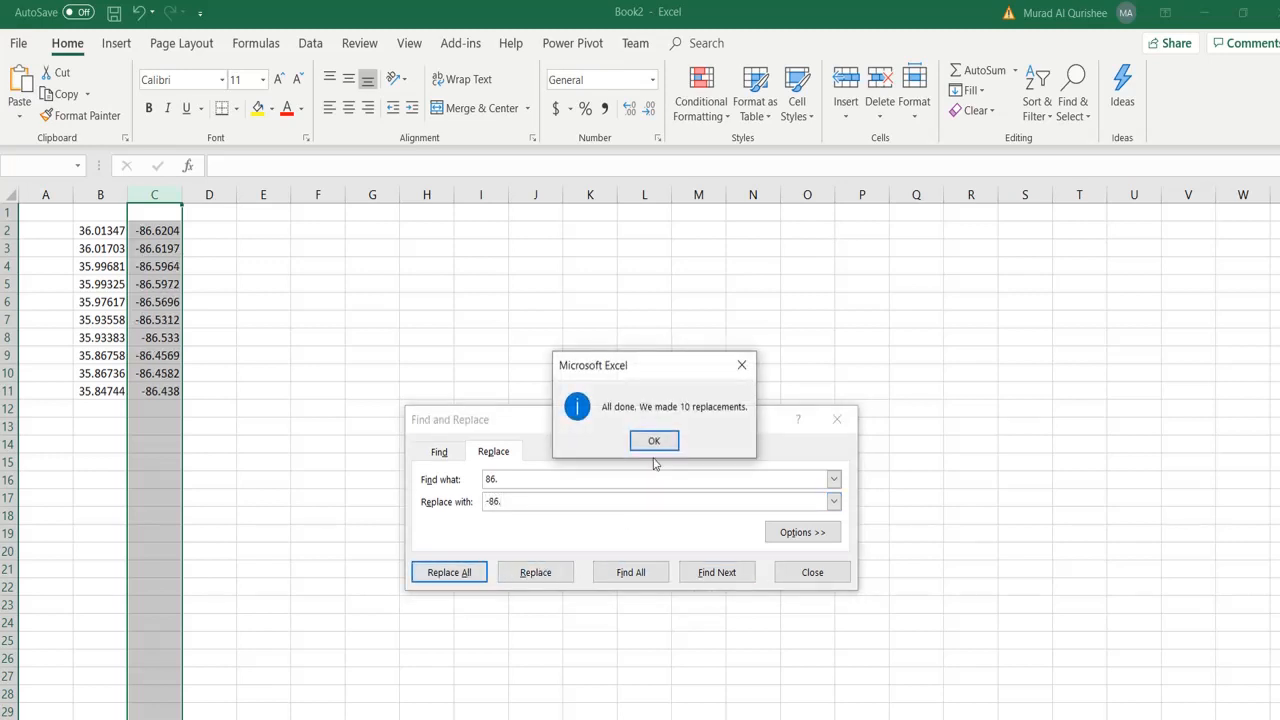
{"action": "left_click", "coordinate": [654, 441]}
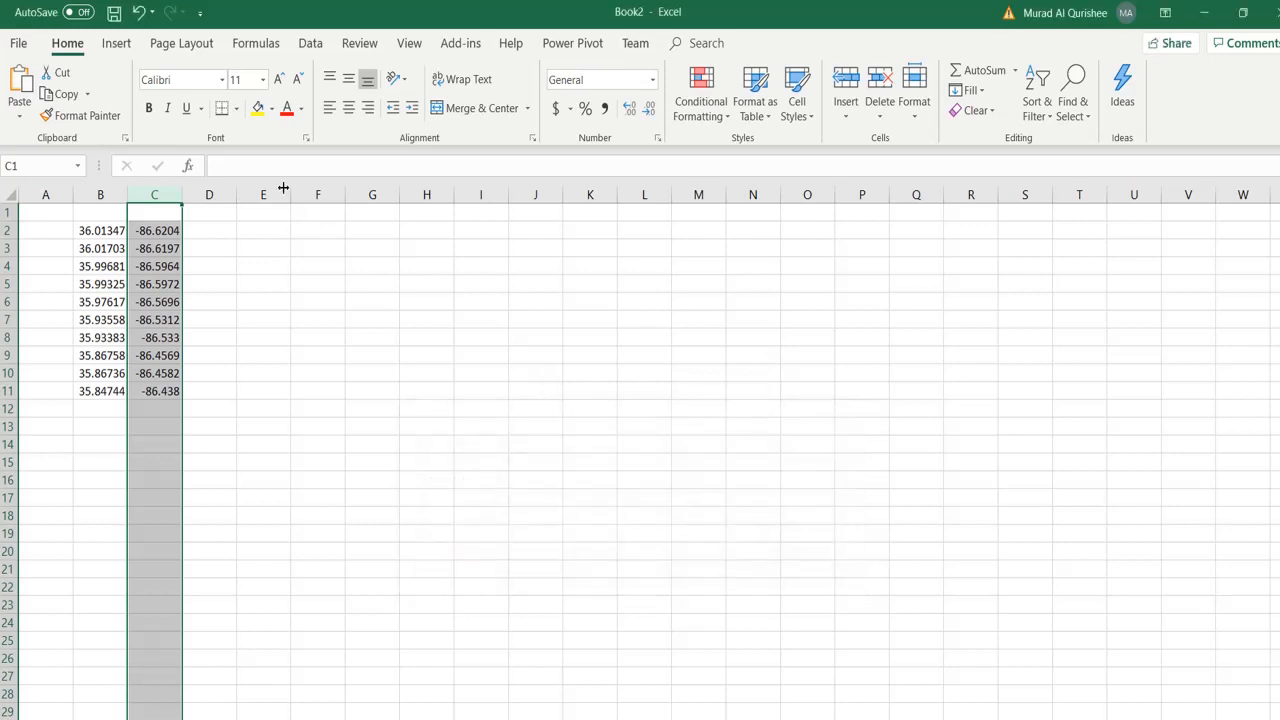
{"action": "left_click_drag", "start_coordinate": [183, 194], "coordinate": [236, 194]}
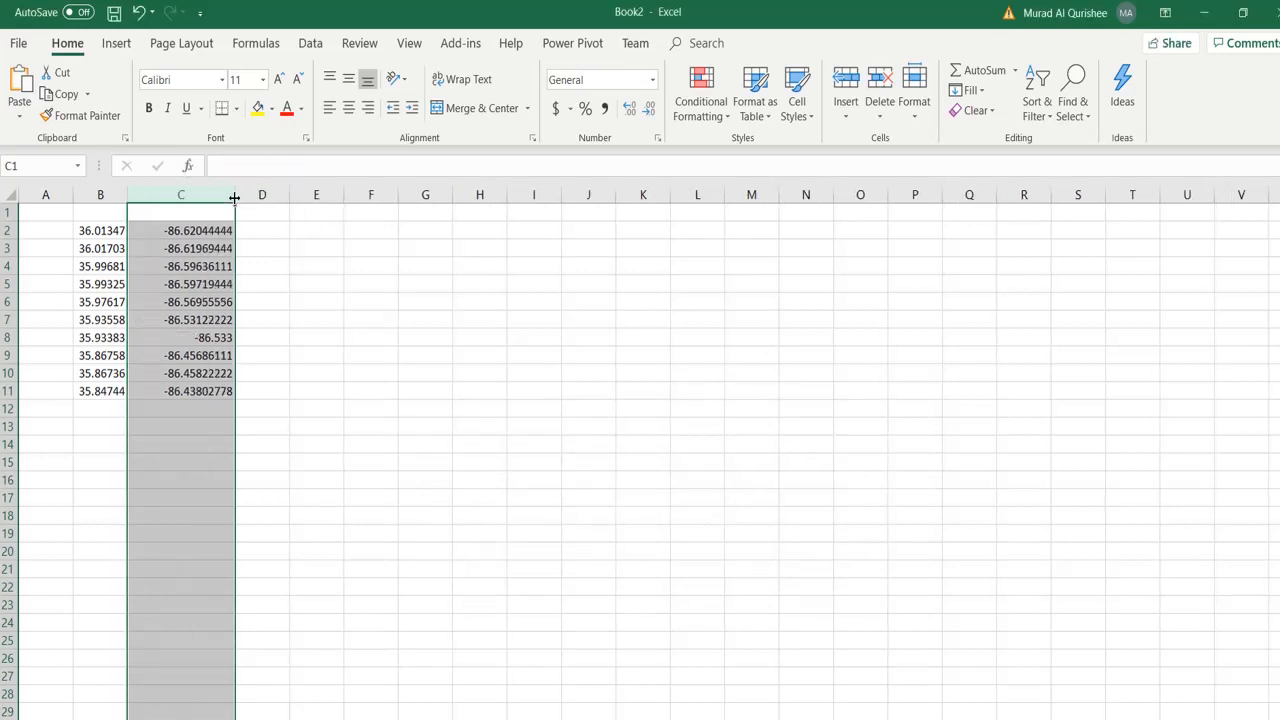
{"action": "left_click_drag", "start_coordinate": [235, 194], "coordinate": [142, 194]}
{"action": "type", "text": "Lat"}
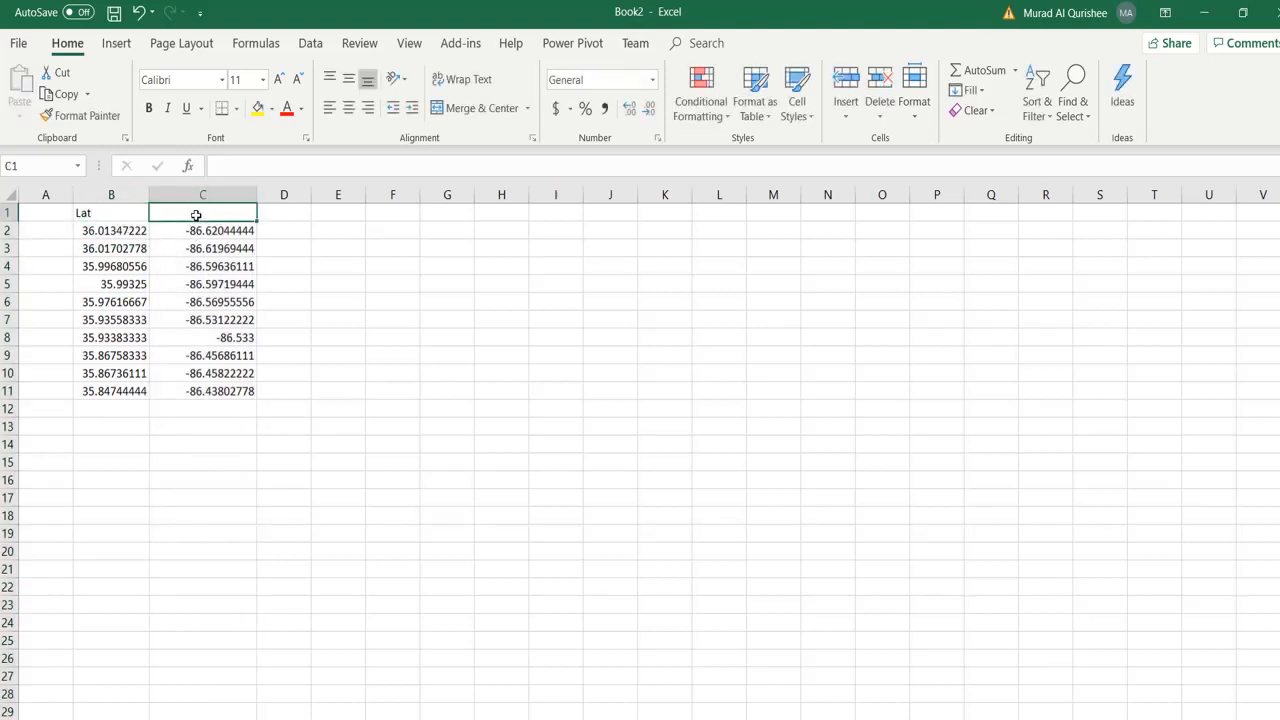
- Enter the Site, Lat and Lon headers and number sites 1 to 10 in column A
{"action": "type", "text": "Lon"}
{"action": "left_click", "coordinate": [45, 212]}
{"action": "type", "text": "S"}
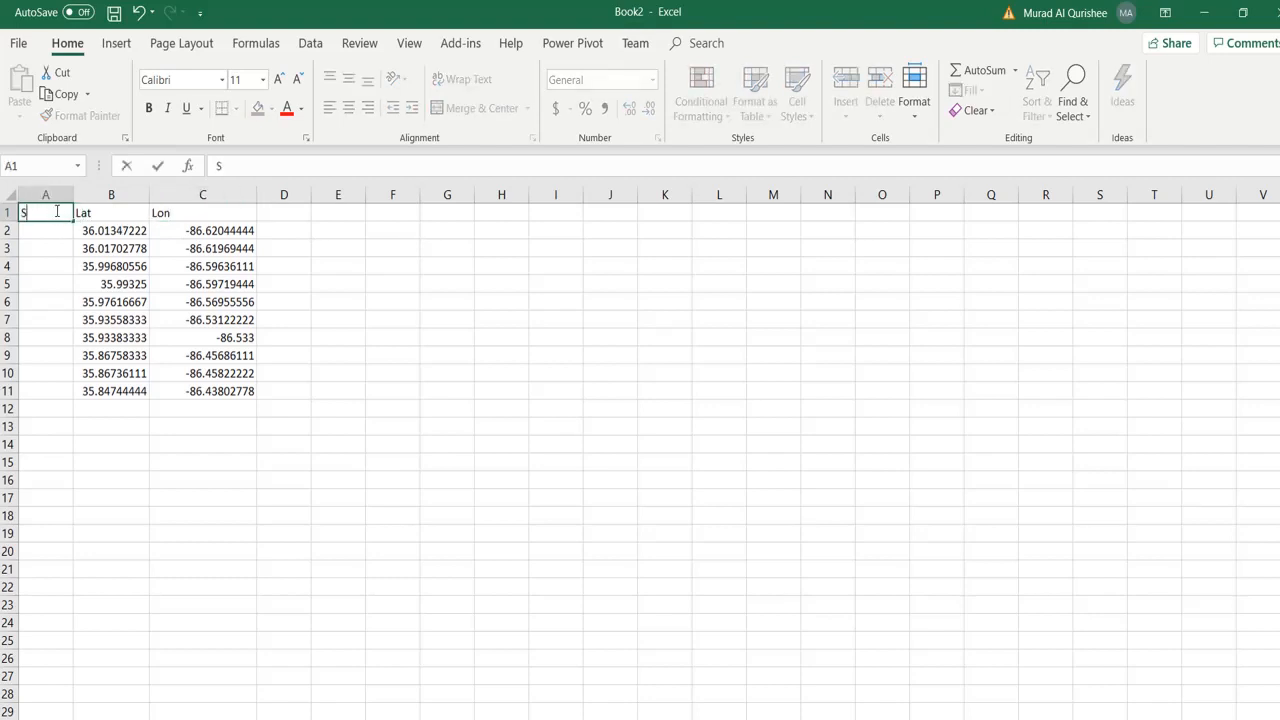
{"action": "type", "text": "ite"}
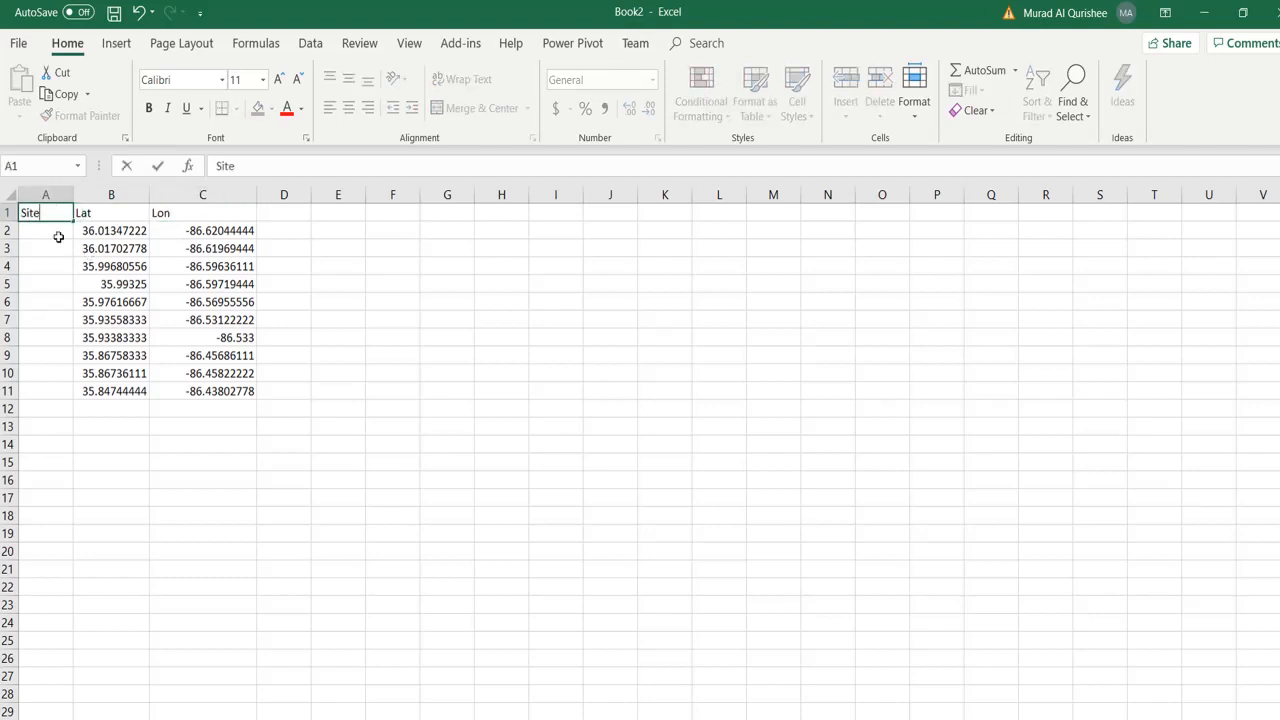
{"action": "type", "text": "2"}
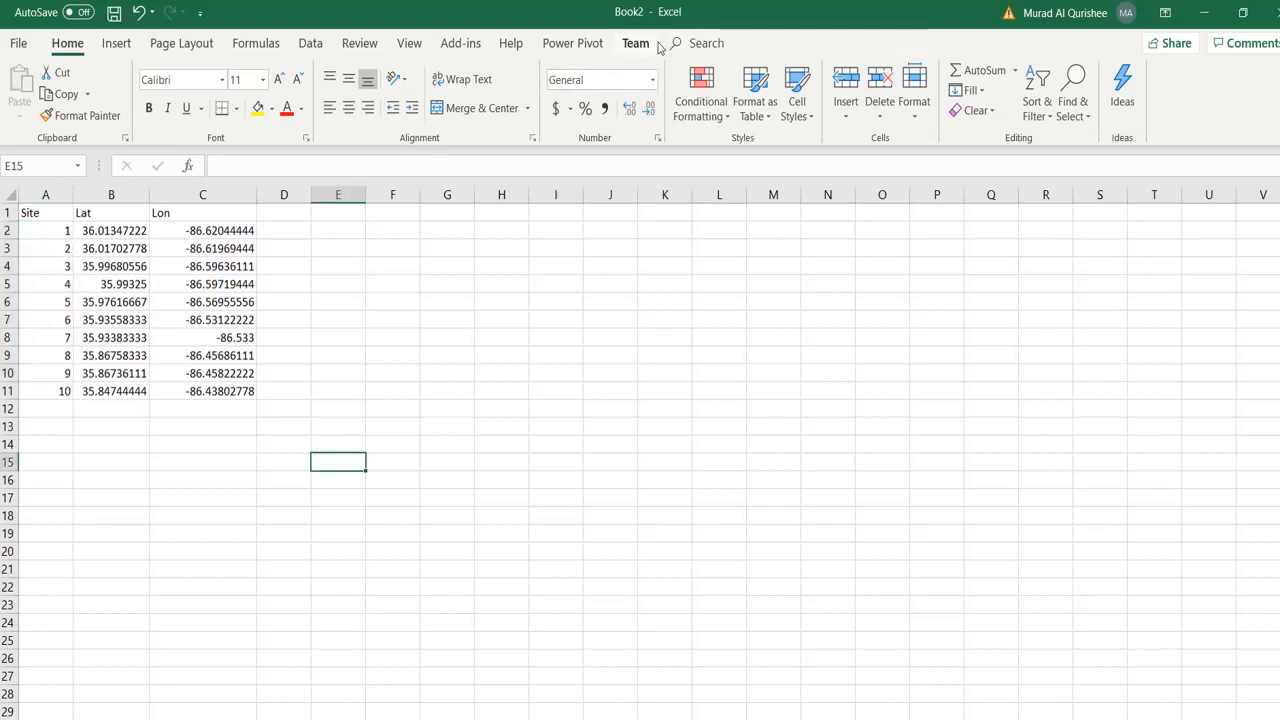
- Save the sheet as CSV (Comma delimited) file TEST2.csv in Desktop\TDOT
{"action": "left_click", "coordinate": [18, 42]}
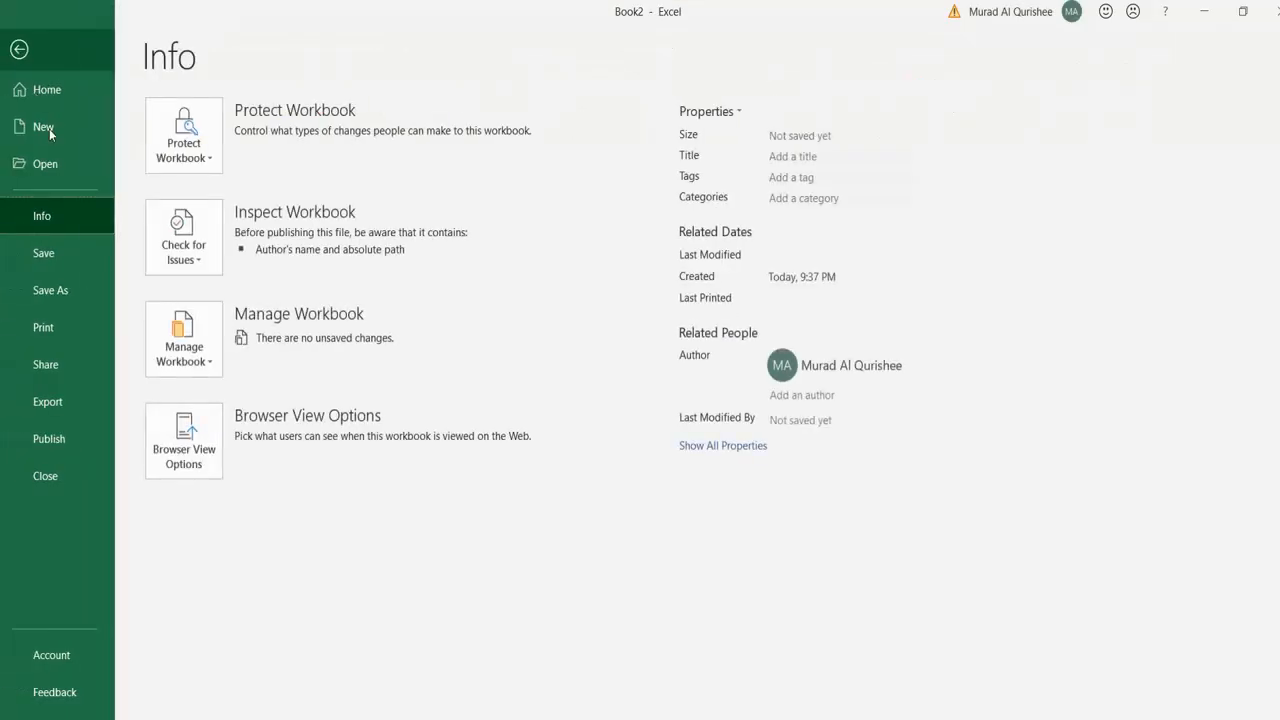
{"action": "left_click", "coordinate": [50, 290]}
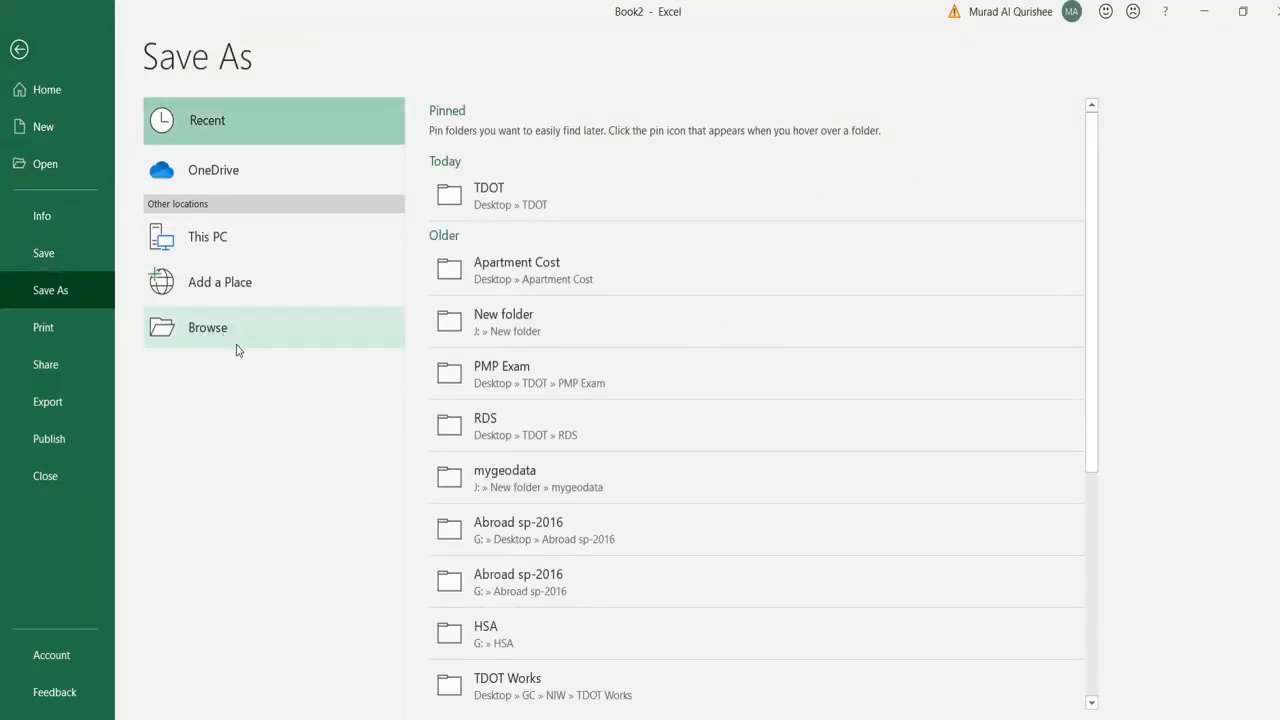
{"action": "left_click", "coordinate": [207, 327]}
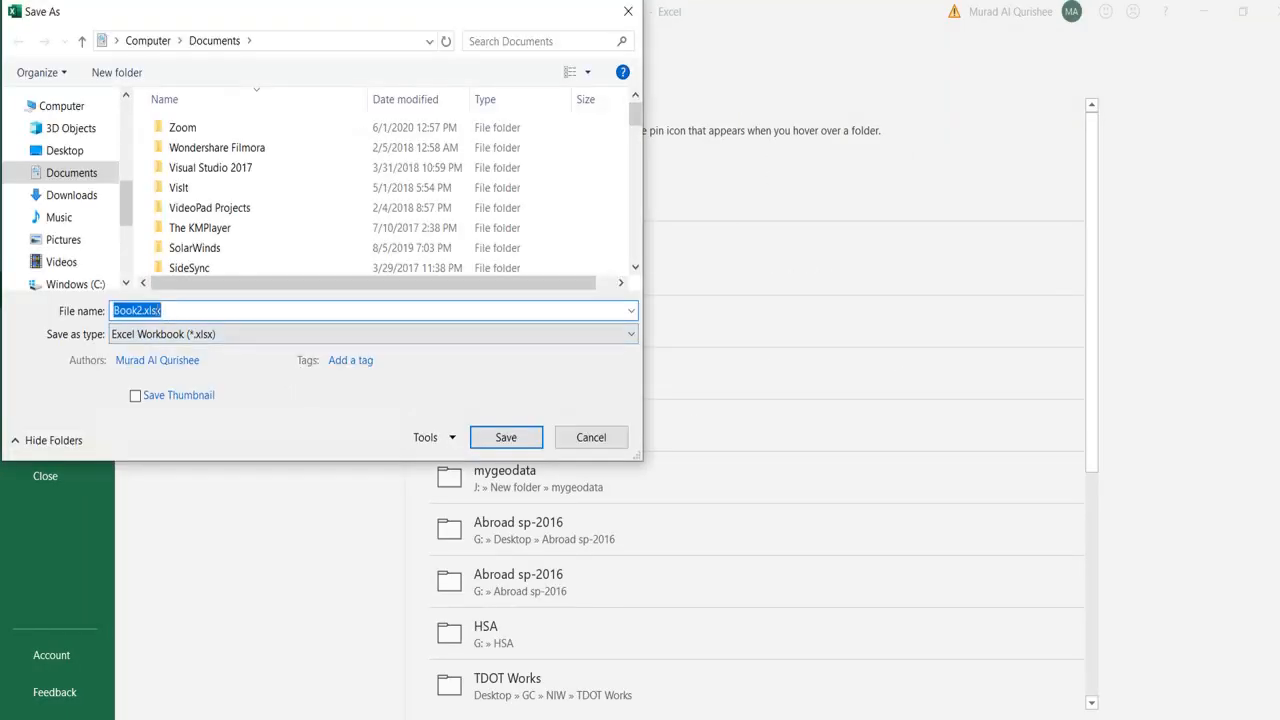
{"action": "left_click", "coordinate": [628, 334]}
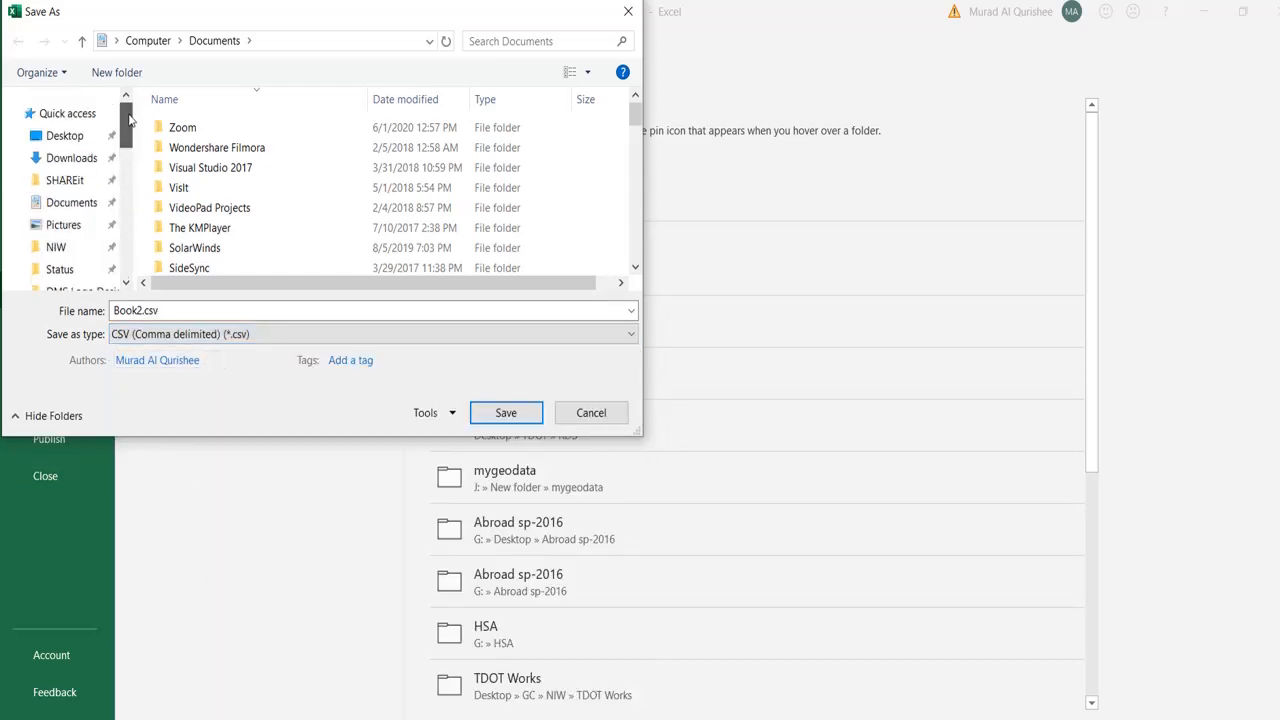
{"action": "left_click", "coordinate": [64, 135]}
{"action": "type", "text": "TE"}
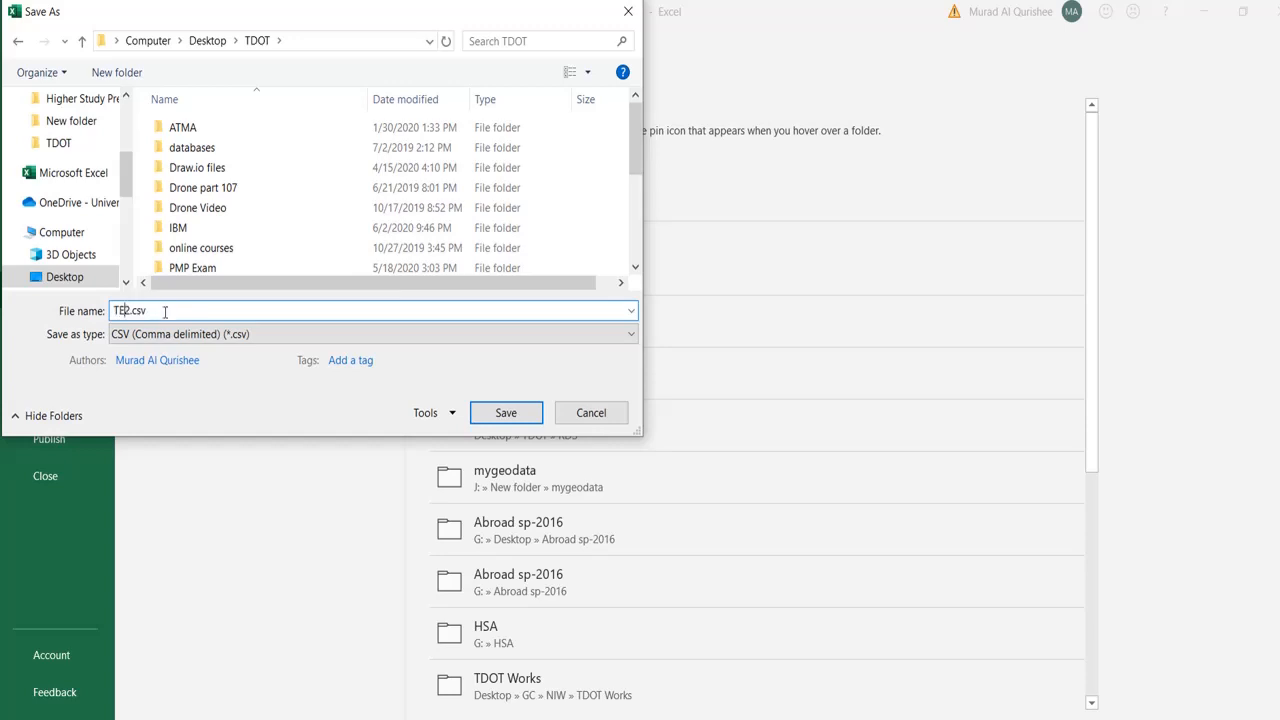
{"action": "left_click", "coordinate": [506, 412]}
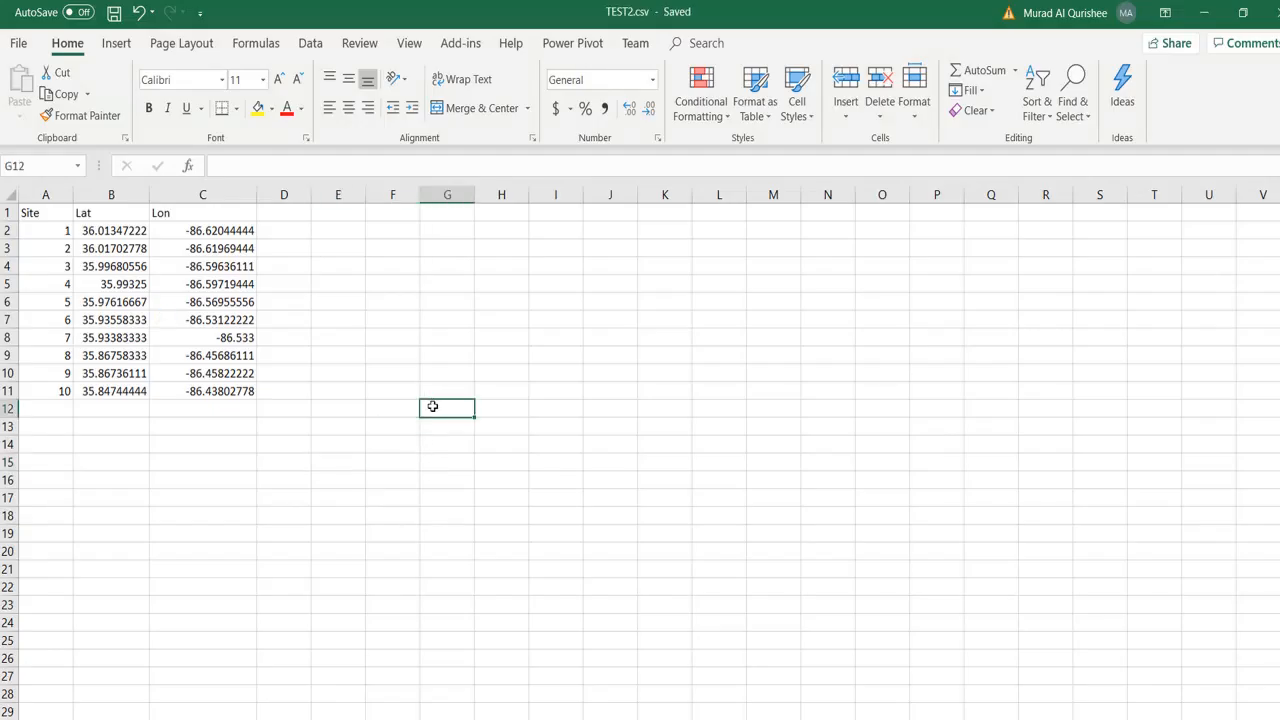
{"action": "mouse_move", "coordinate": [847, 593]}
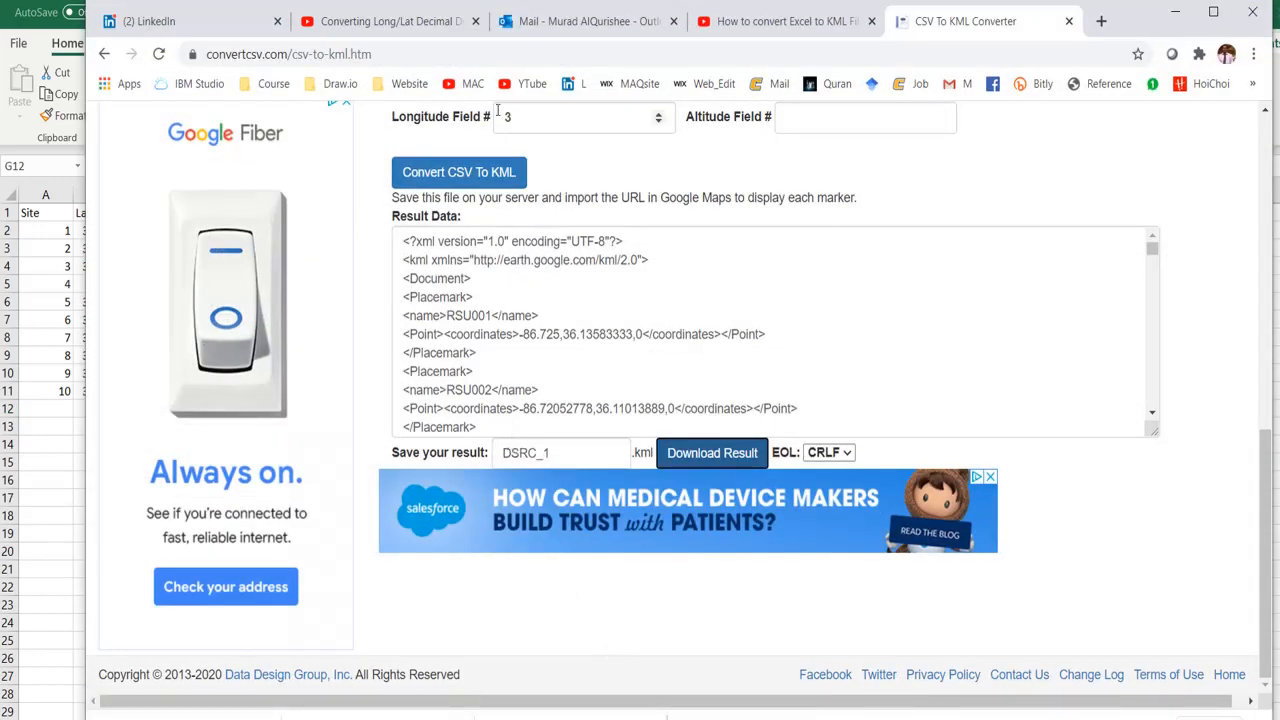
- Load TEST2.csv into convertcsv.com's CSV To KML converter and review the 10-record result
{"action": "scroll", "scroll_direction": "up", "scroll_amount": 3}
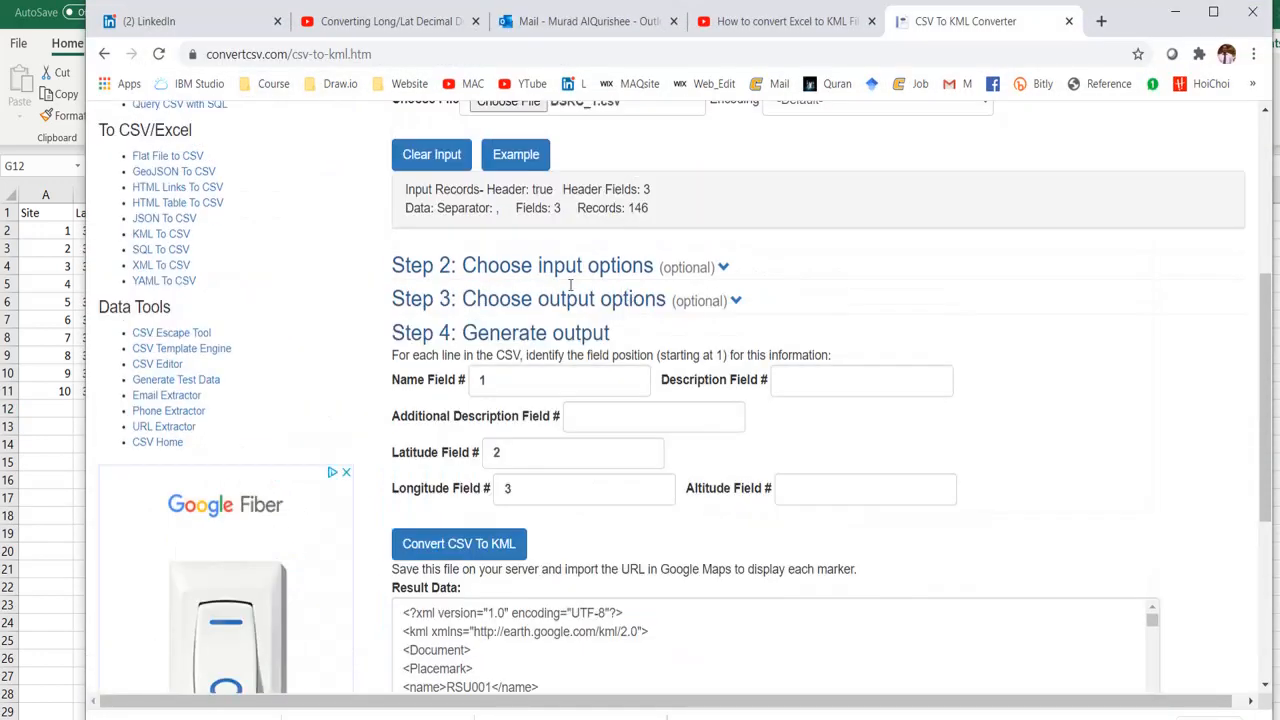
{"action": "scroll", "scroll_direction": "up", "scroll_amount": 3}
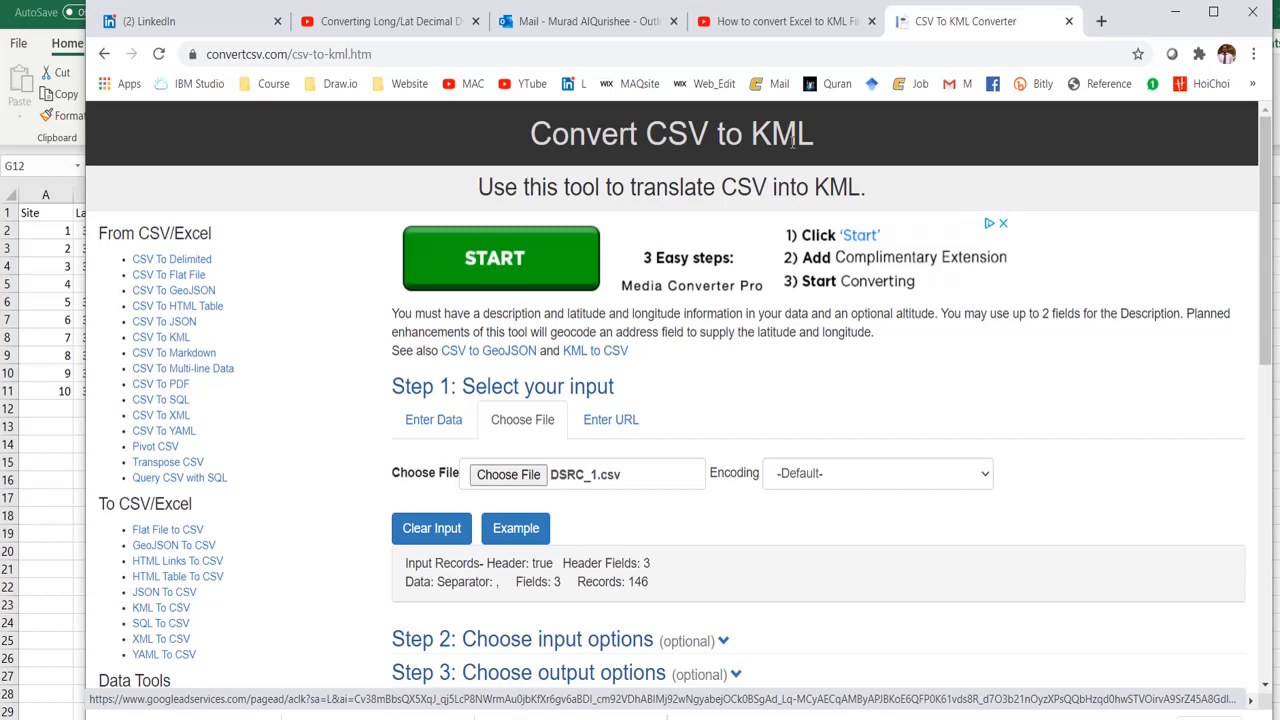
{"action": "mouse_move", "coordinate": [508, 474]}
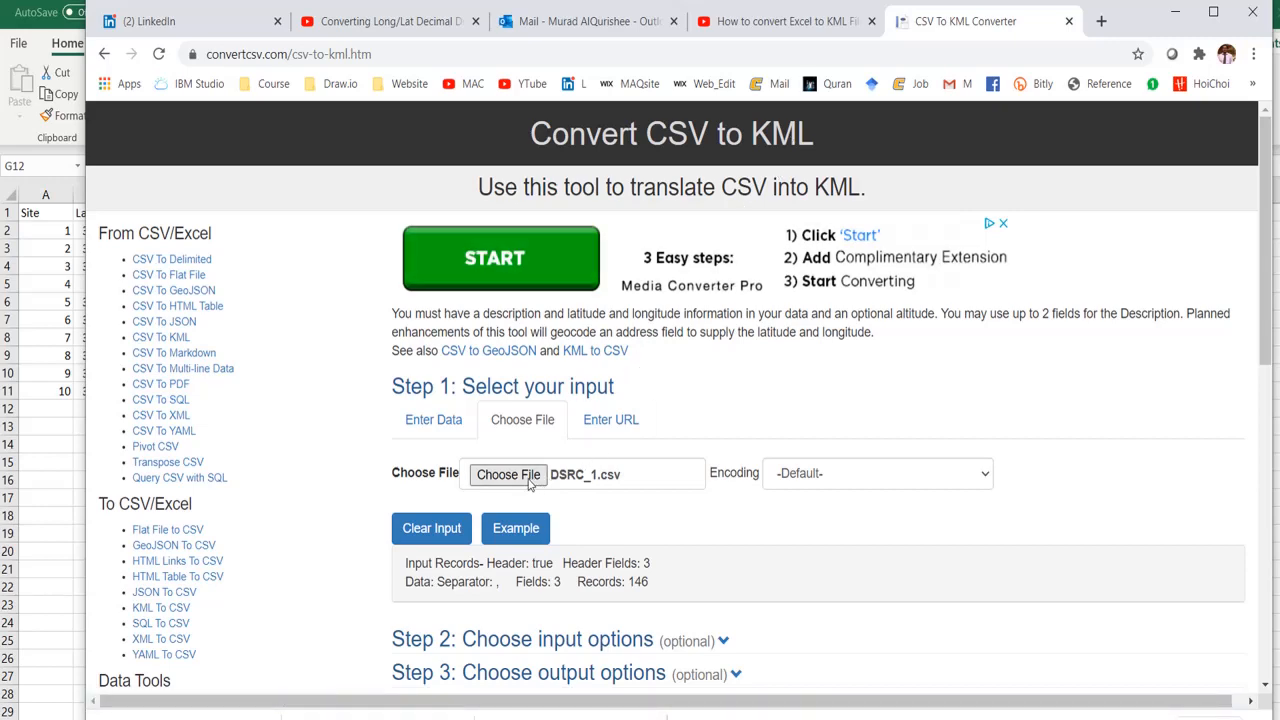
{"action": "left_click", "coordinate": [507, 474]}
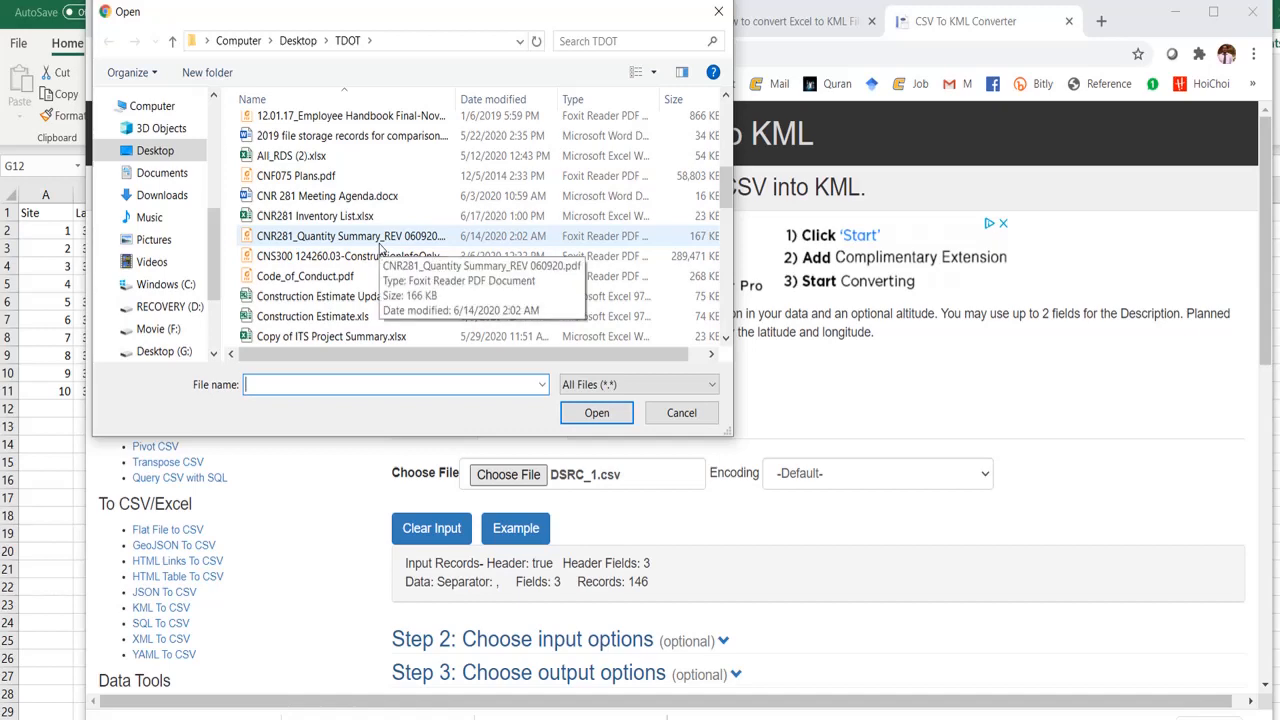
{"action": "scroll", "scroll_direction": "down", "scroll_amount": 3}
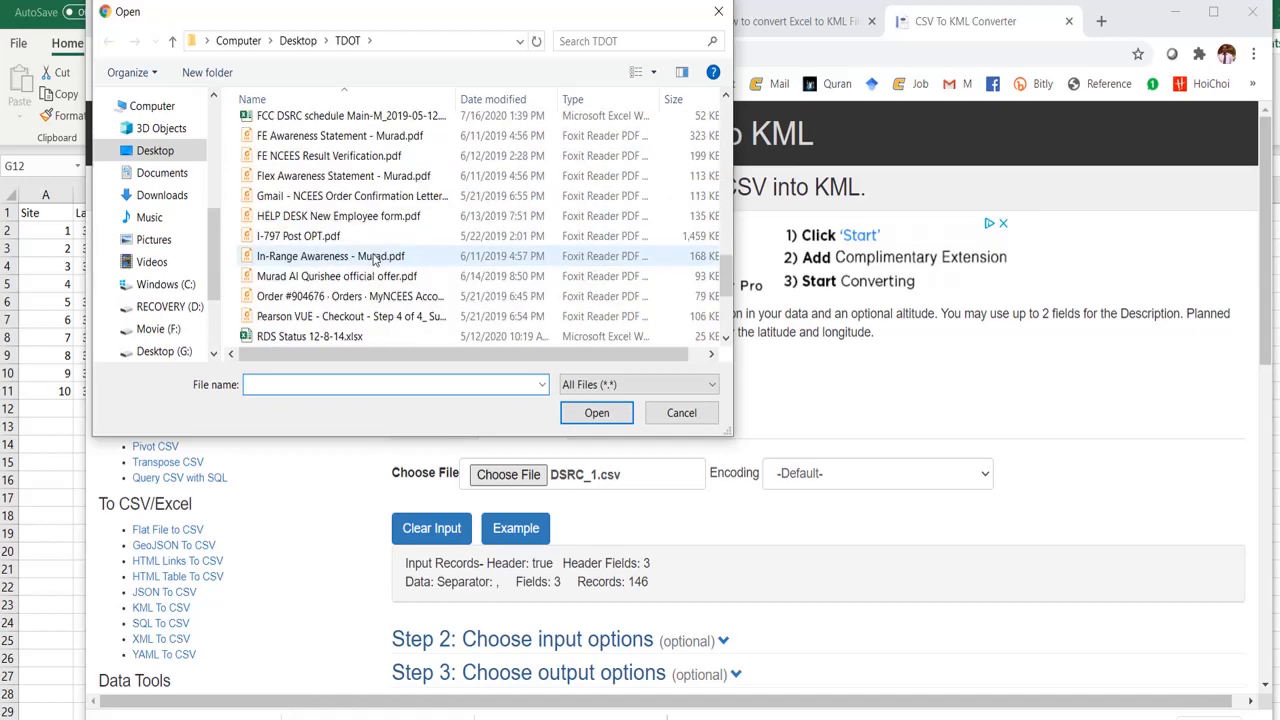
{"action": "left_click", "coordinate": [278, 295]}
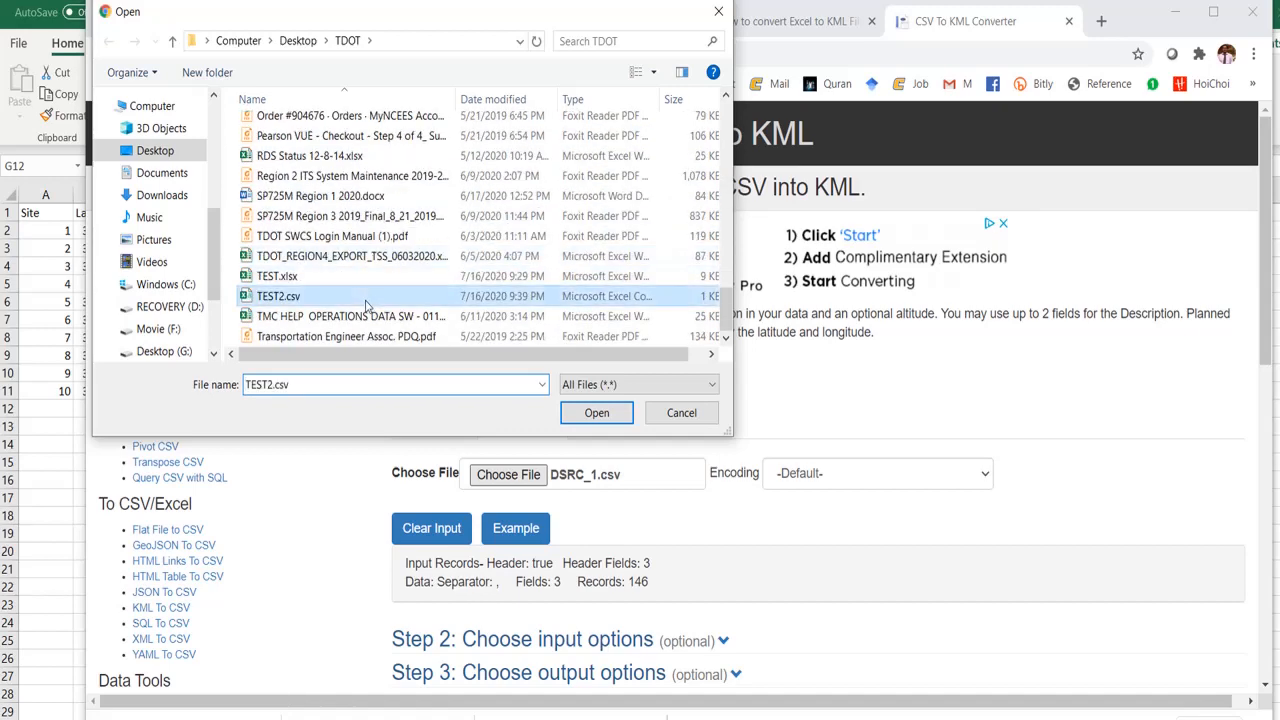
{"action": "left_click", "coordinate": [596, 412]}
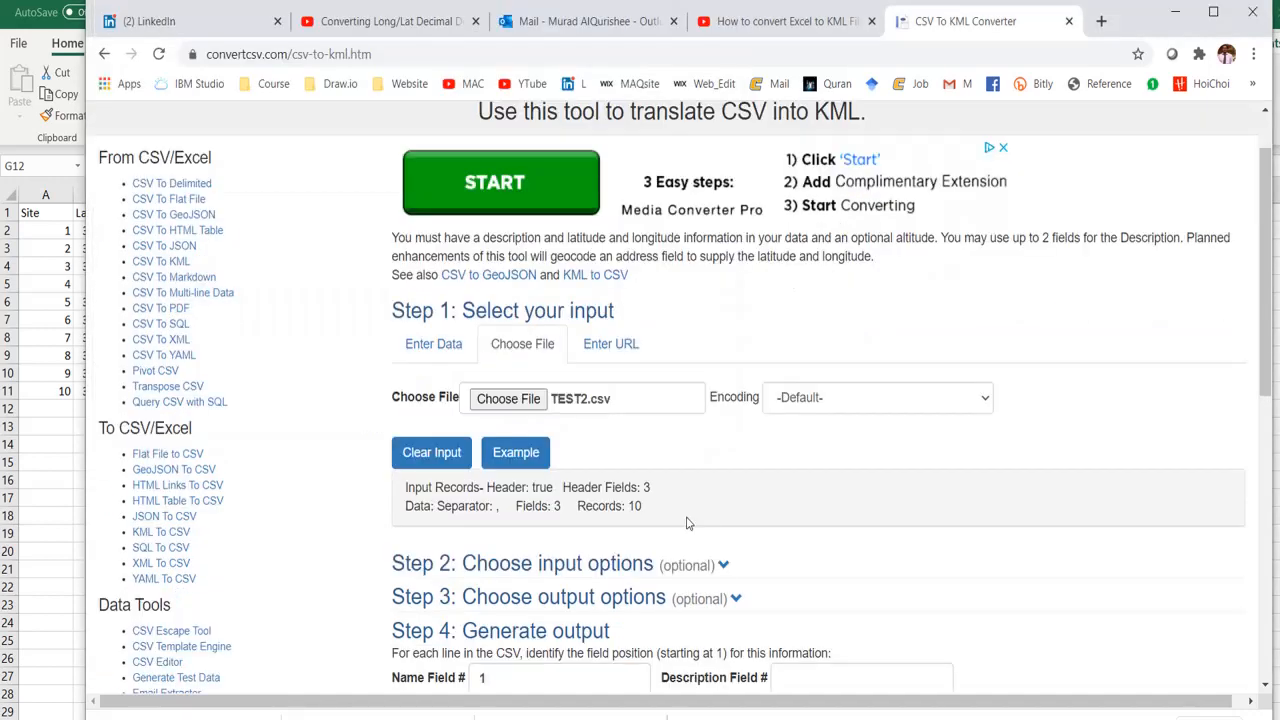
{"action": "scroll", "scroll_direction": "down", "scroll_amount": 3}
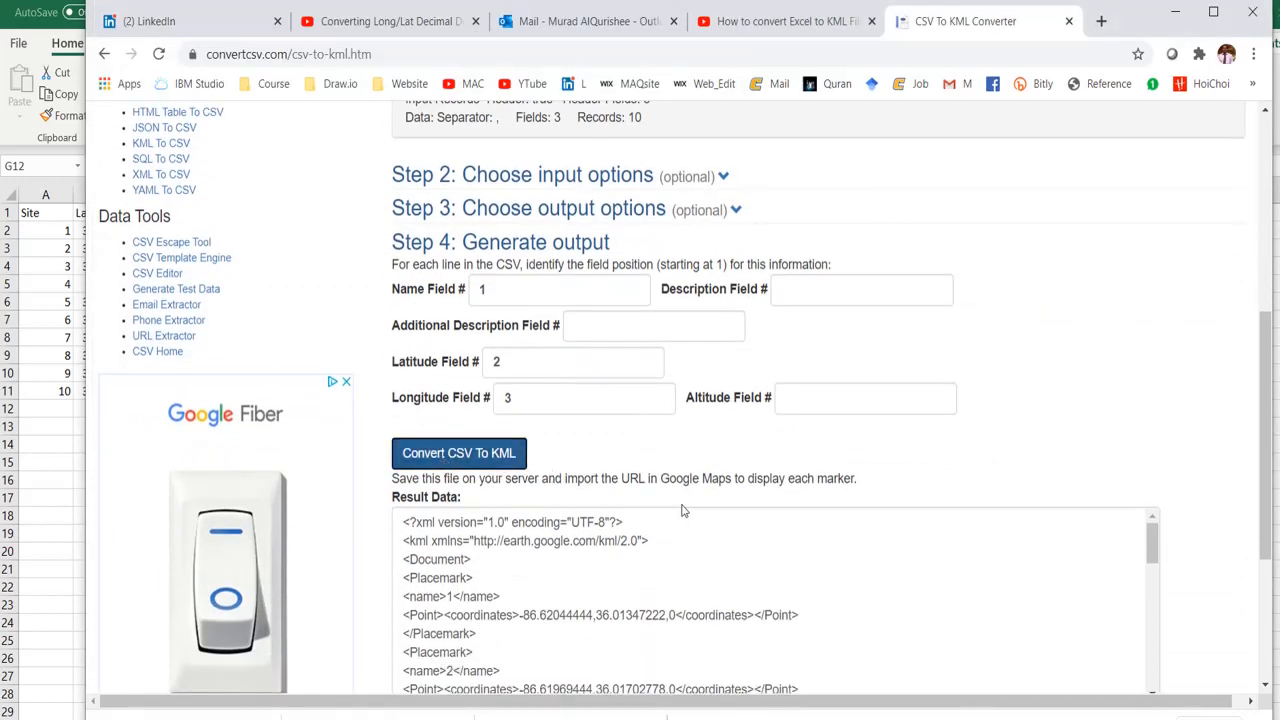
{"action": "scroll", "scroll_direction": "down", "scroll_amount": 3}
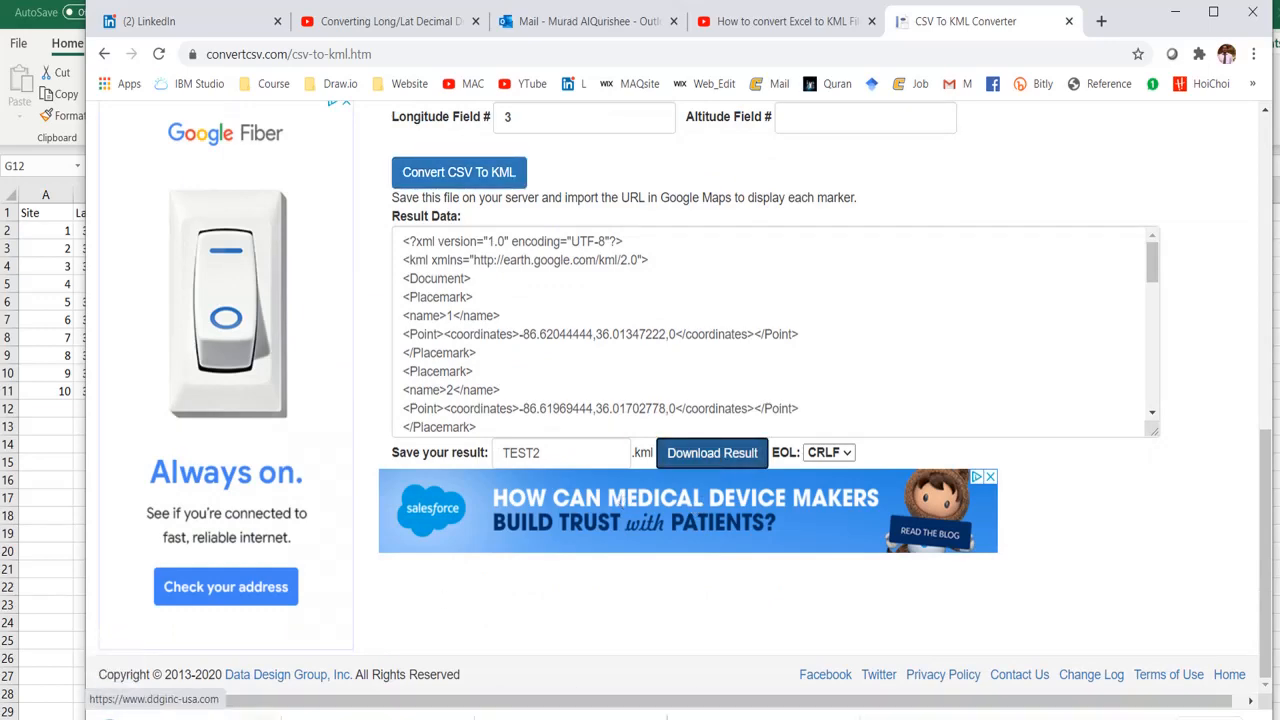
{"action": "mouse_move", "coordinate": [290, 663]}
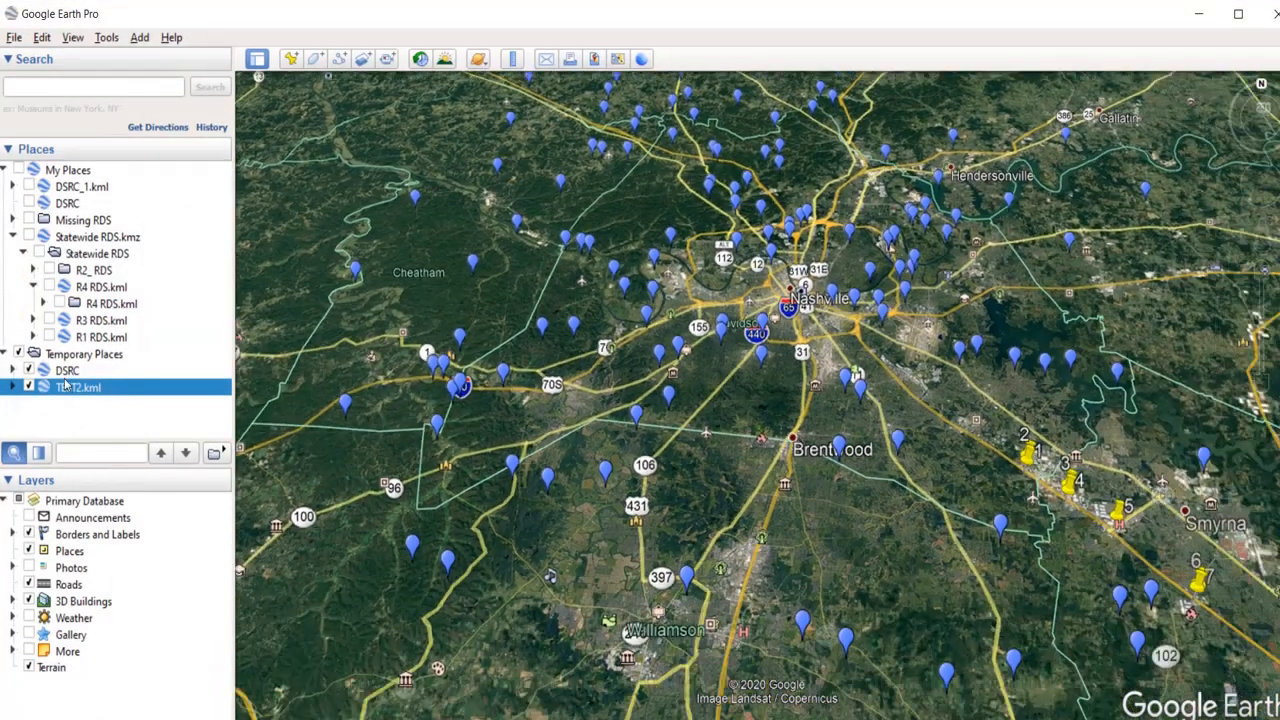
- Hide the DSRC layer and select the TEST2.kml layer in Temporary Places
{"action": "left_click", "coordinate": [67, 370]}
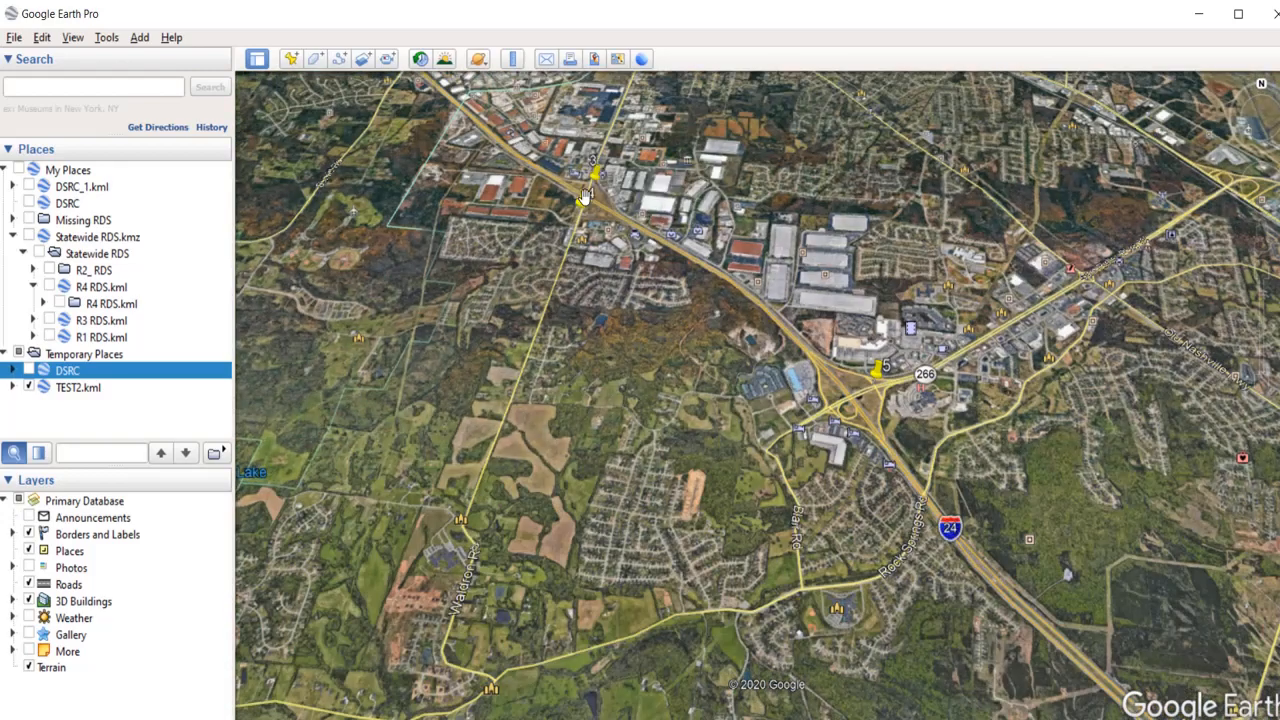
{"action": "left_click", "coordinate": [78, 387]}
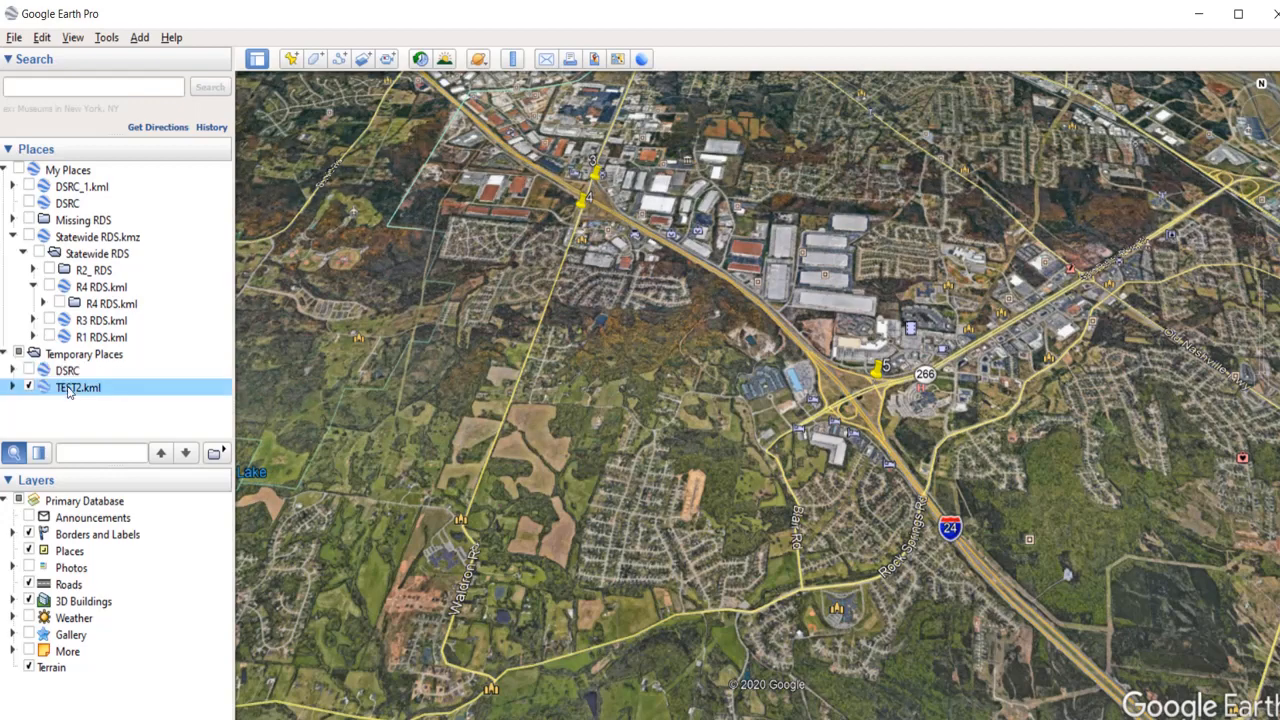
- In TEST2.kml's properties, set the label color to blue and the icon color to pinkish-red
{"action": "right_click", "coordinate": [78, 387]}
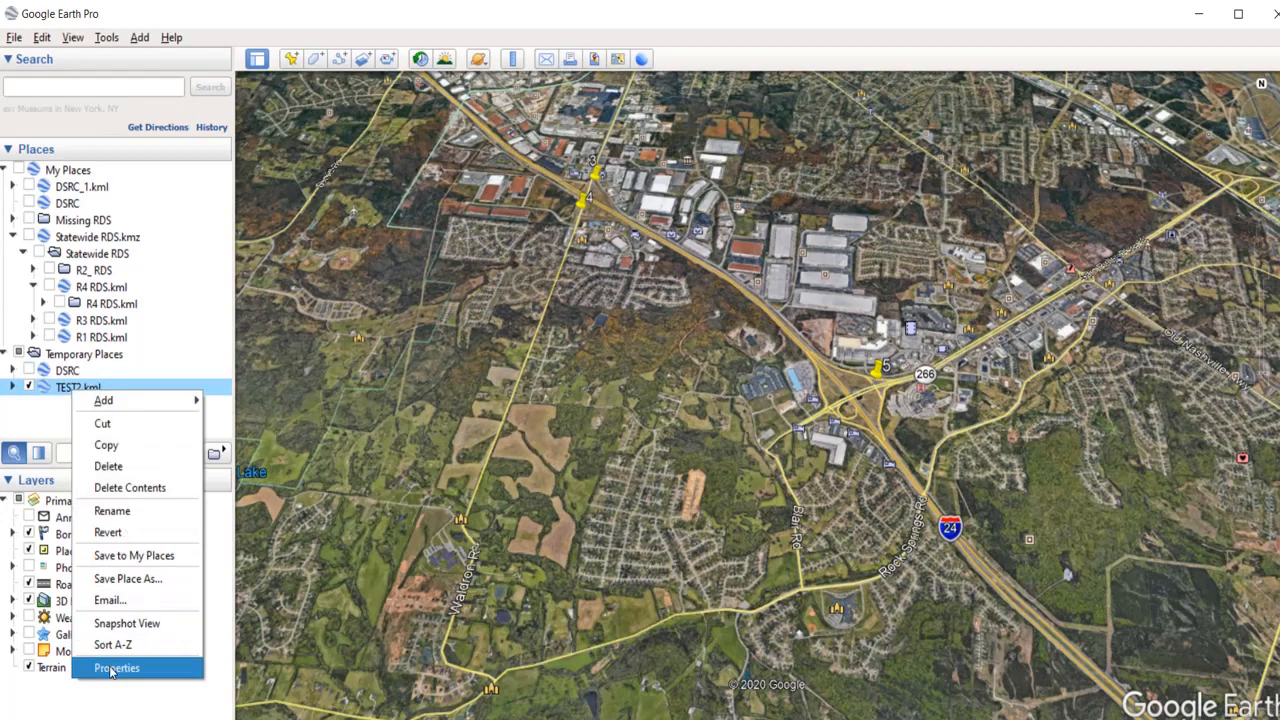
{"action": "left_click", "coordinate": [116, 667]}
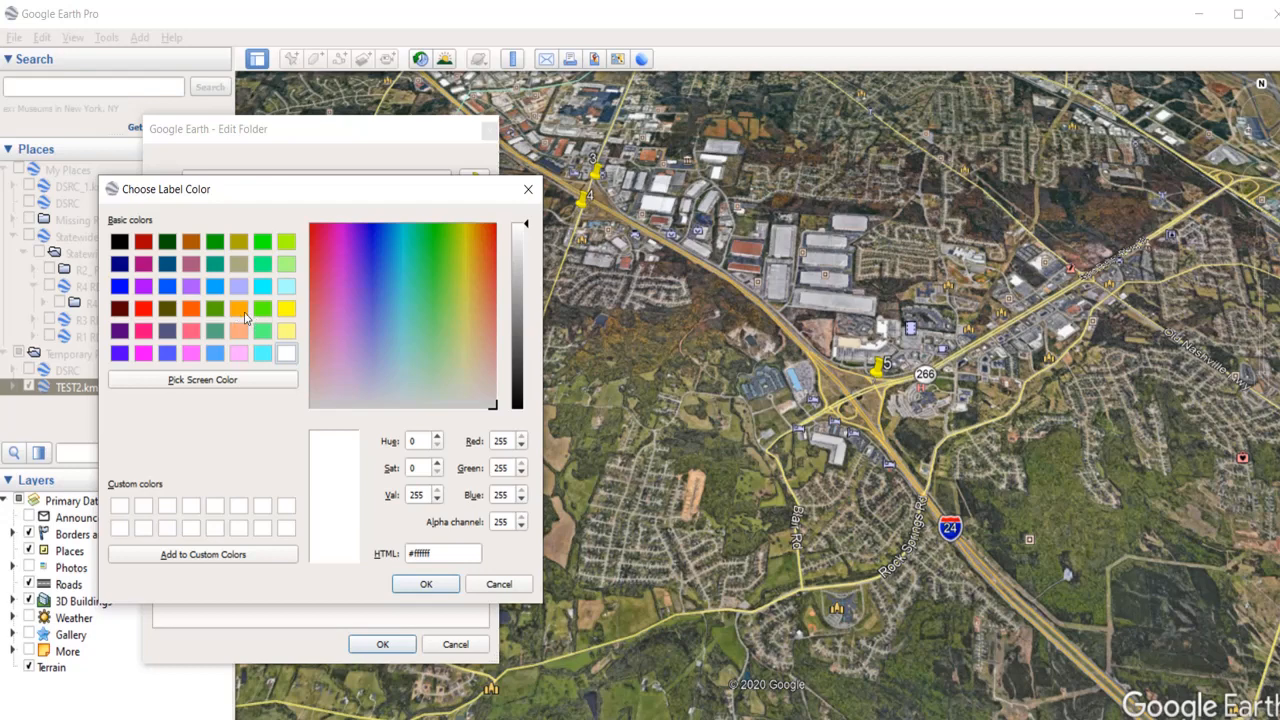
{"action": "left_click", "coordinate": [415, 331]}
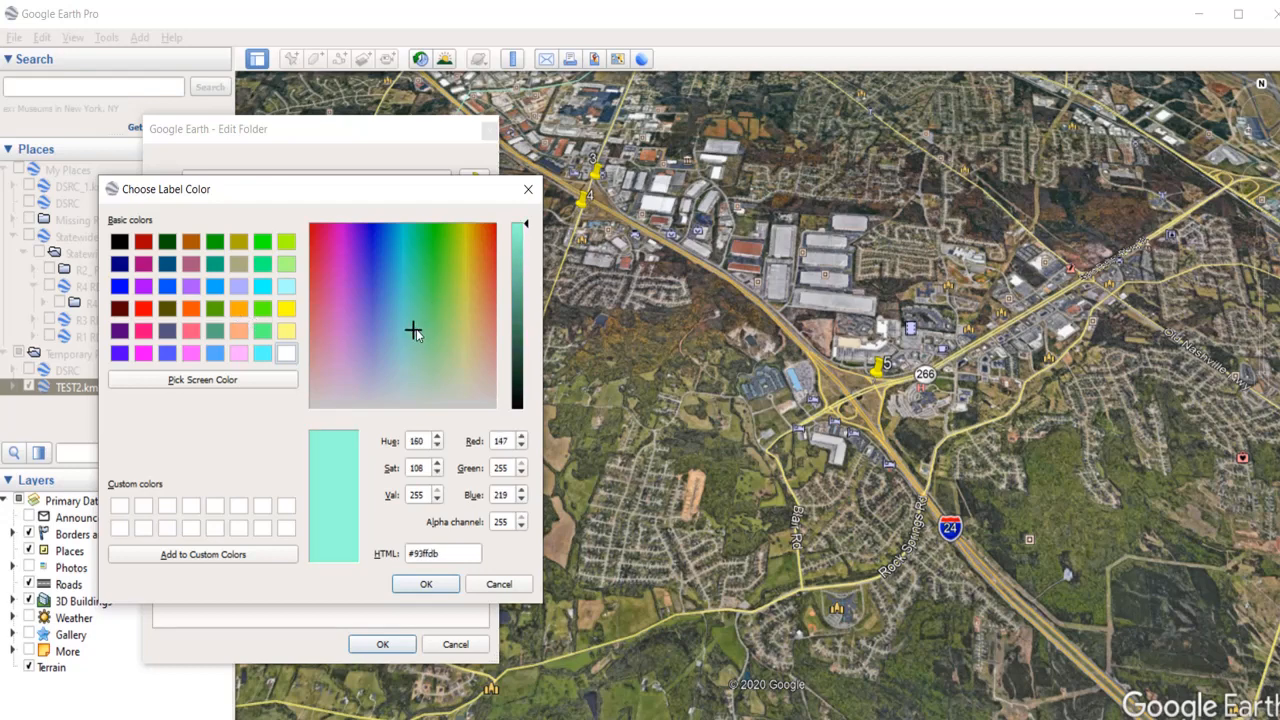
{"action": "left_click", "coordinate": [457, 298]}
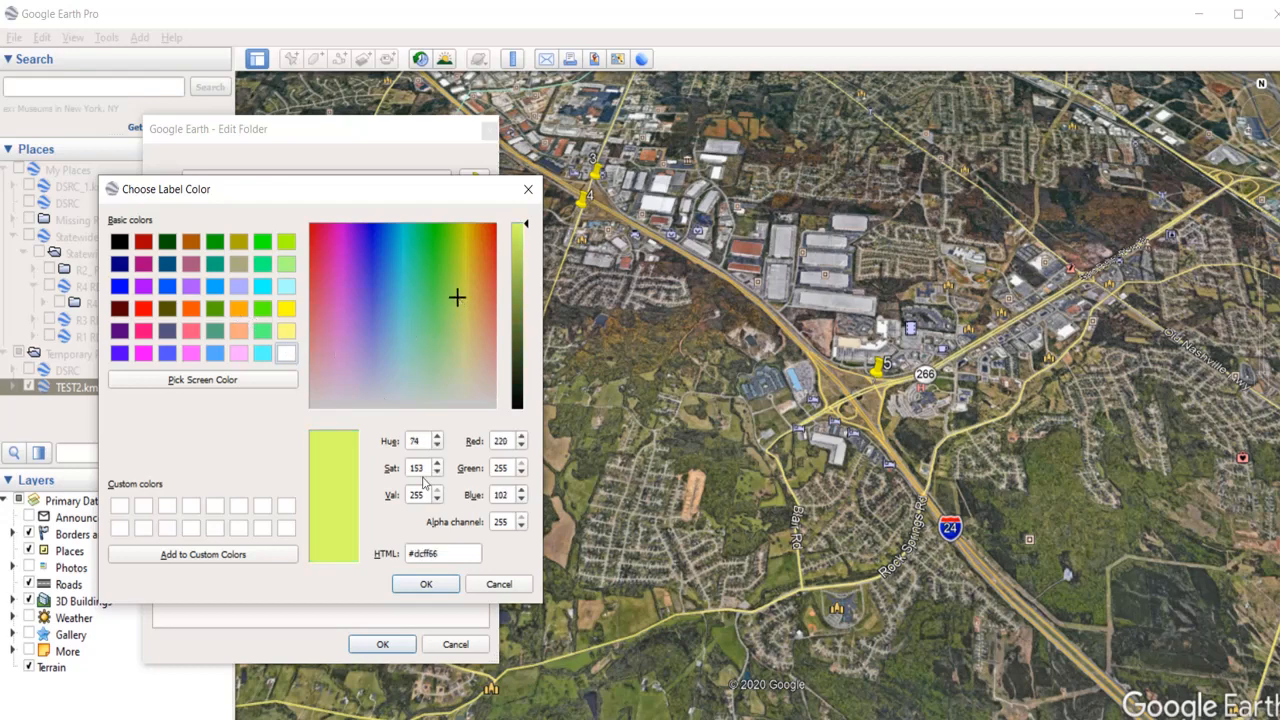
{"action": "left_click", "coordinate": [425, 583]}
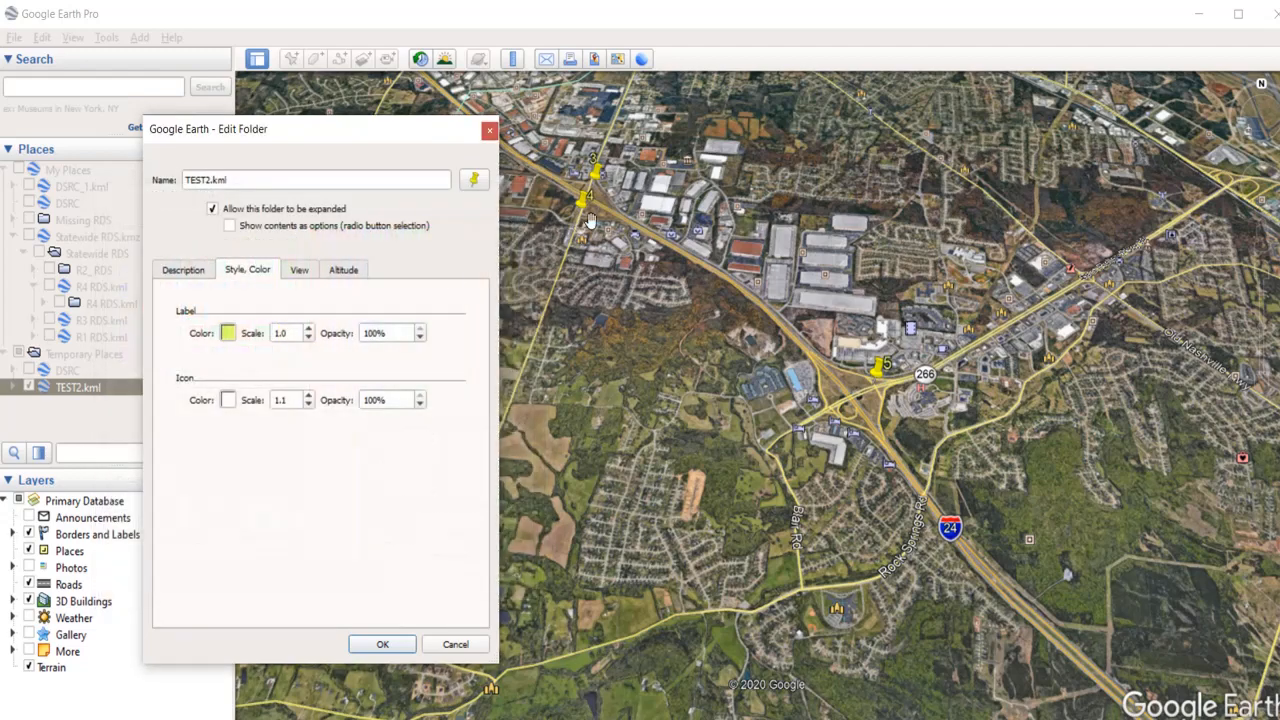
{"action": "left_click", "coordinate": [227, 333]}
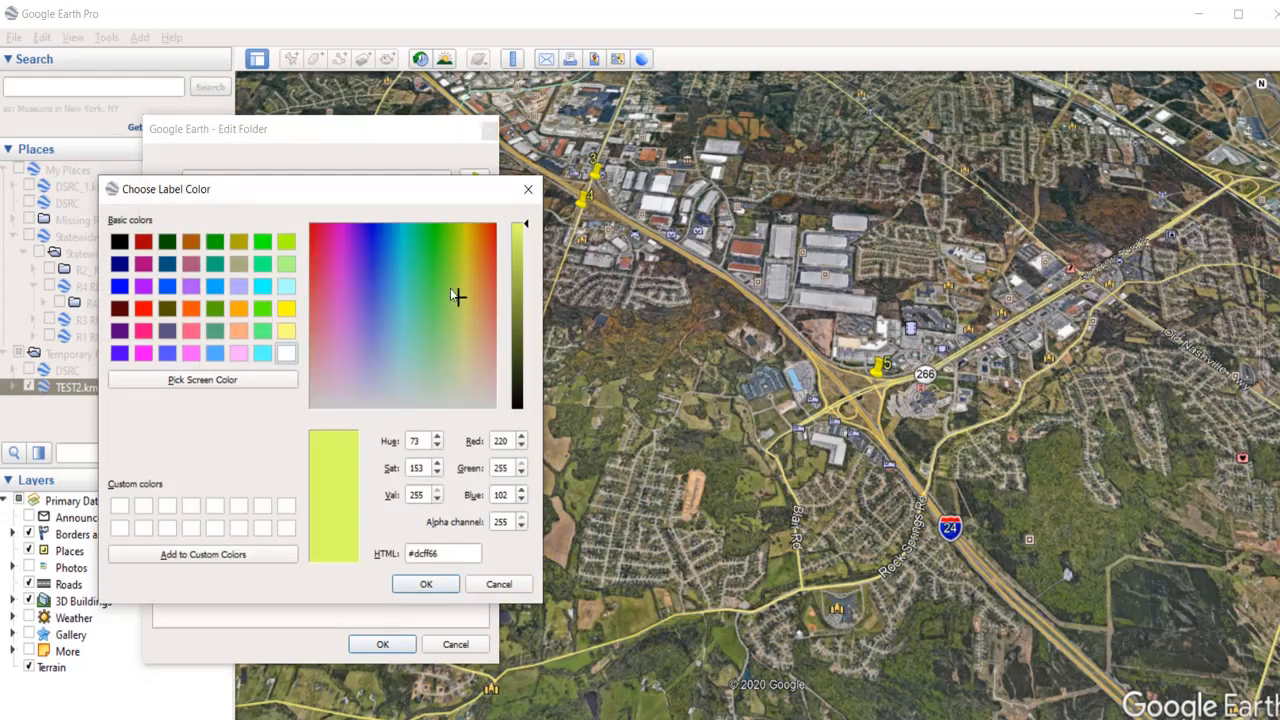
{"action": "left_click", "coordinate": [378, 250]}
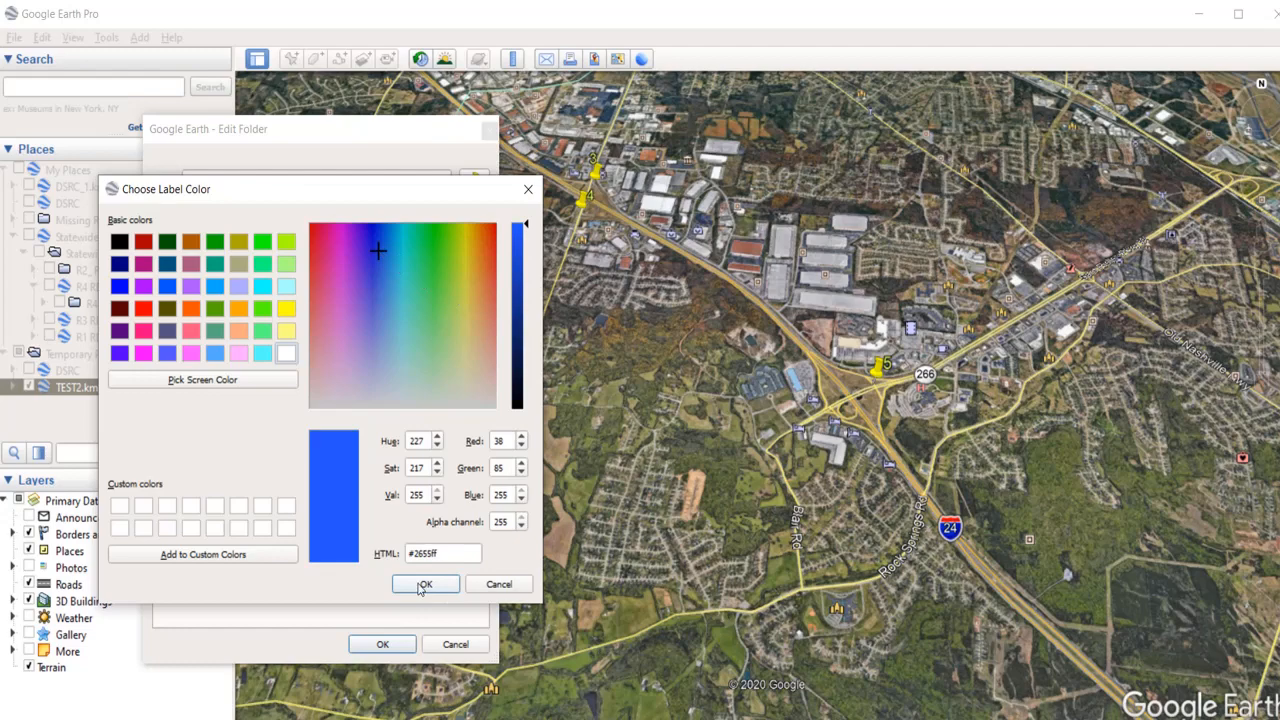
{"action": "left_click", "coordinate": [424, 584]}
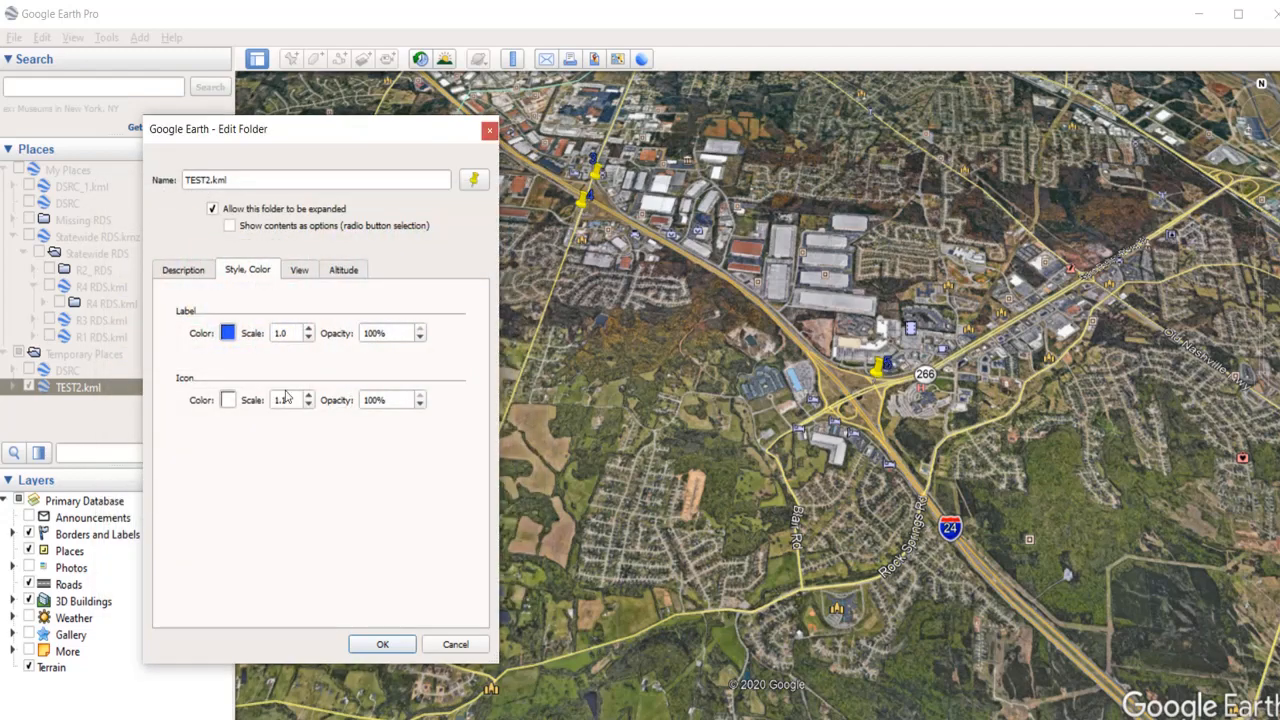
{"action": "left_click", "coordinate": [228, 400]}
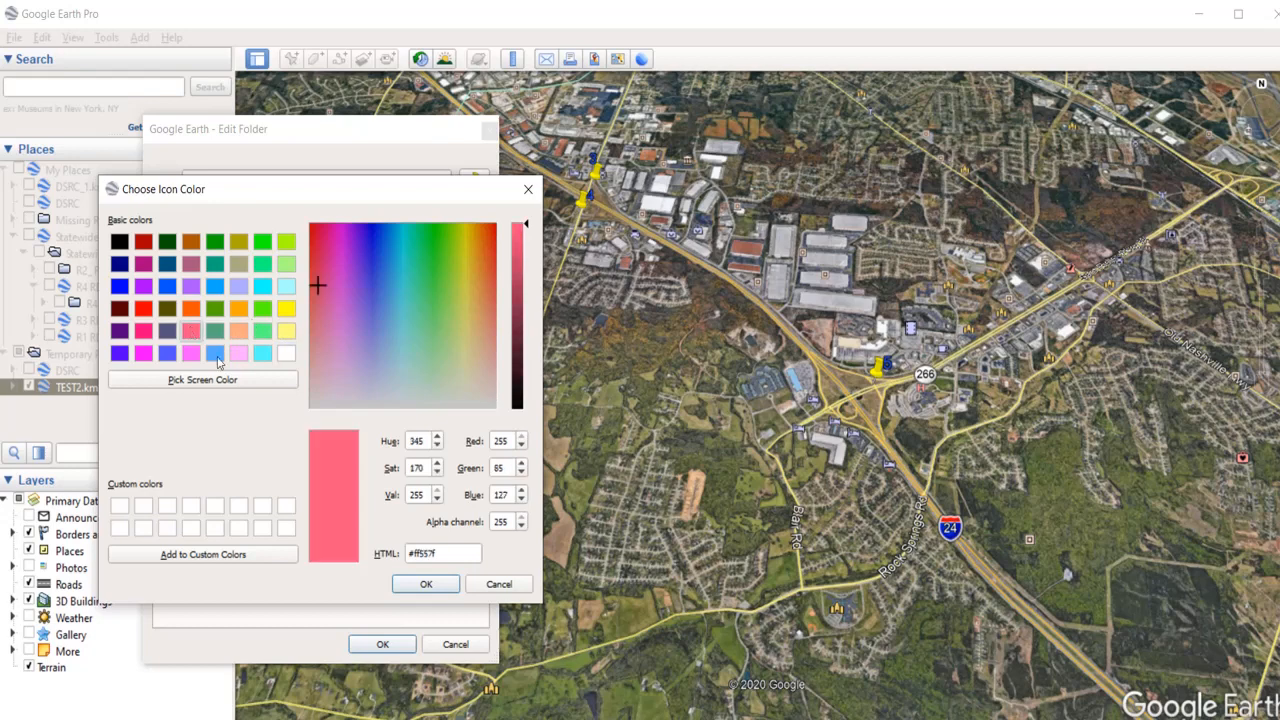
{"action": "left_click", "coordinate": [425, 584]}
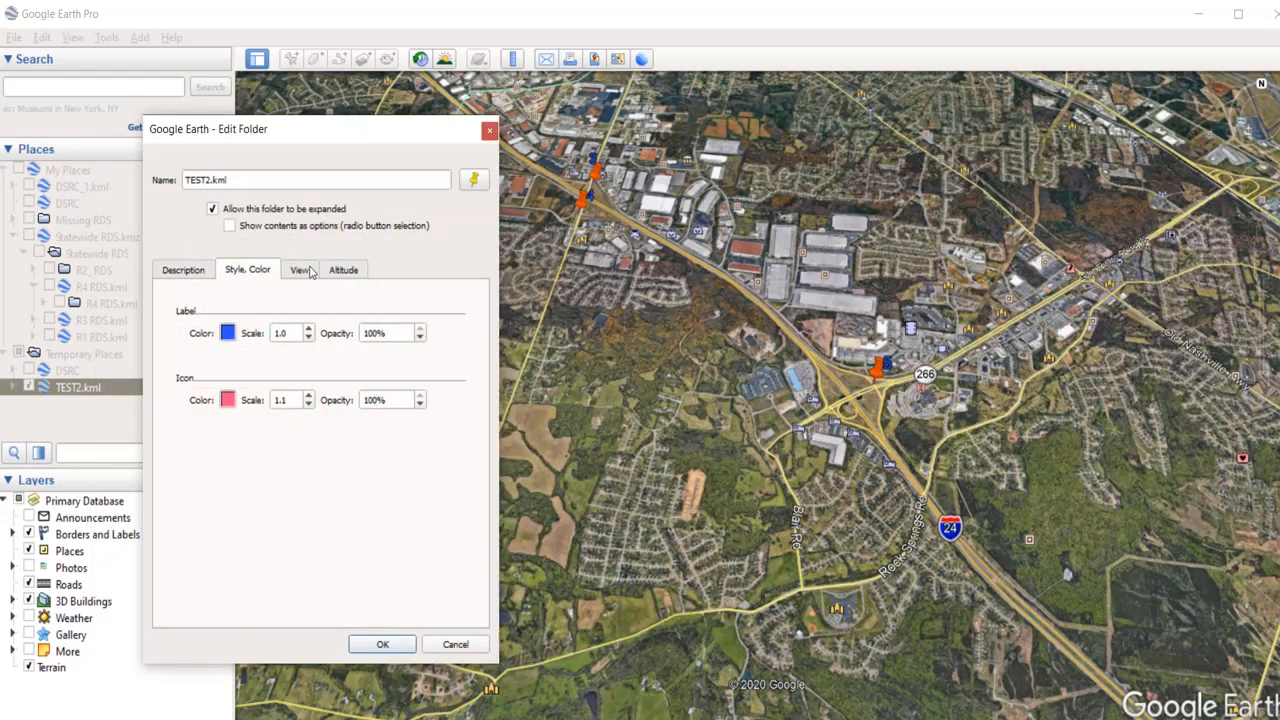
{"action": "mouse_move", "coordinate": [588, 288]}
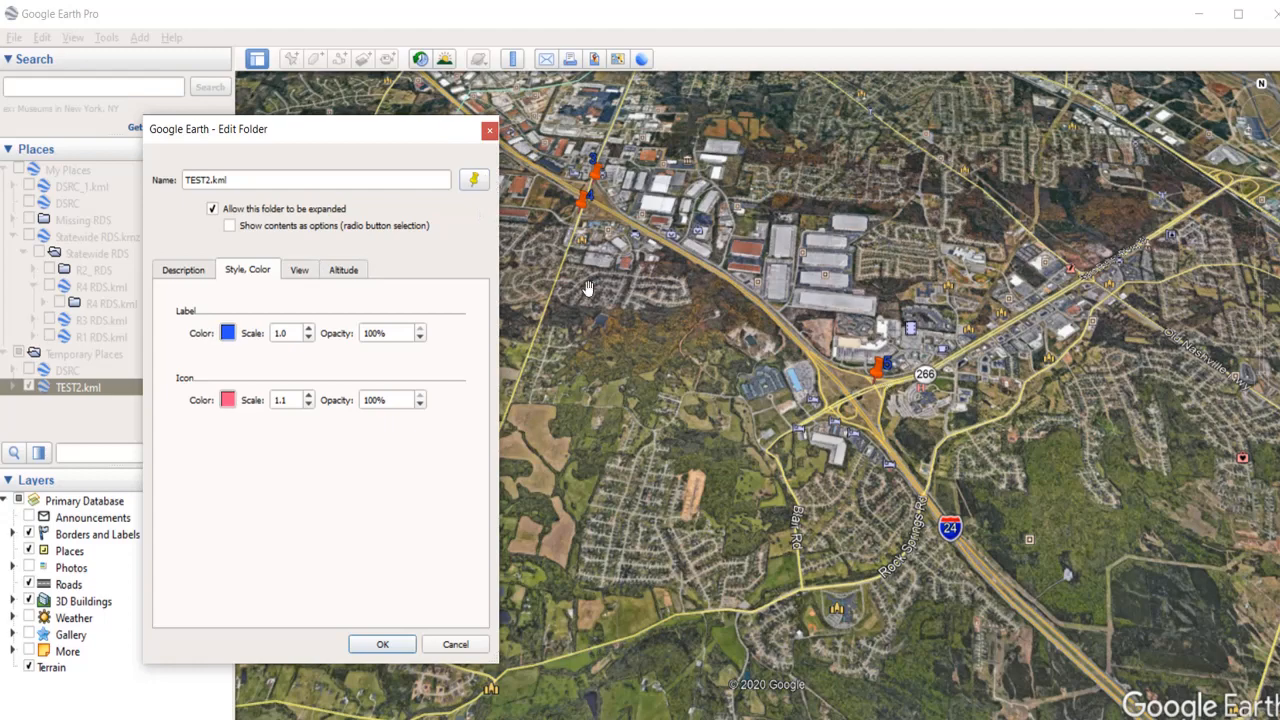
- Change the TEST2.kml placemark icon to the airplane and close the properties window
{"action": "left_click", "coordinate": [228, 399]}
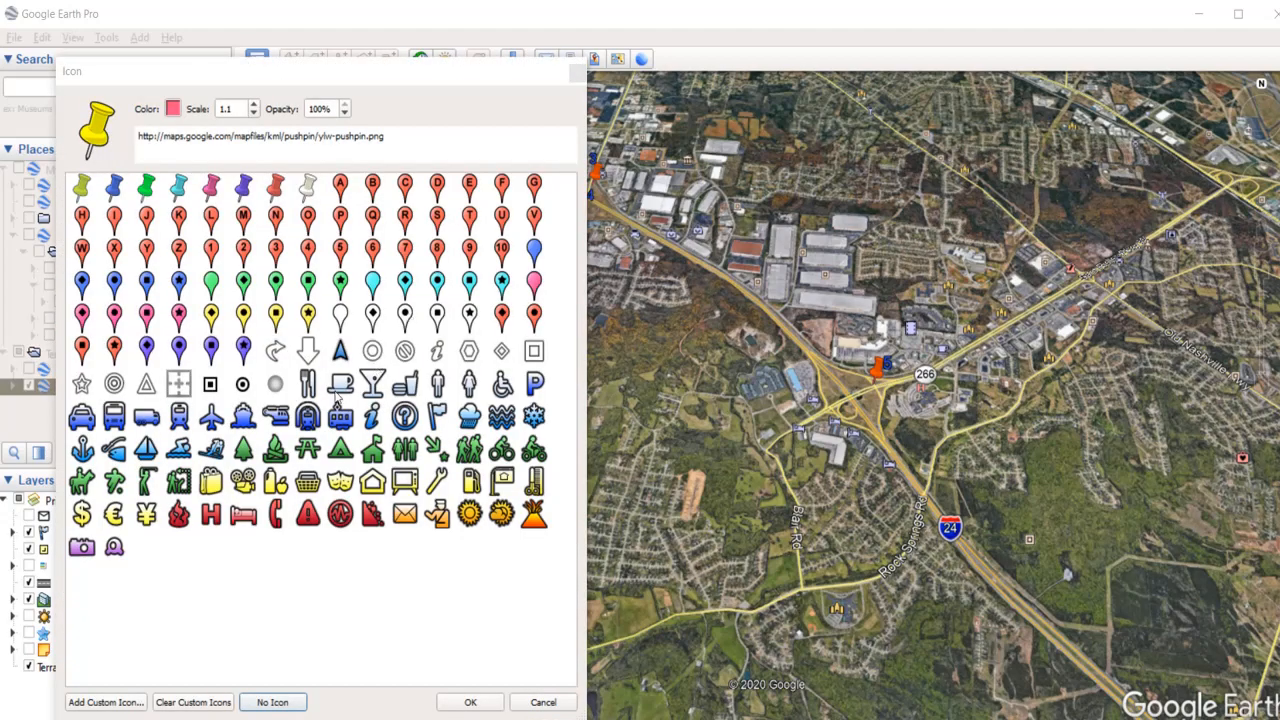
{"action": "mouse_move", "coordinate": [210, 428]}
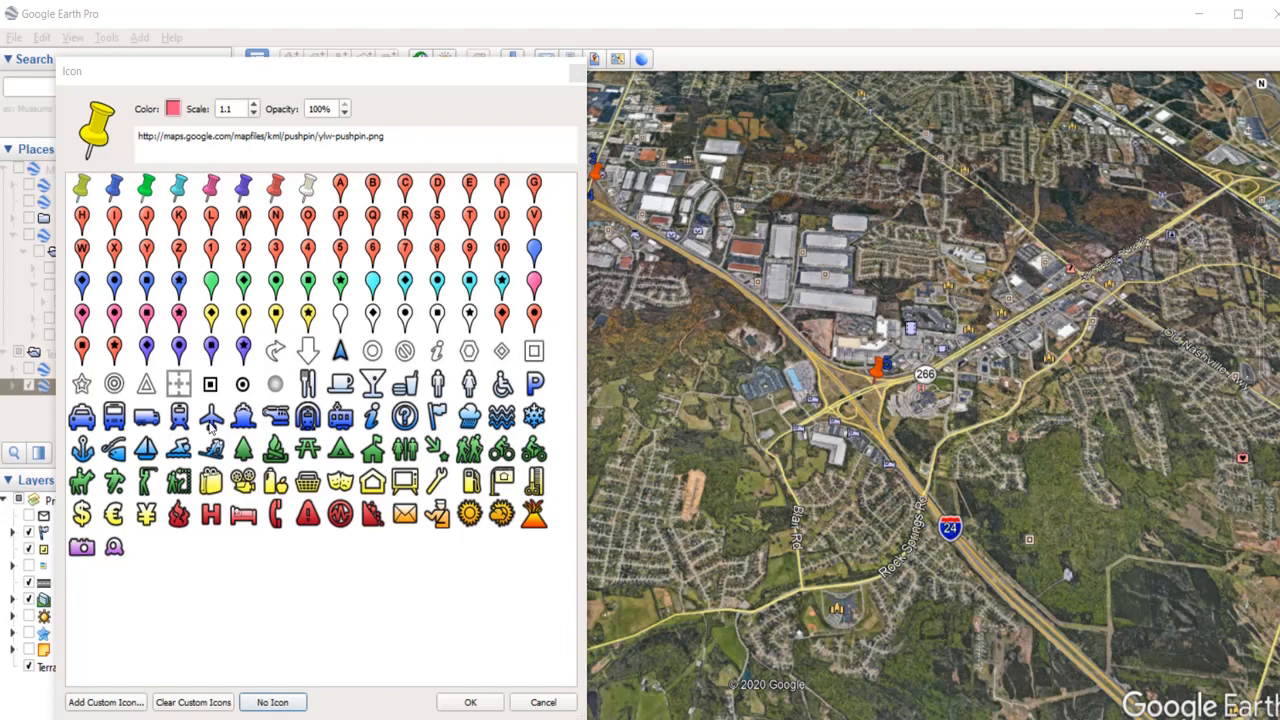
{"action": "left_click", "coordinate": [211, 416]}
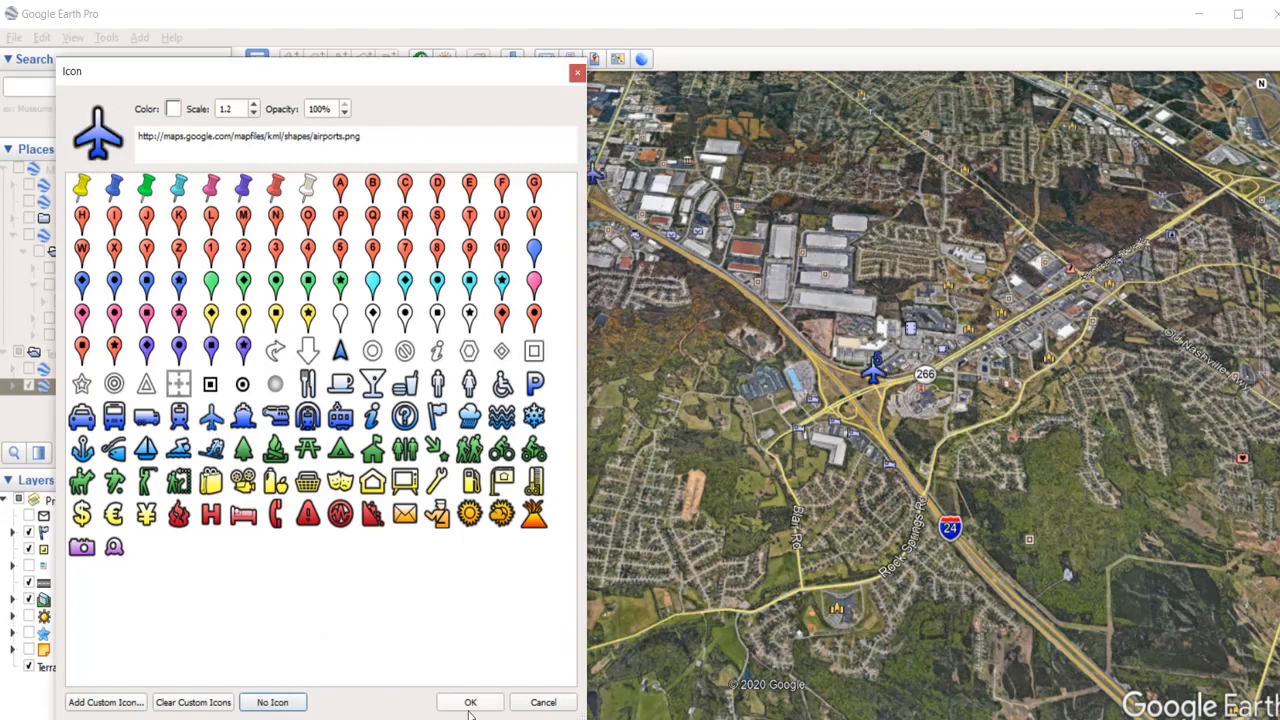
{"action": "left_click", "coordinate": [470, 701]}
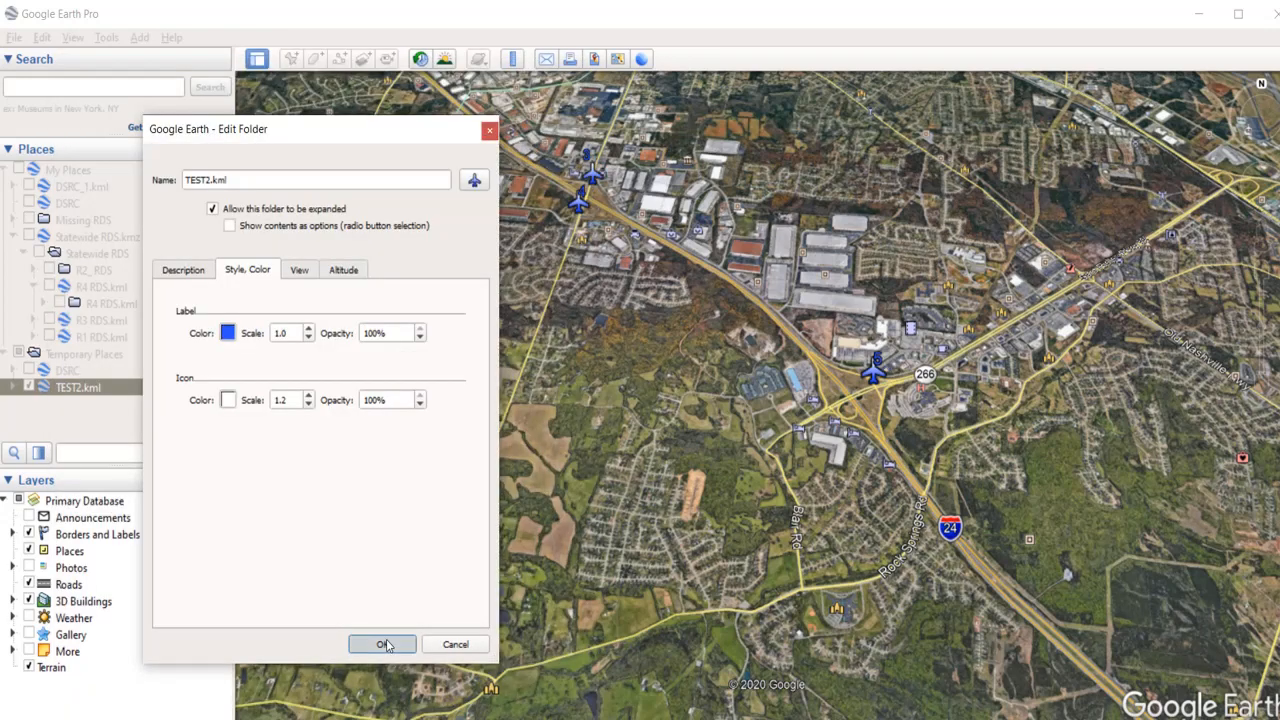
{"action": "left_click", "coordinate": [382, 644]}
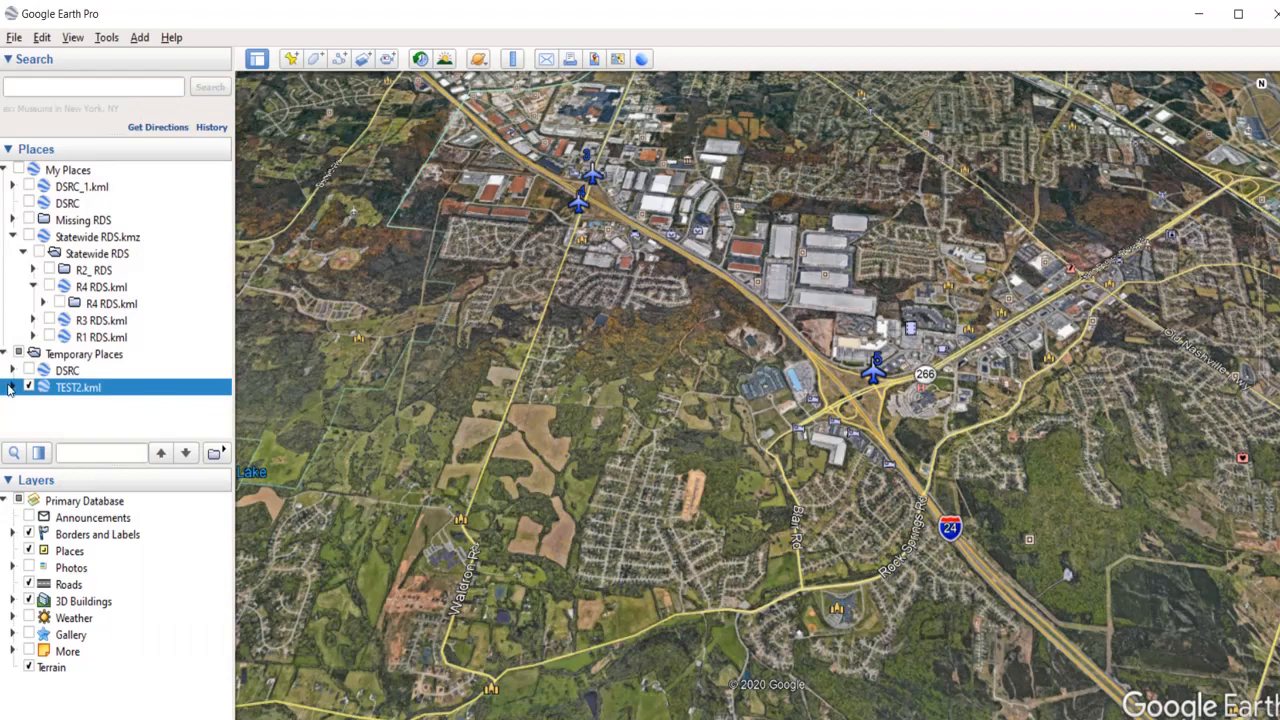
- Inspect TEST2.kml's numbered points, then move the layer from Temporary Places into My Places
{"action": "left_click", "coordinate": [8, 388]}
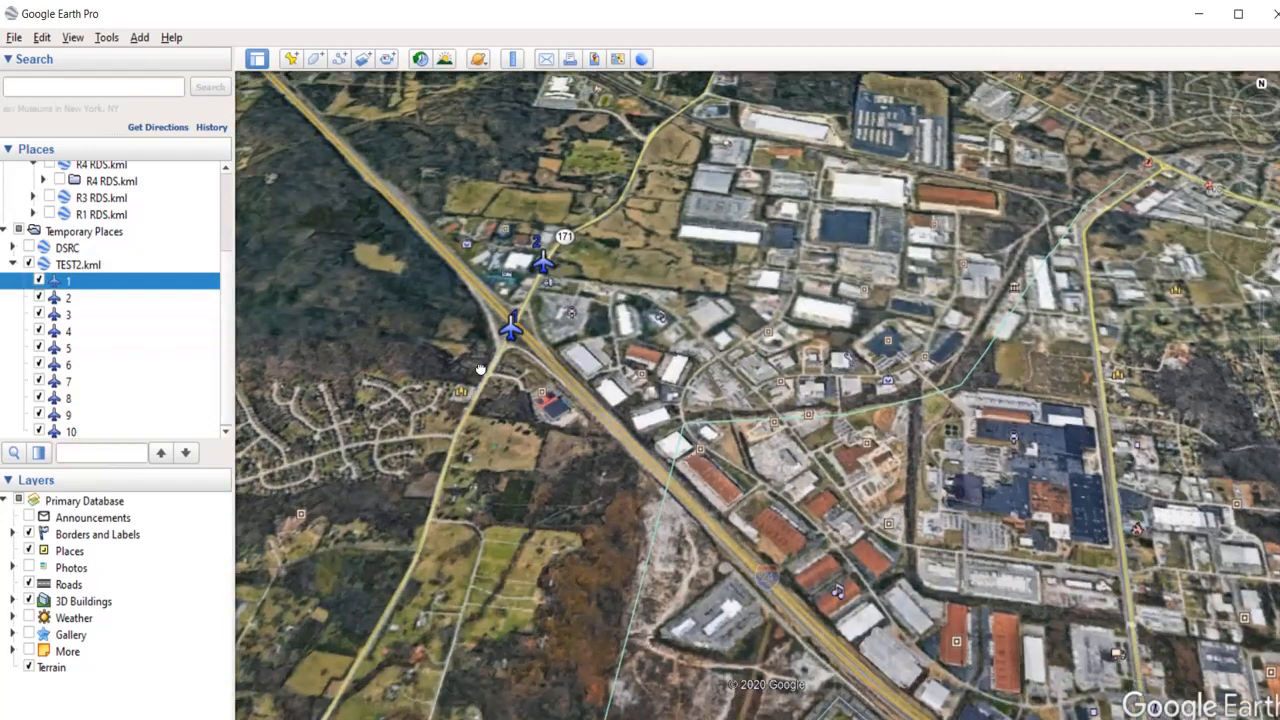
{"action": "left_click", "coordinate": [68, 297]}
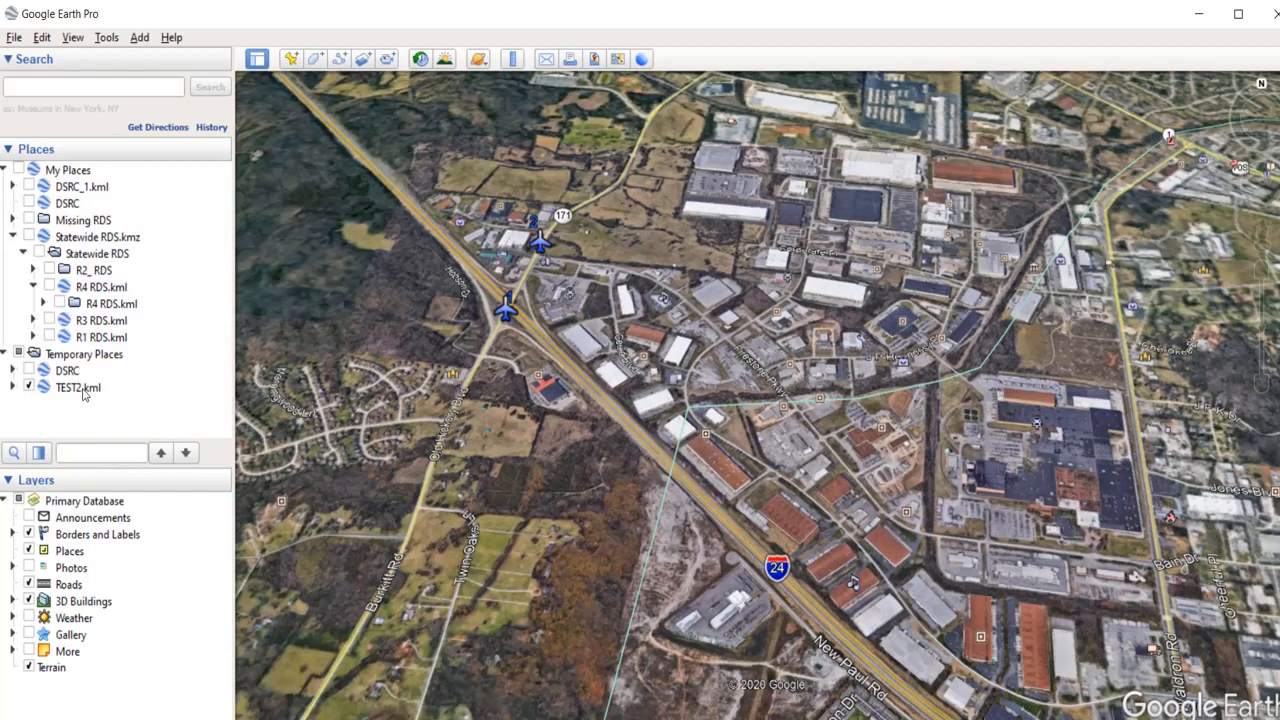
{"action": "left_click", "coordinate": [78, 387]}
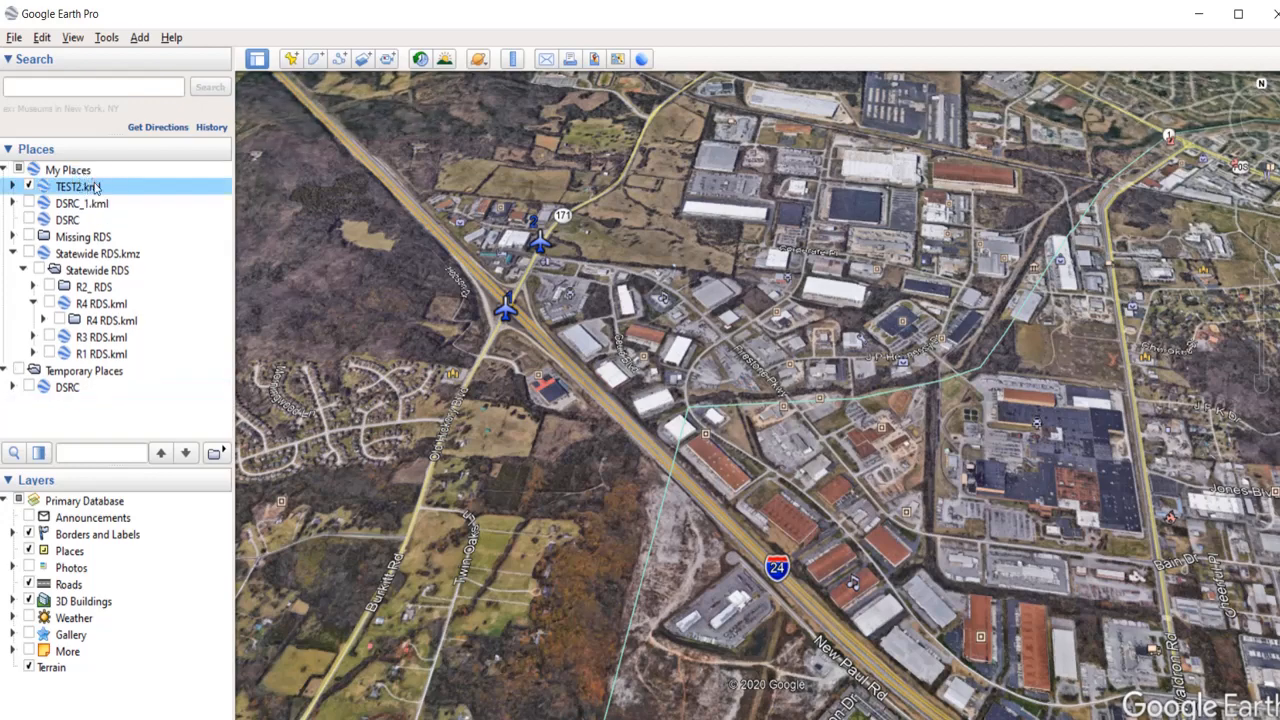
{"action": "right_click", "coordinate": [77, 187]}
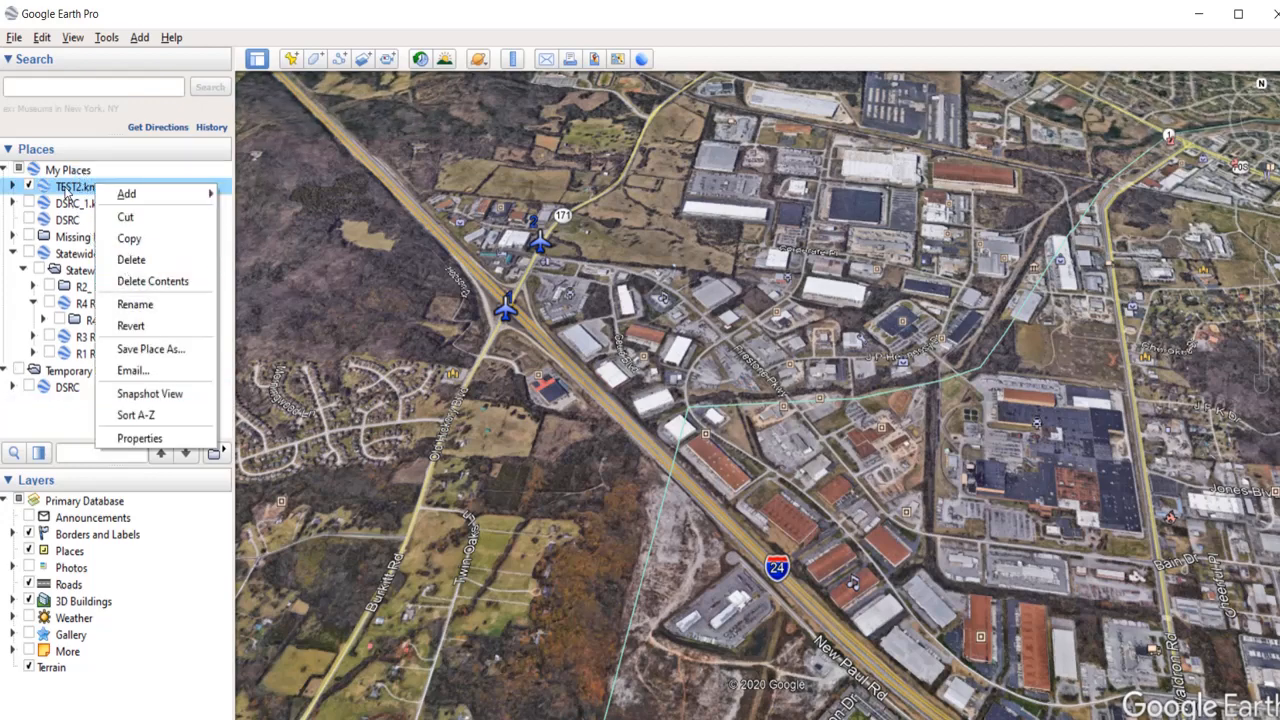
{"action": "left_click", "coordinate": [667, 394]}
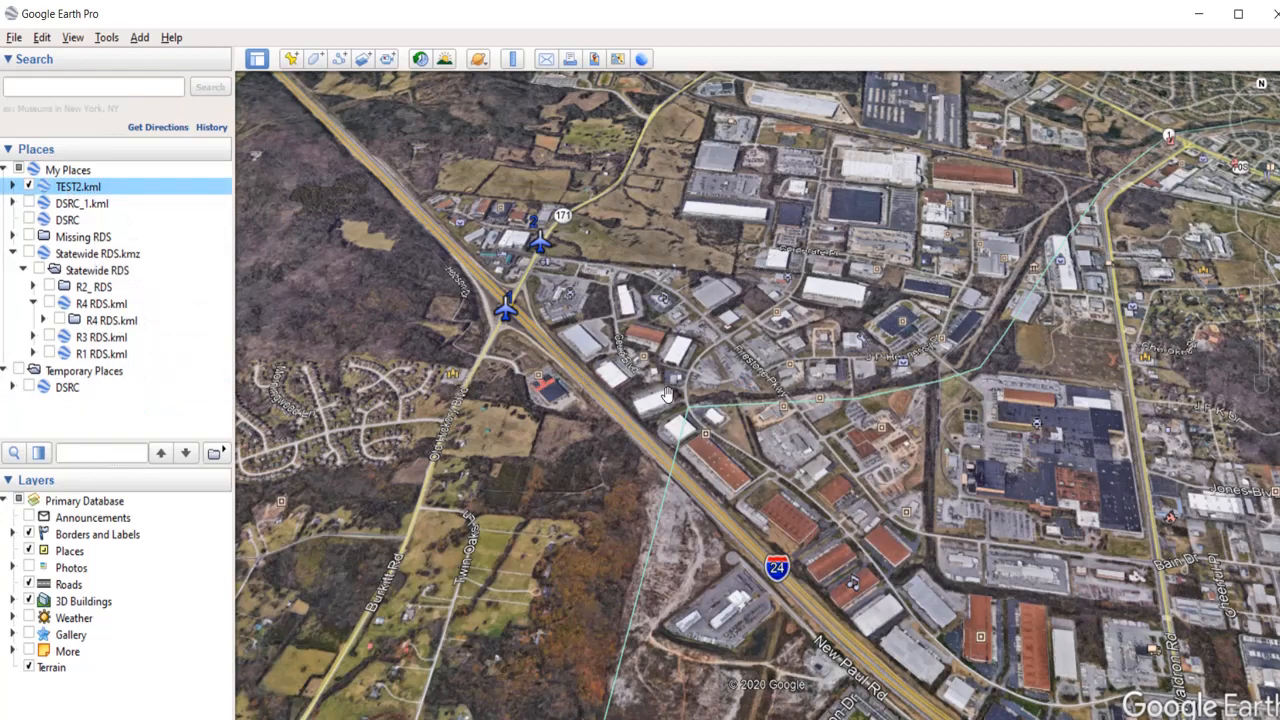
{"action": "mouse_move", "coordinate": [563, 327]}
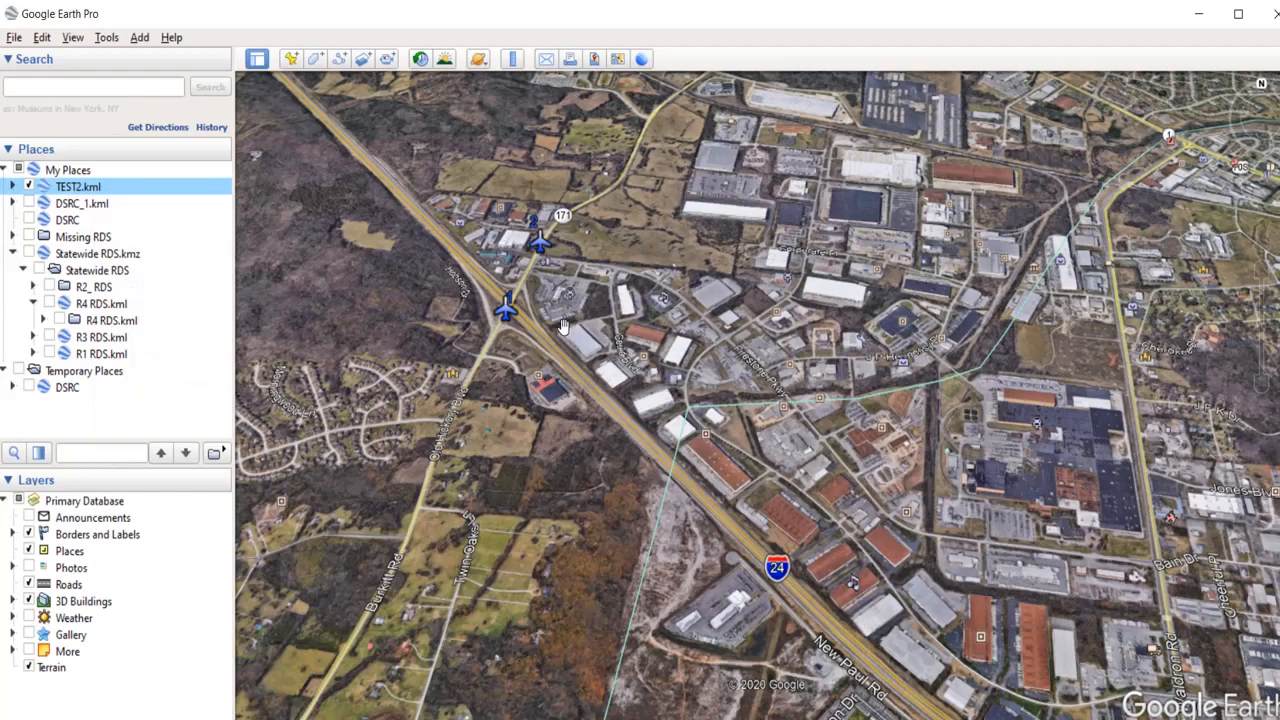